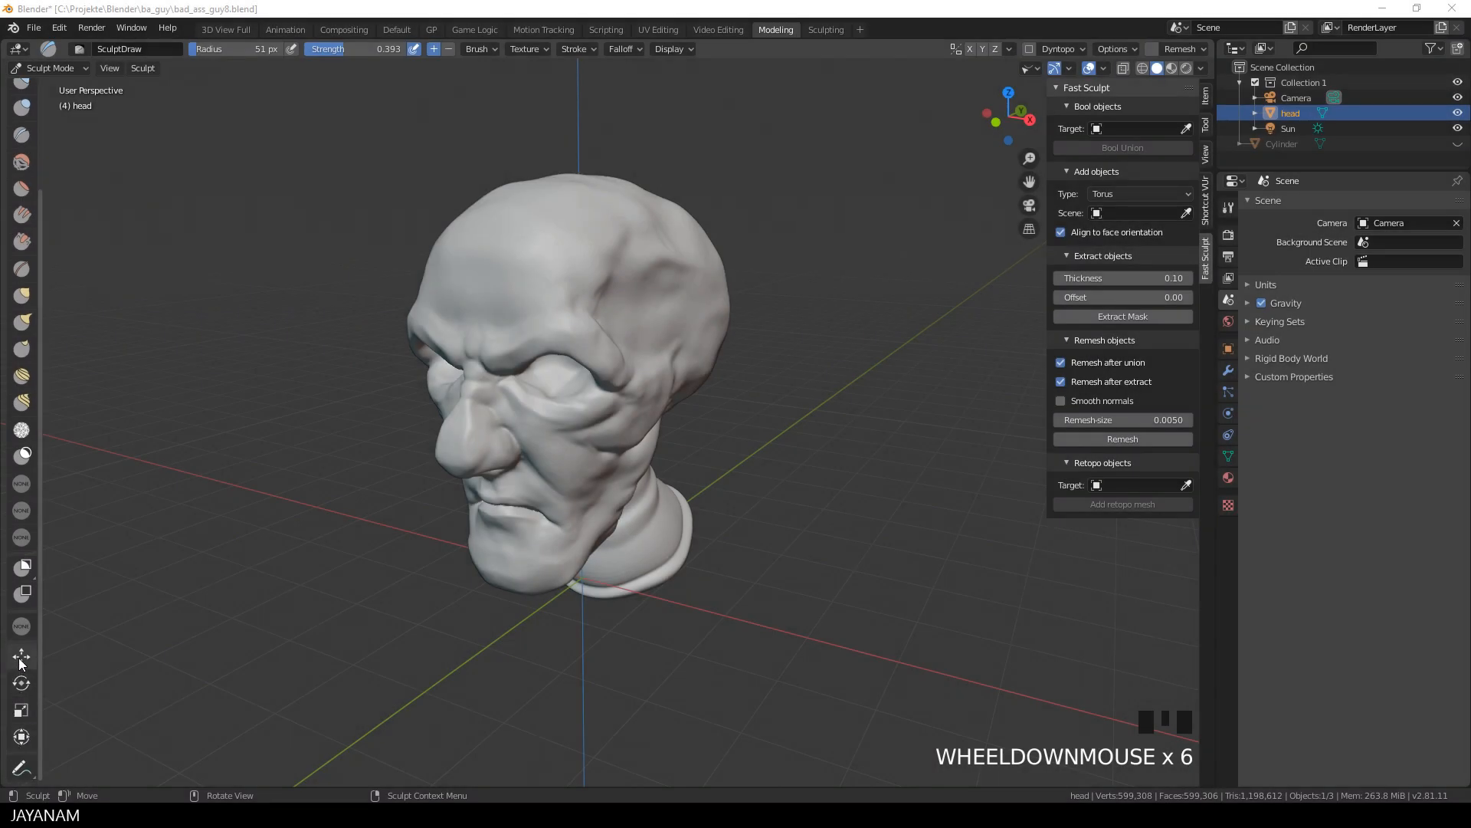
mouse_move(22, 684)
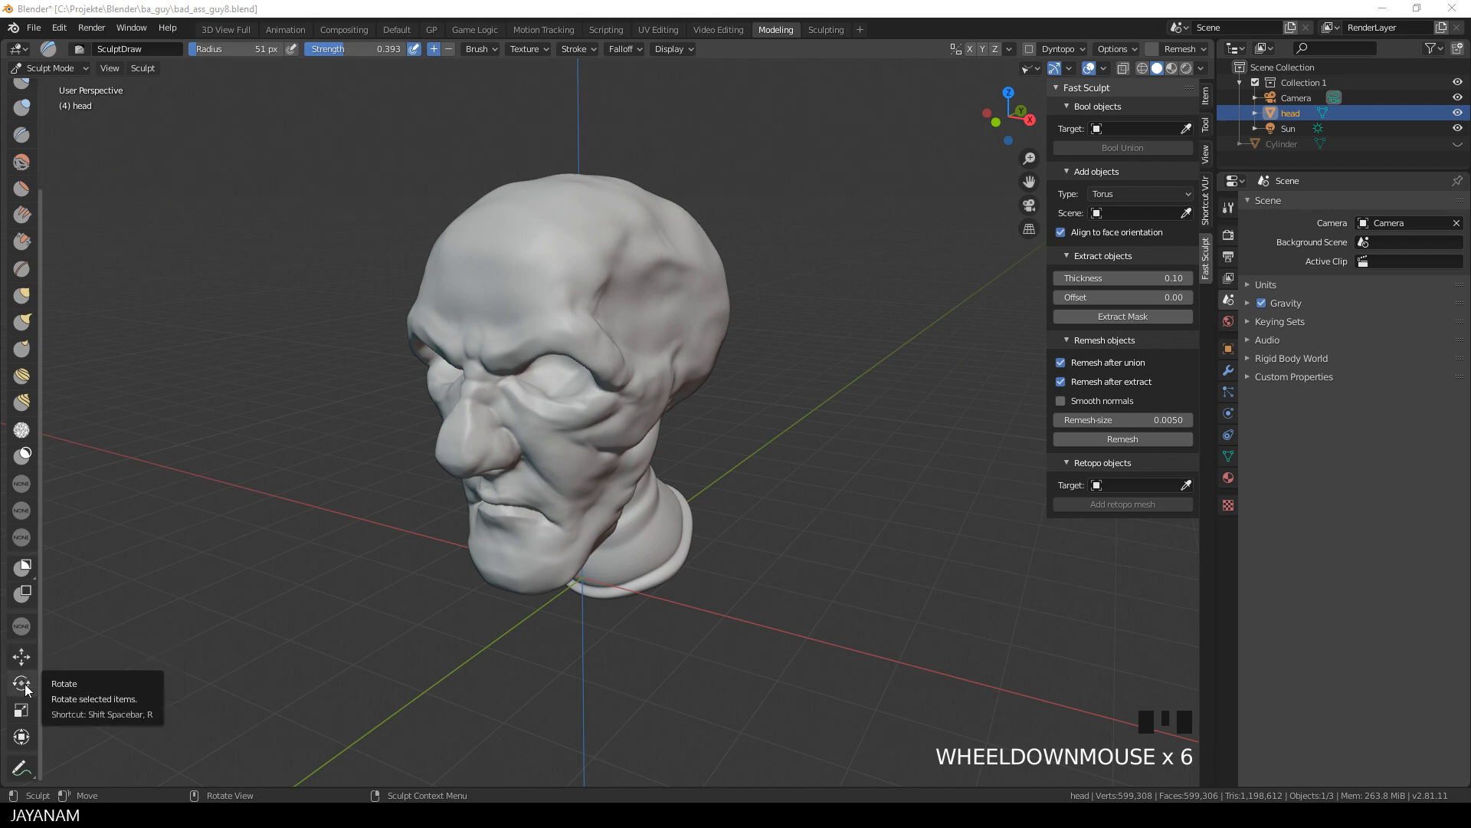
mouse_move(22, 737)
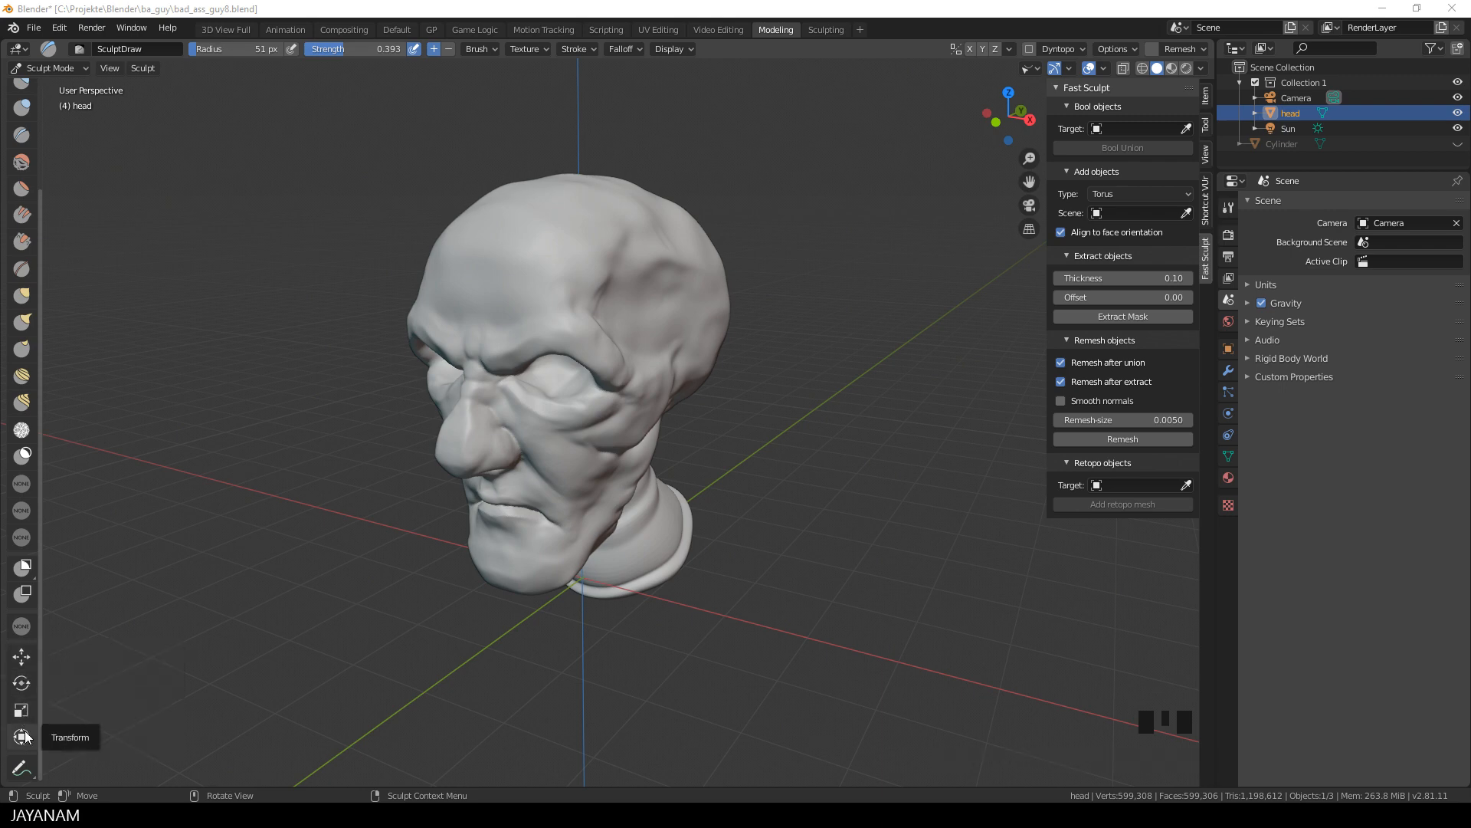
mouse_move(22, 737)
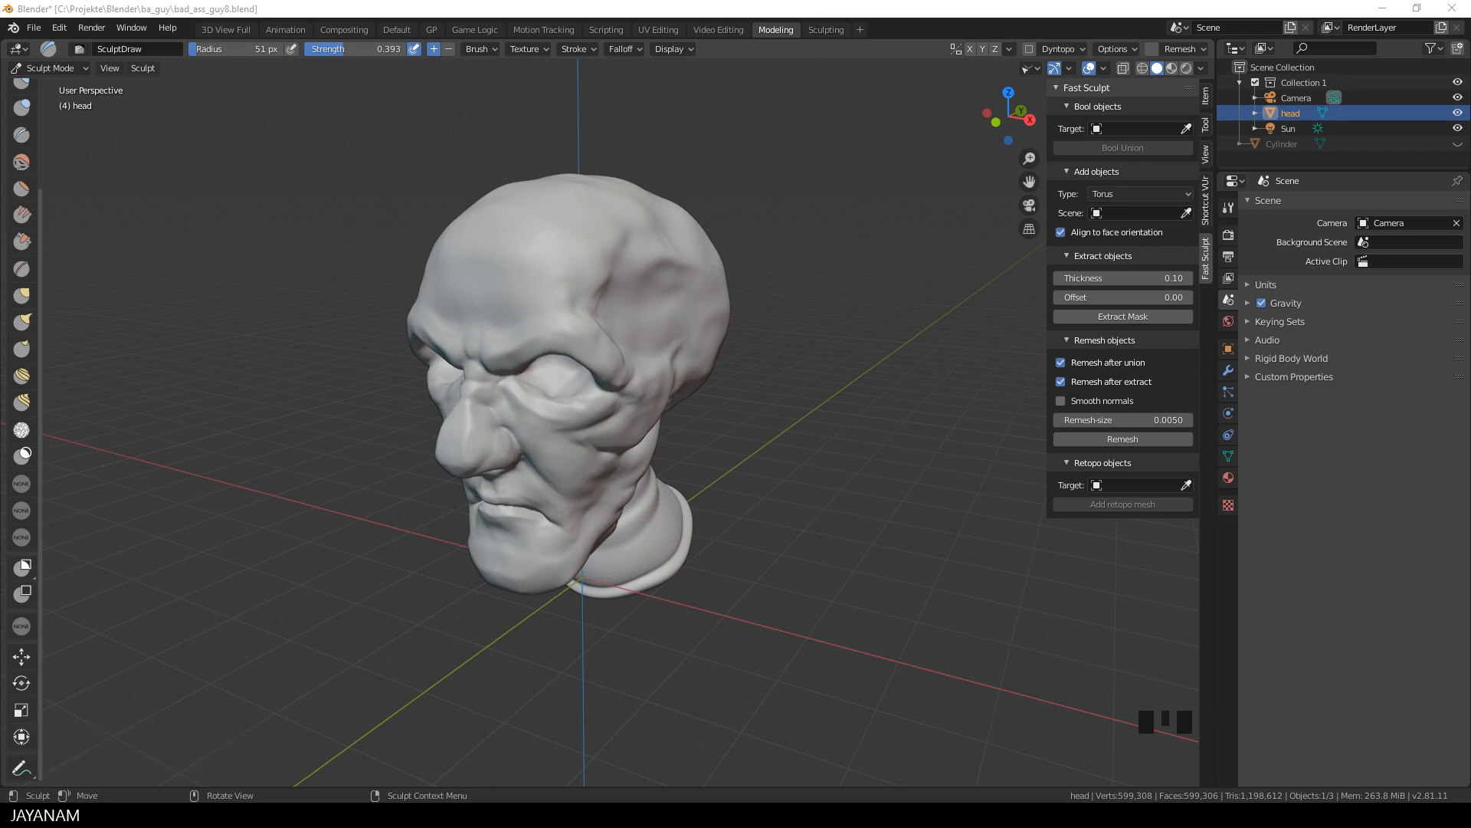
mouse_move(882, 312)
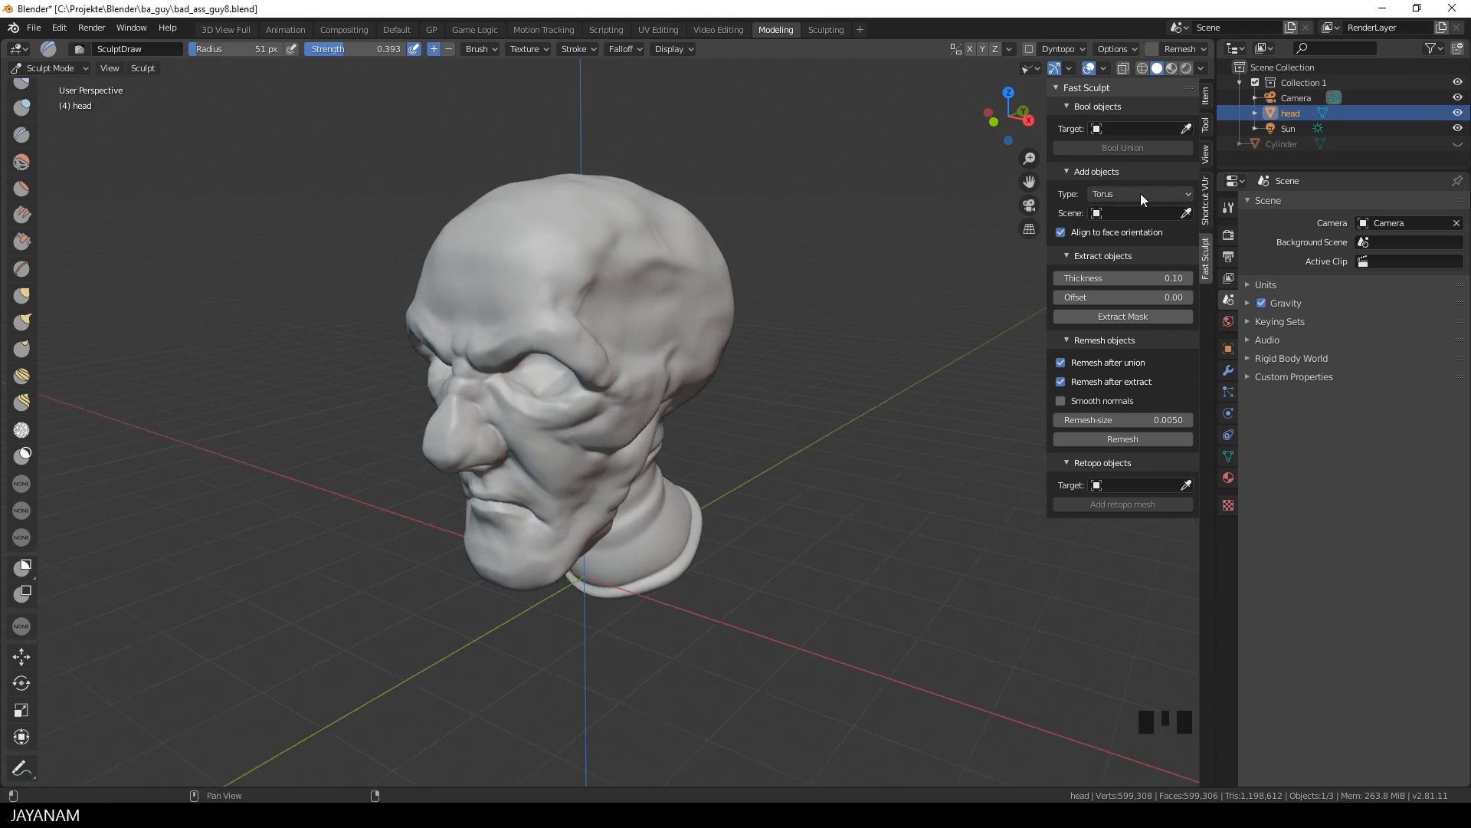
Add a torus on the head's temple, scale it into a small ring, and resume sculpting.
left_click(1138, 193)
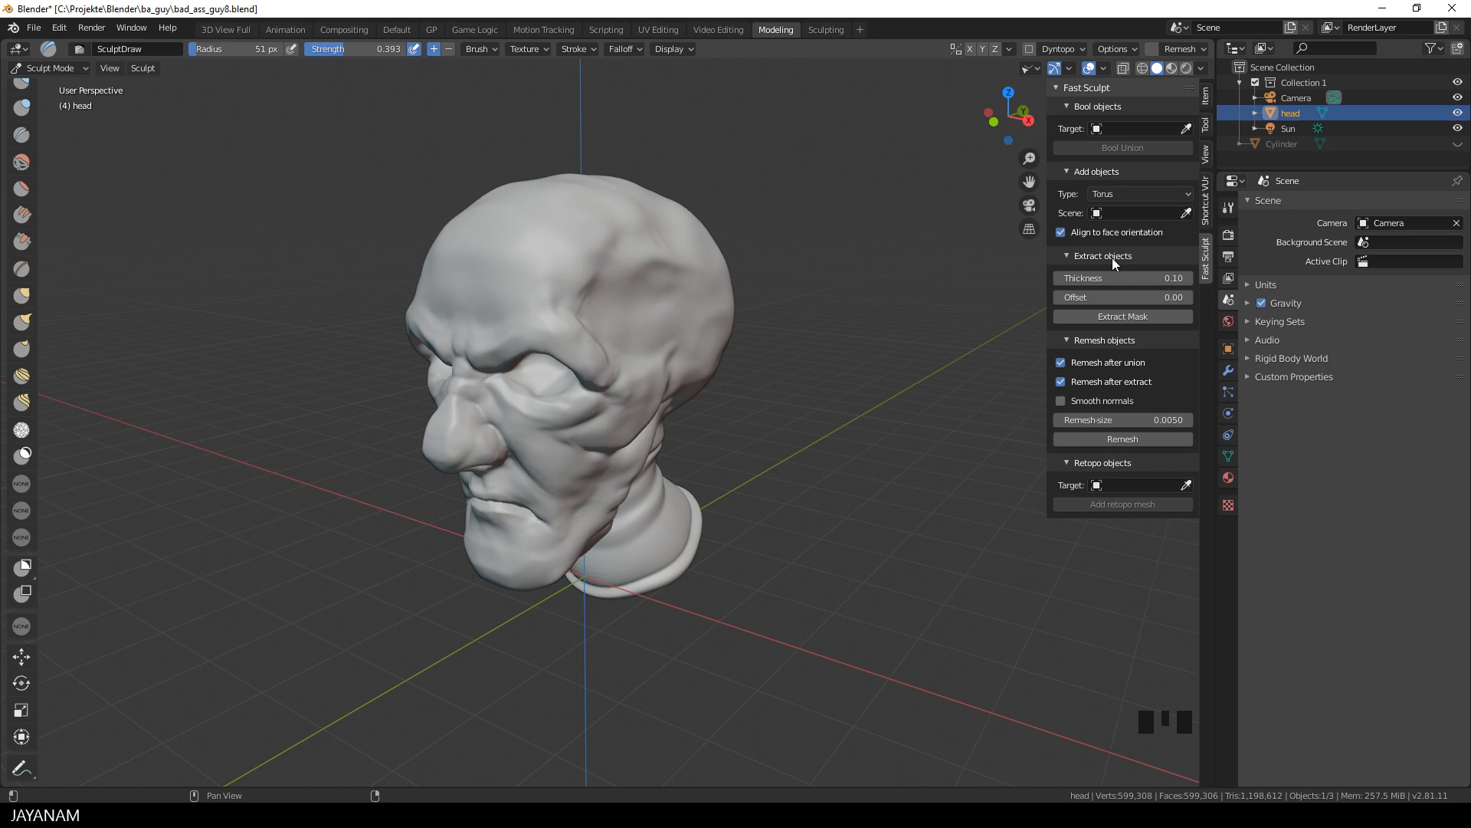
mouse_move(1086, 230)
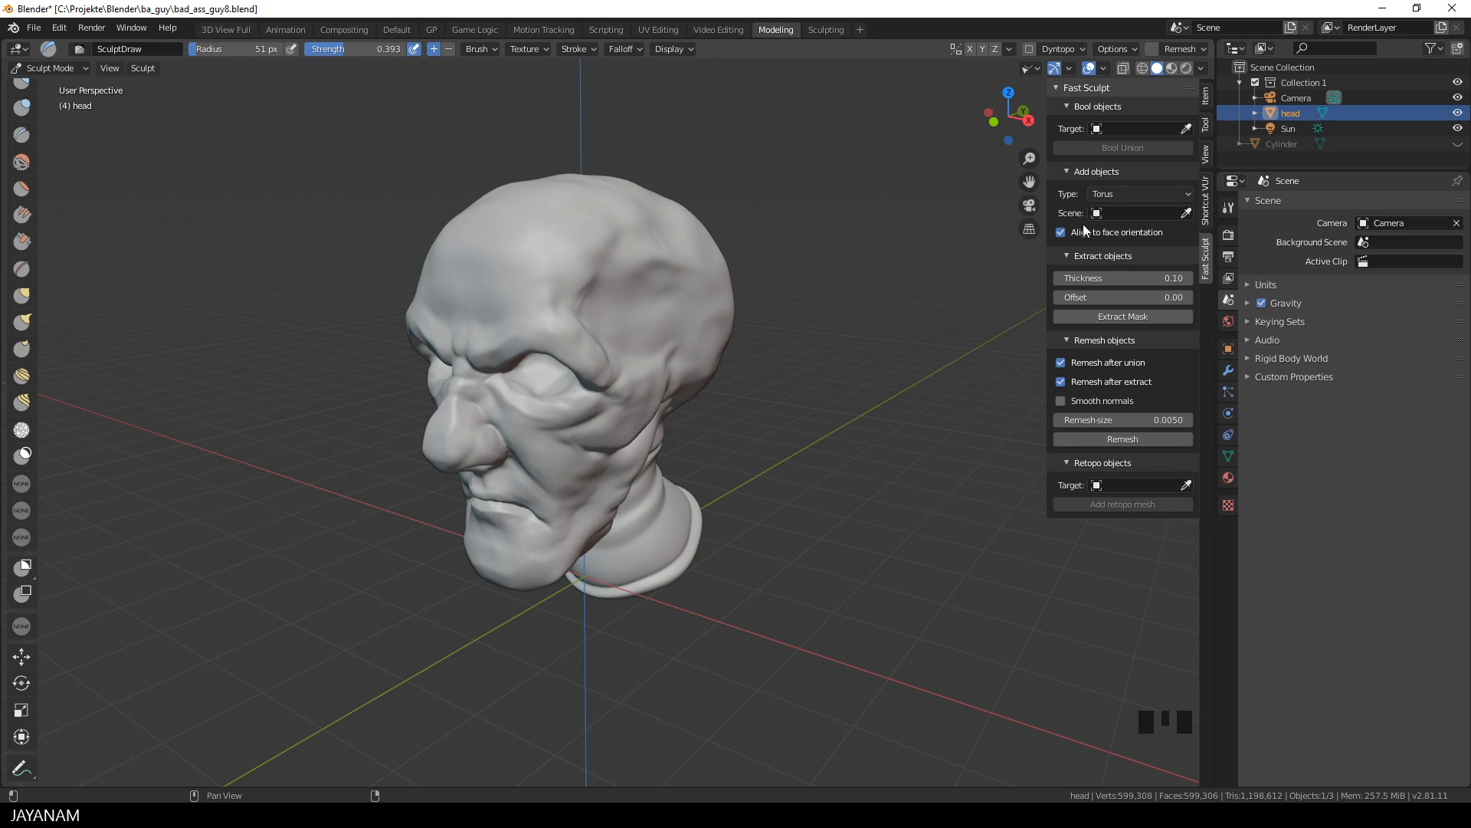
mouse_move(901, 350)
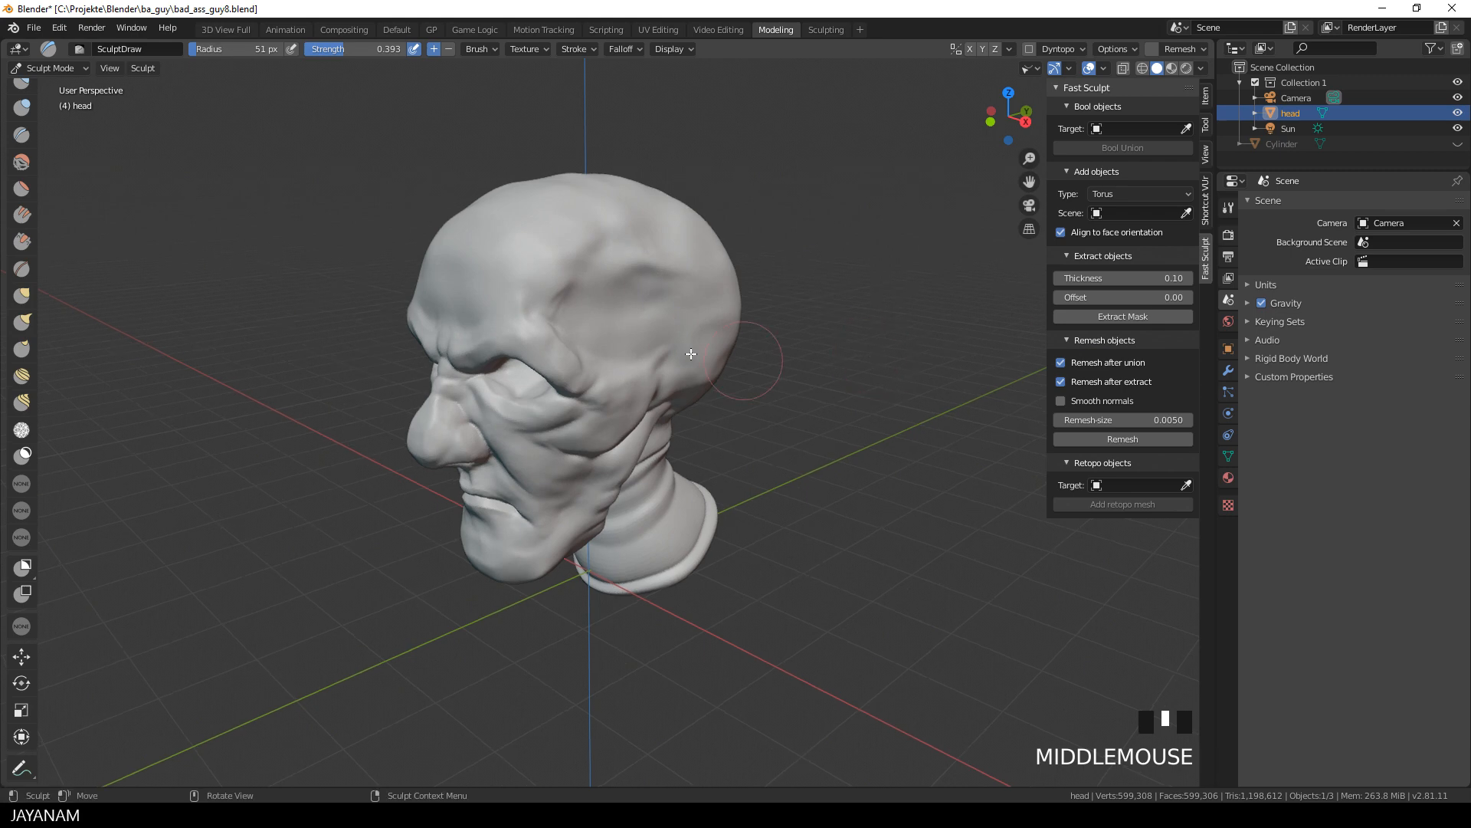
mouse_move(590, 323)
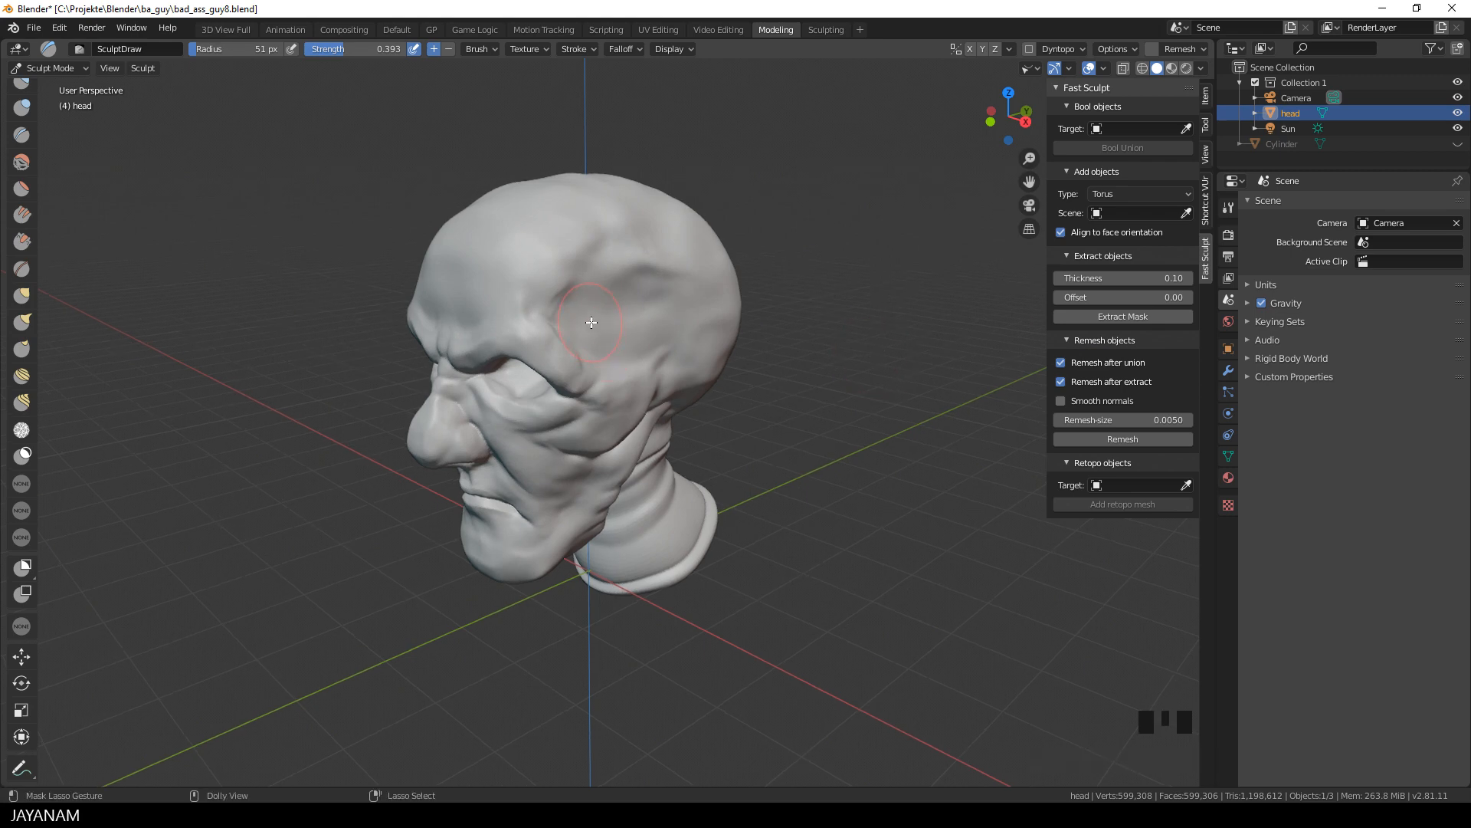
key("Shift+Ctrl+A")
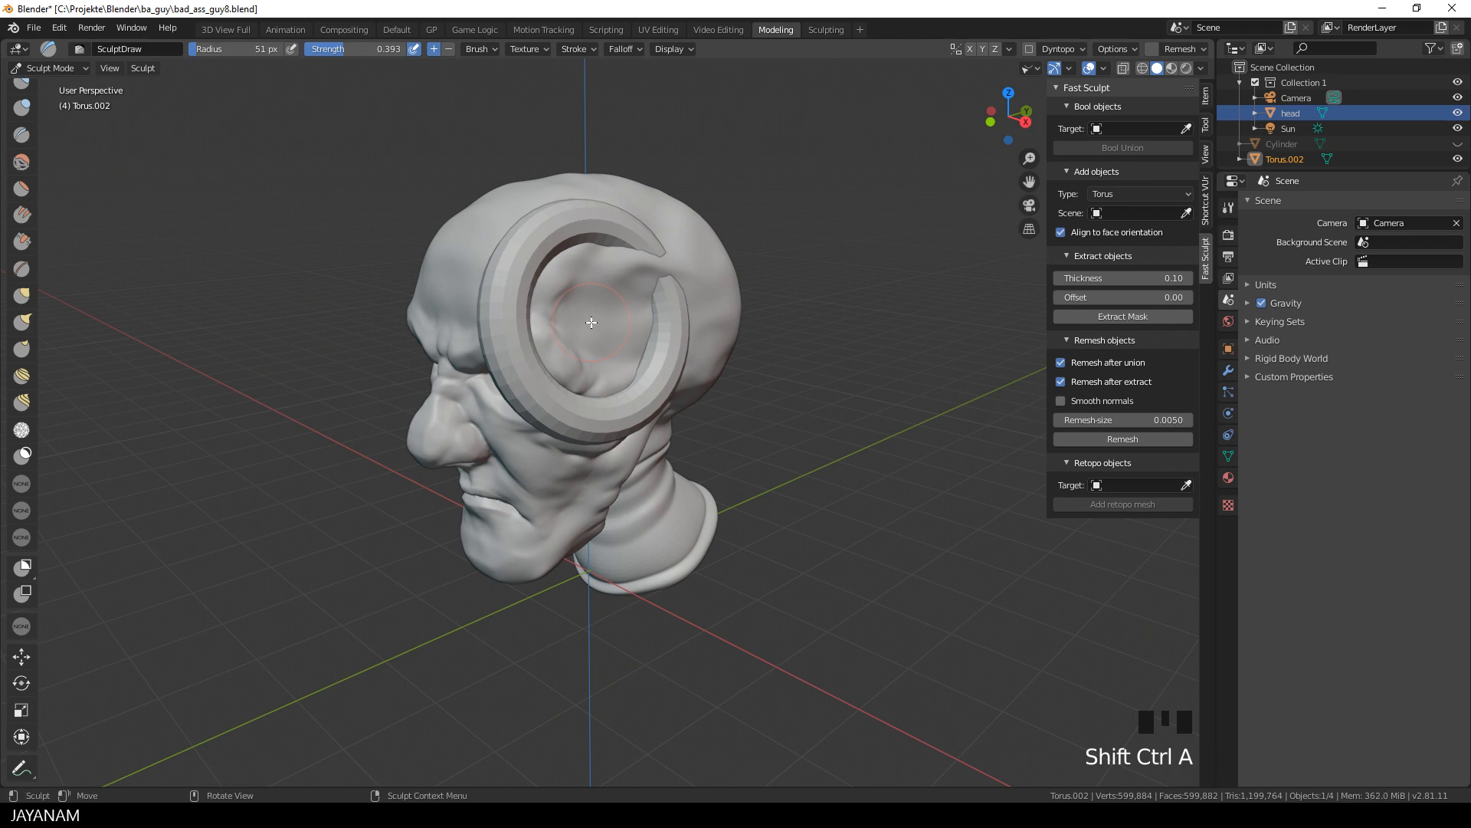
key("s")
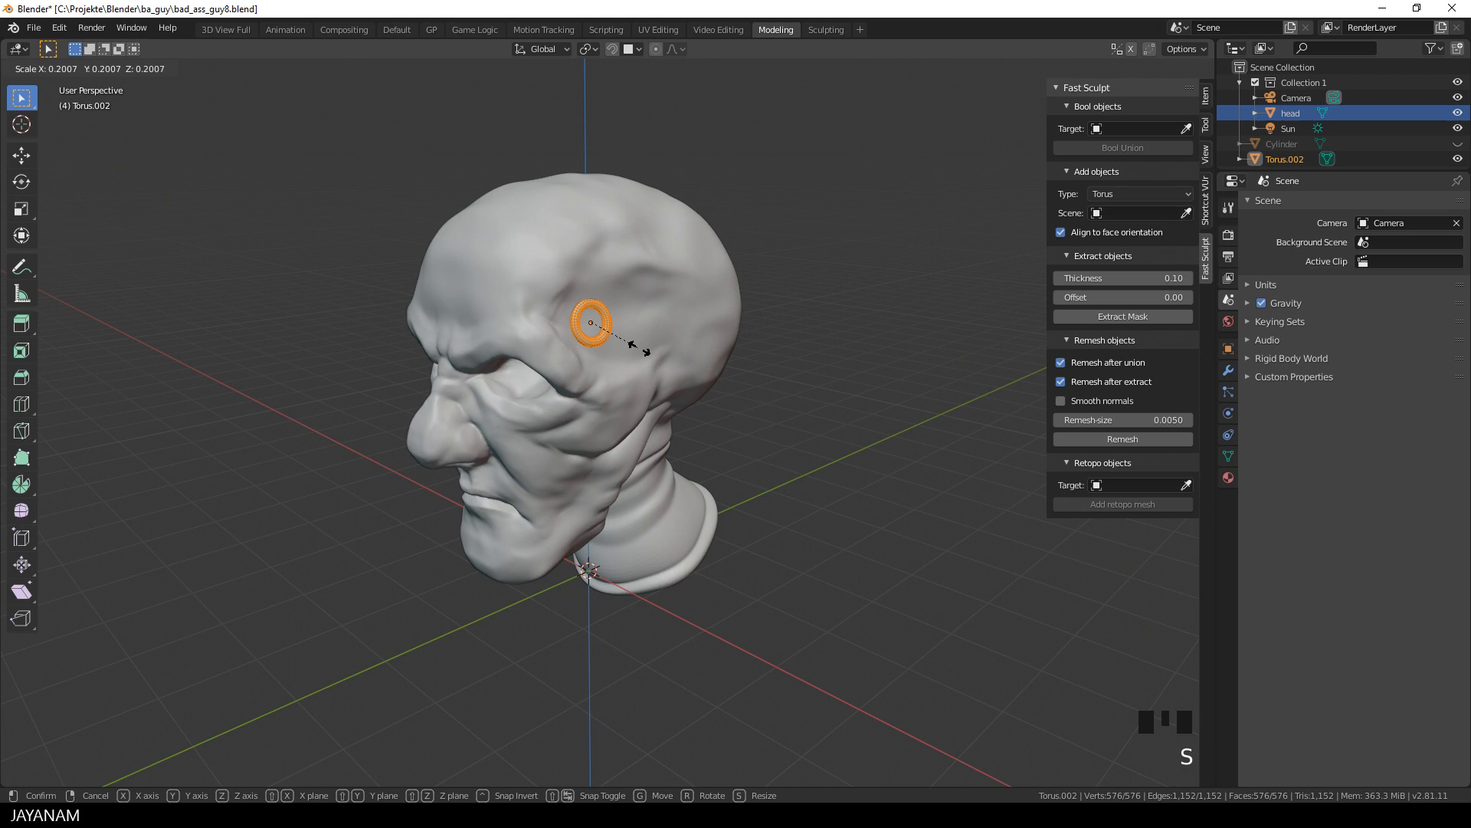
mouse_move(639, 352)
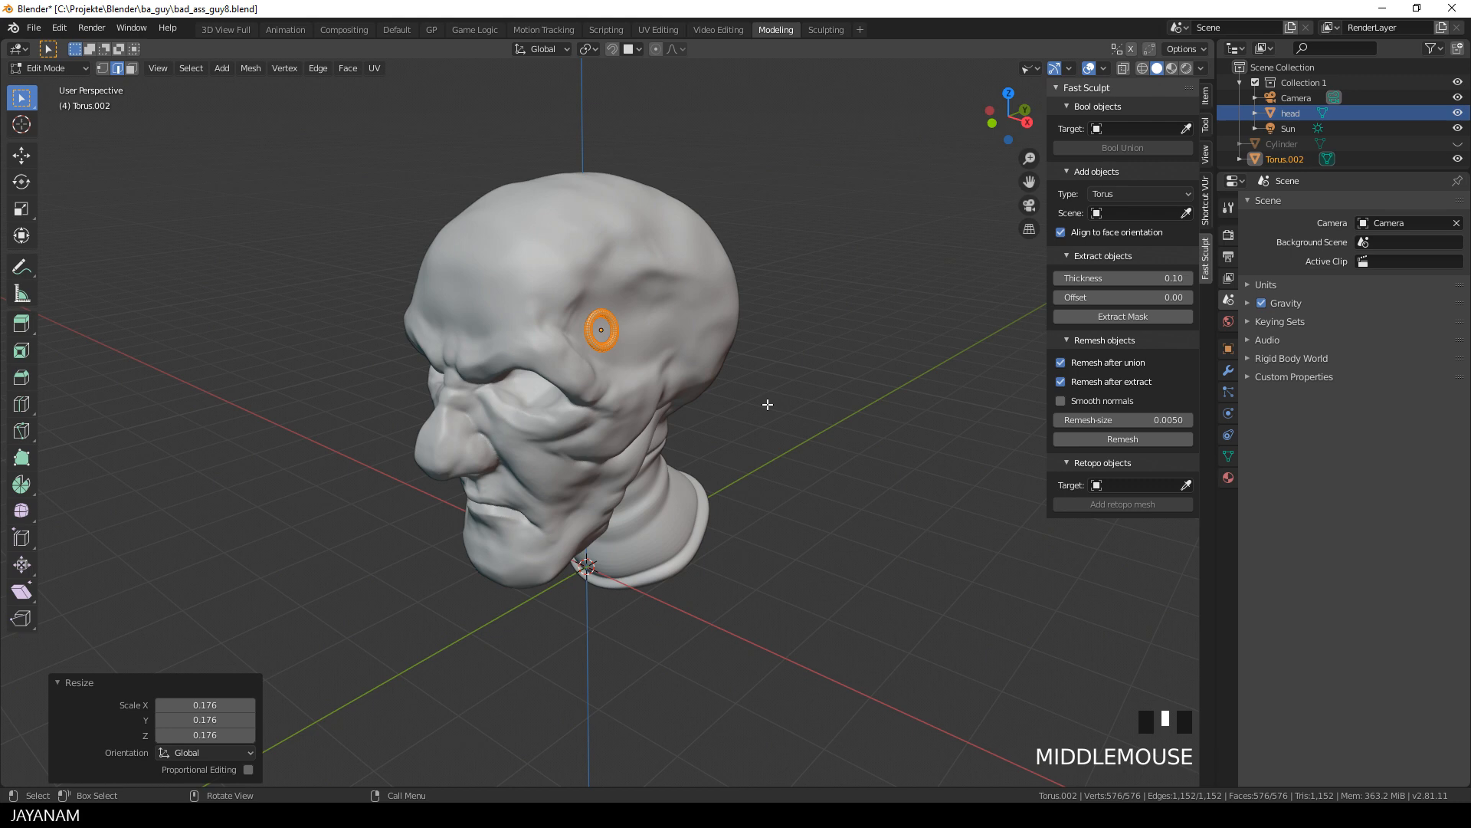
key("Tab")
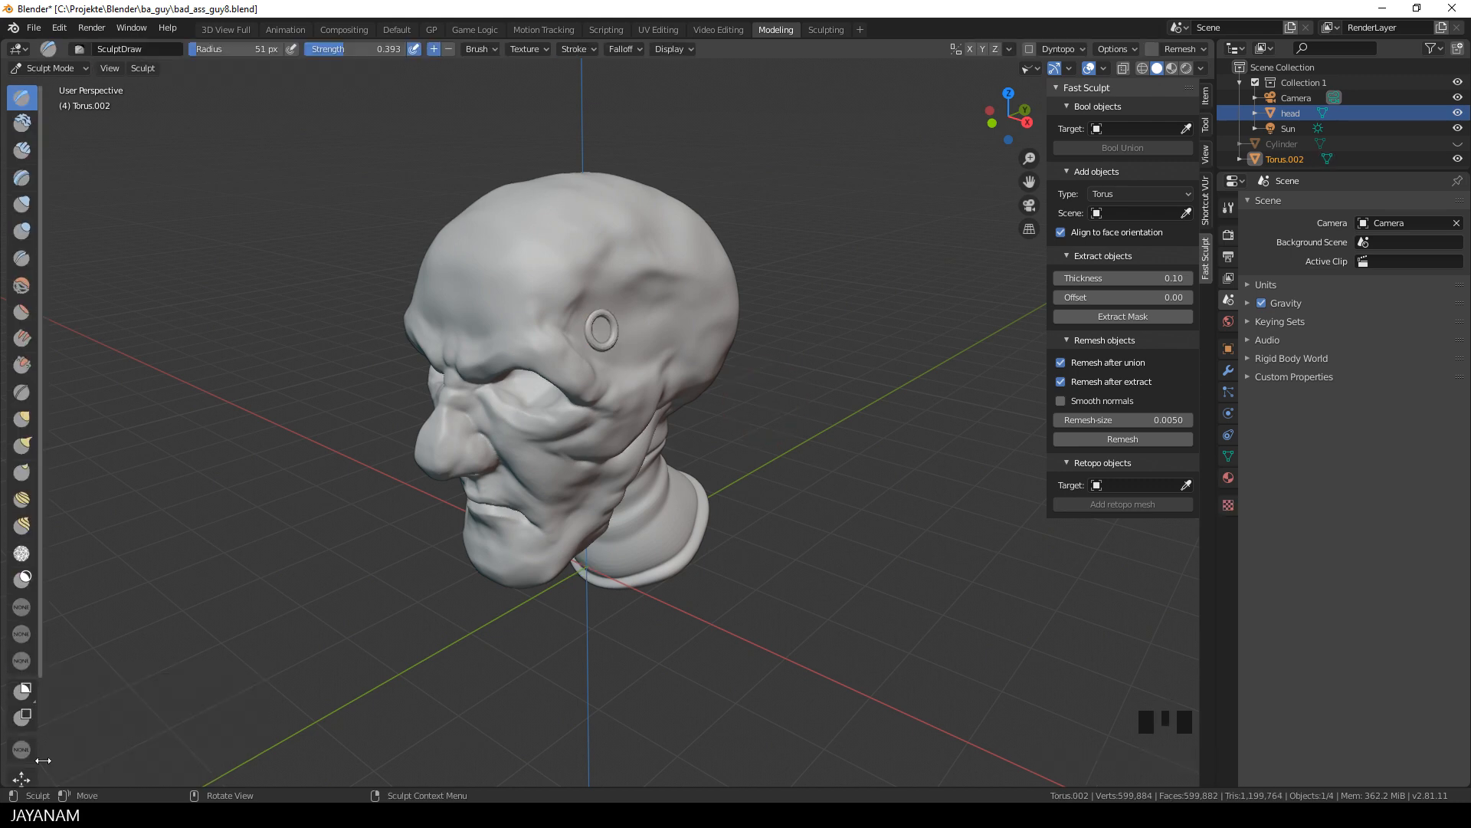
With the Transform tool, stretch the temple torus along X to about 1.08 scale.
left_click(21, 737)
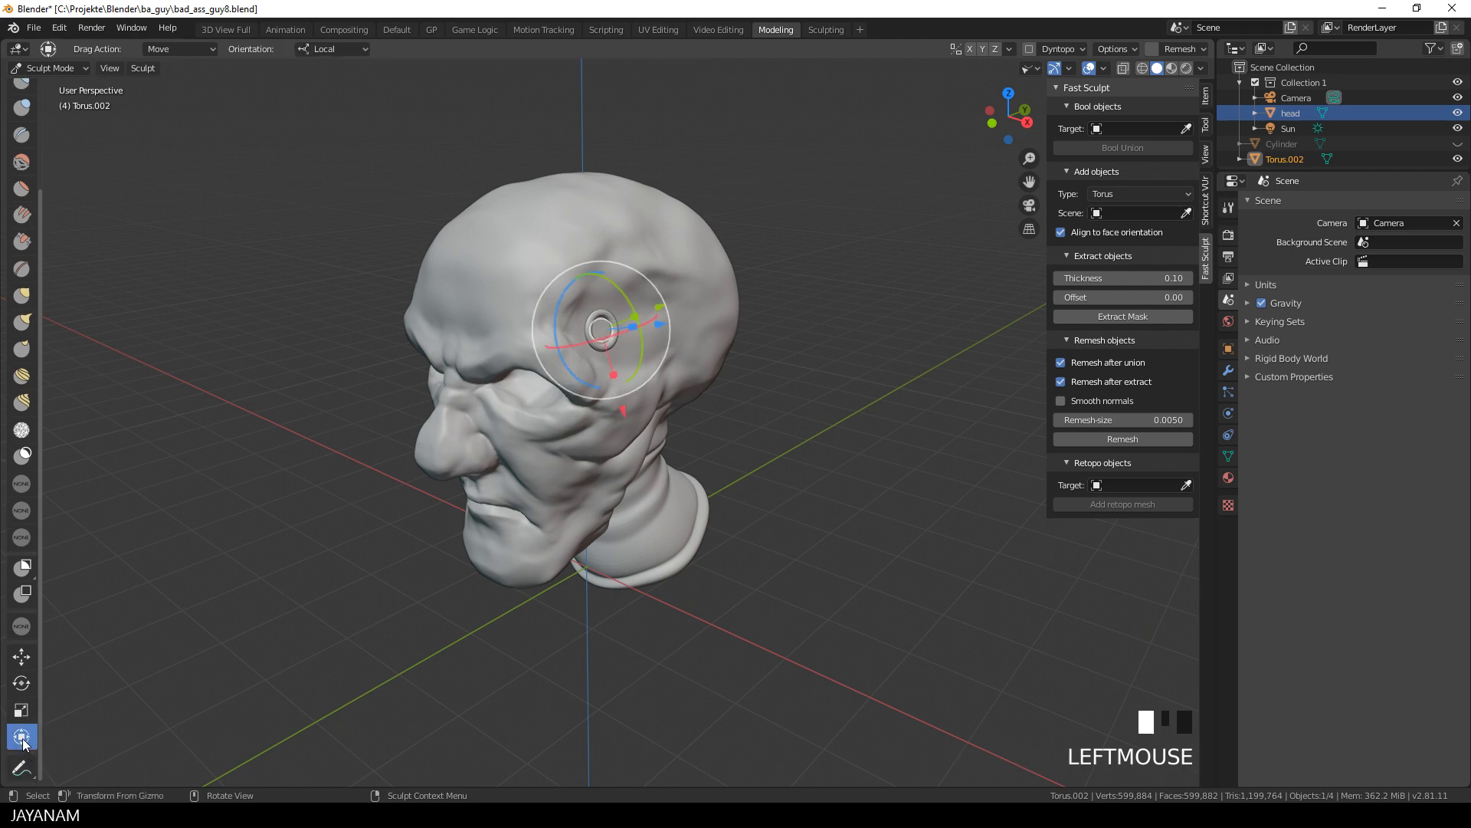
mouse_move(565, 89)
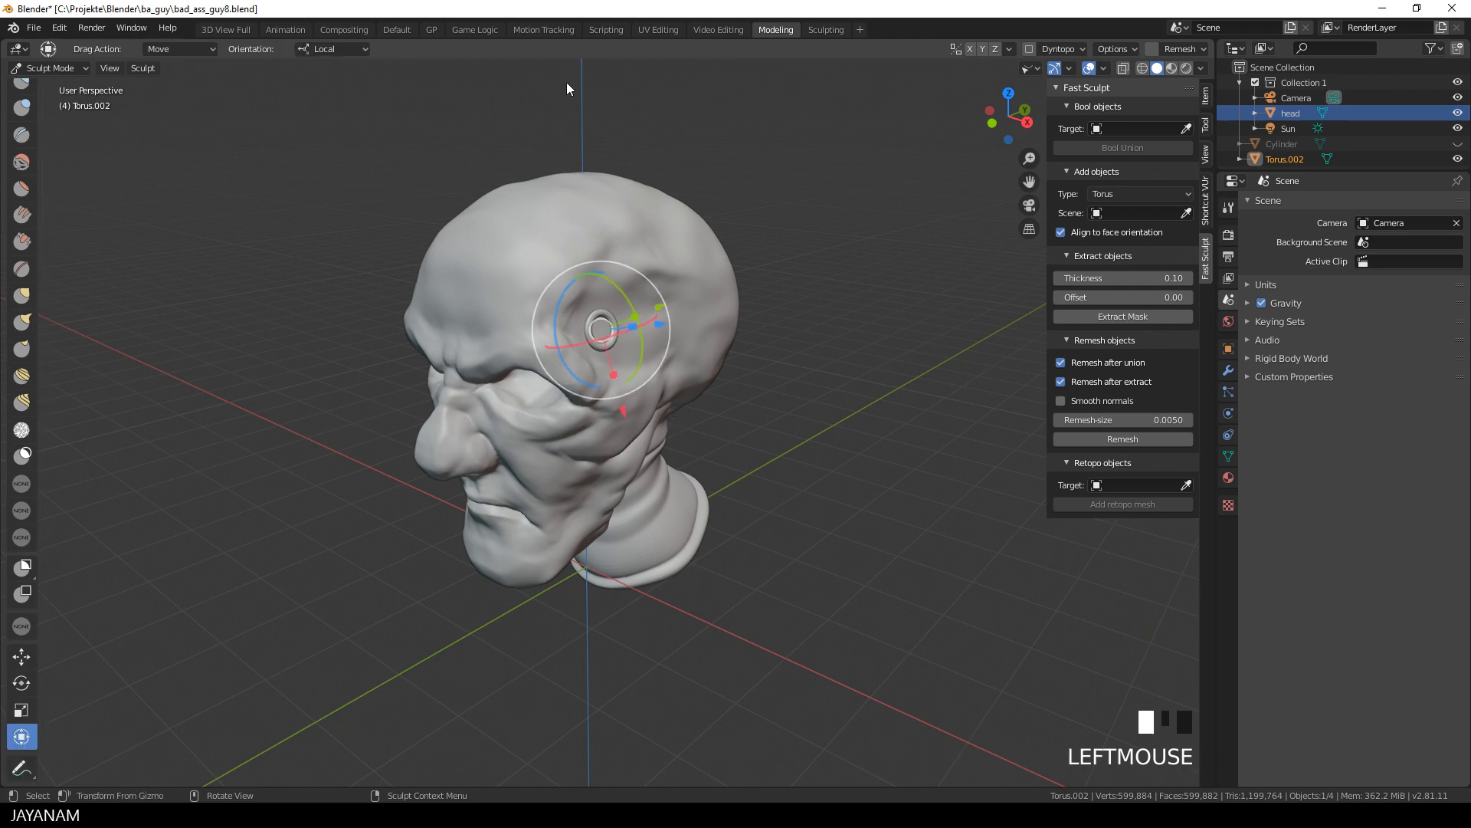
left_click(331, 50)
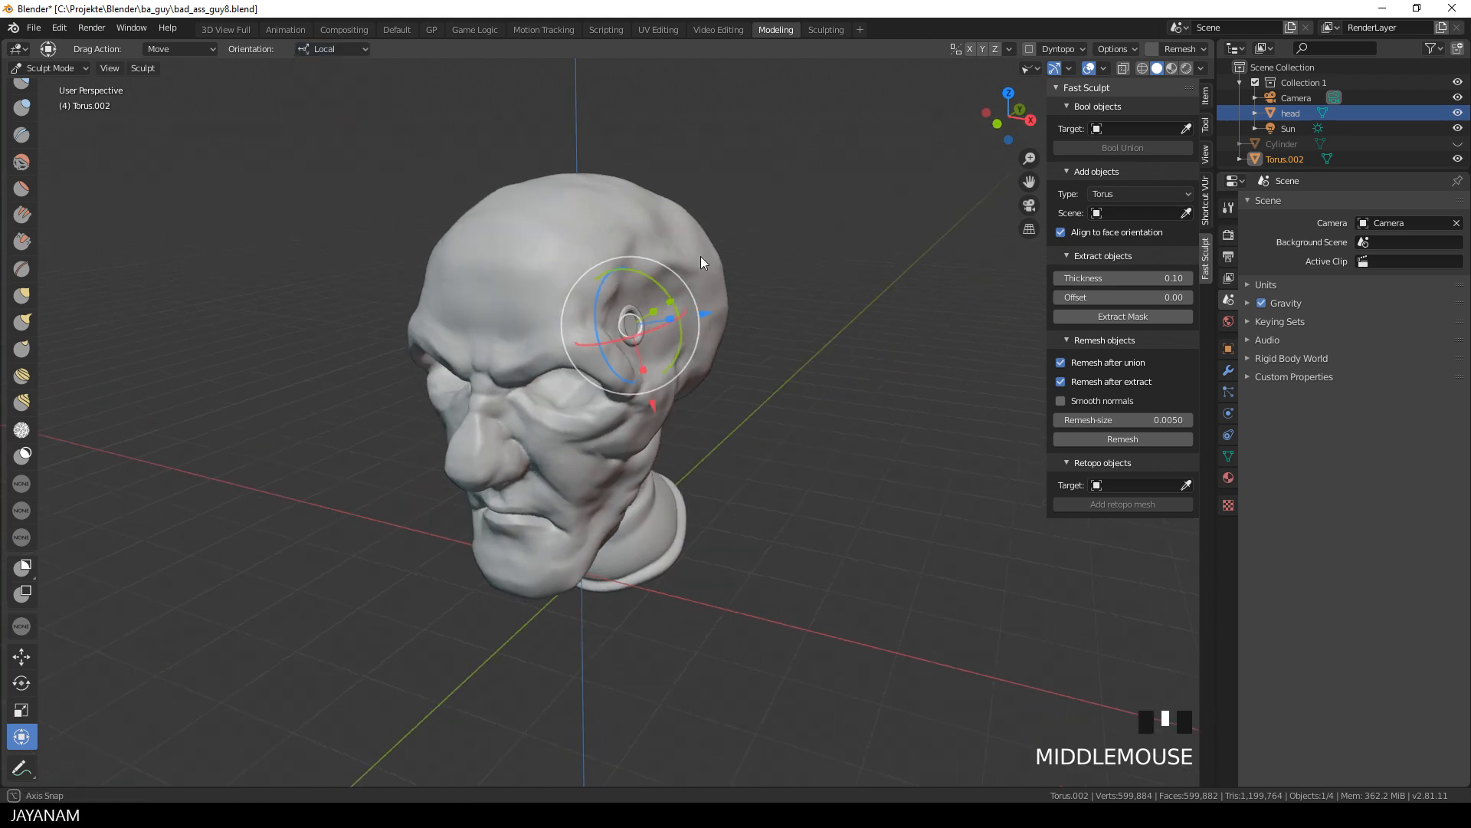
scroll("up", 3)
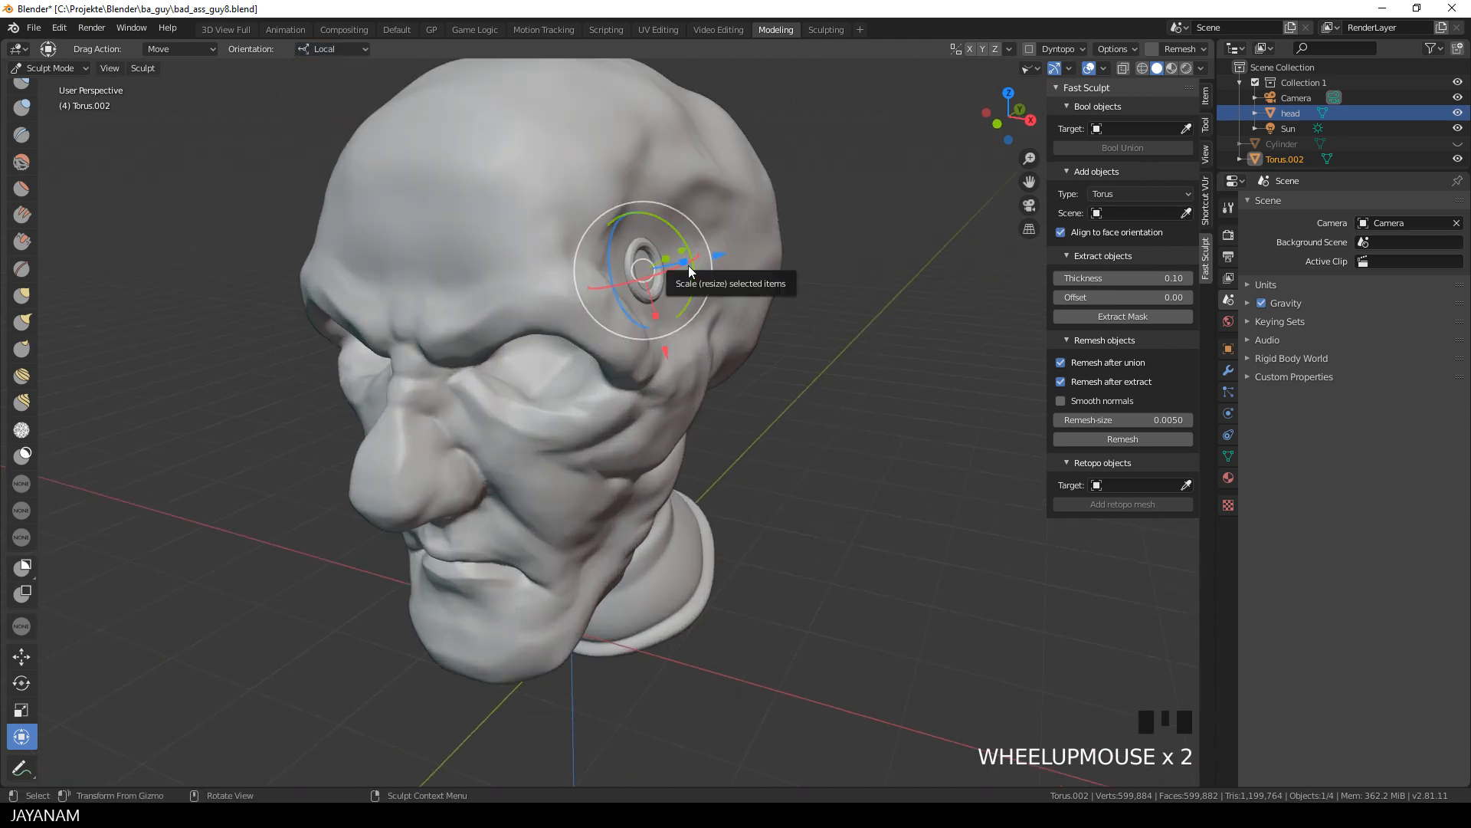
left_click(641, 269)
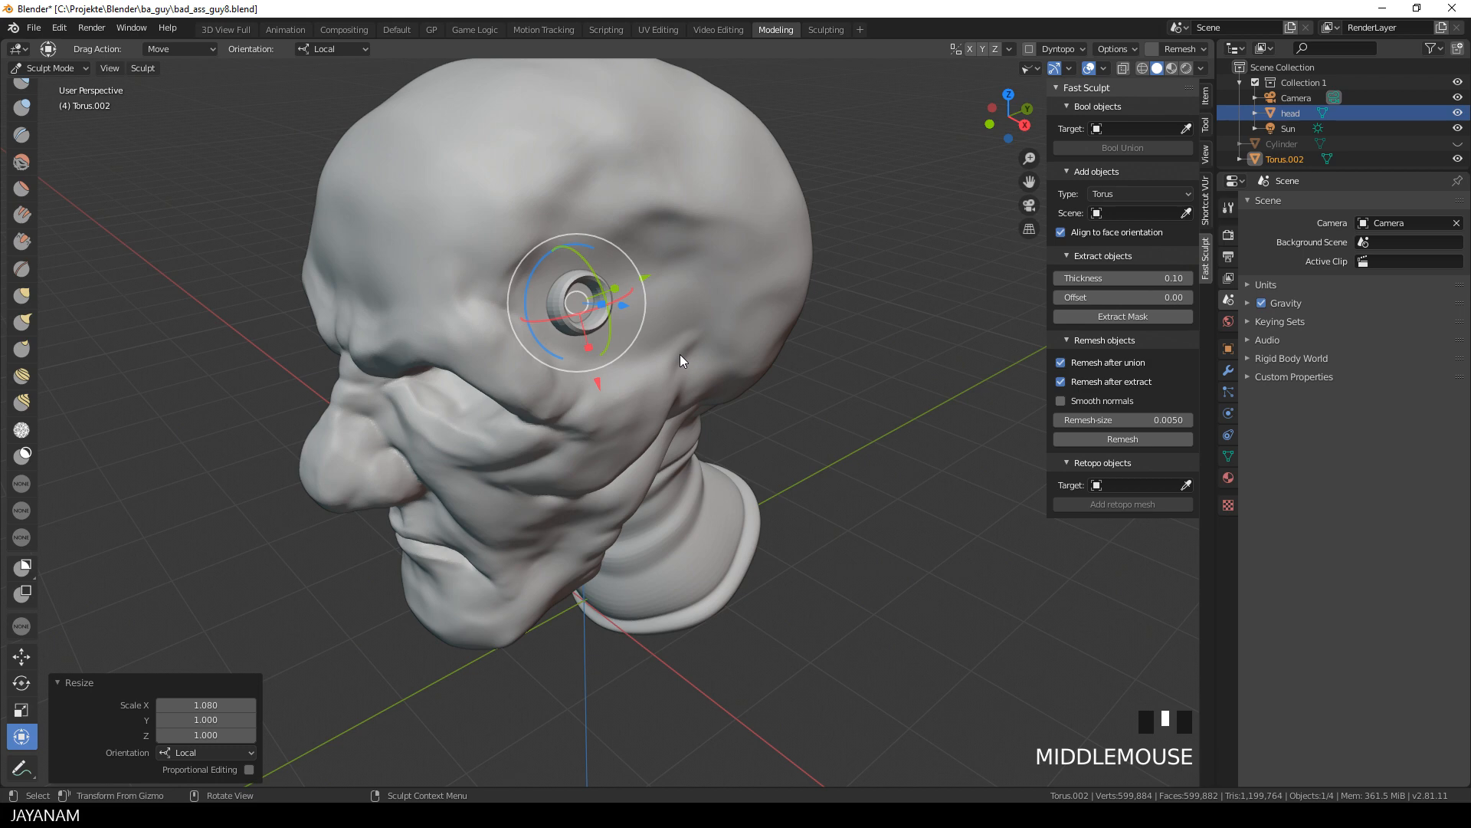
Remesh the torus, pick the Draw Sharp brush, and set the Bool Target to head.
left_click(1122, 439)
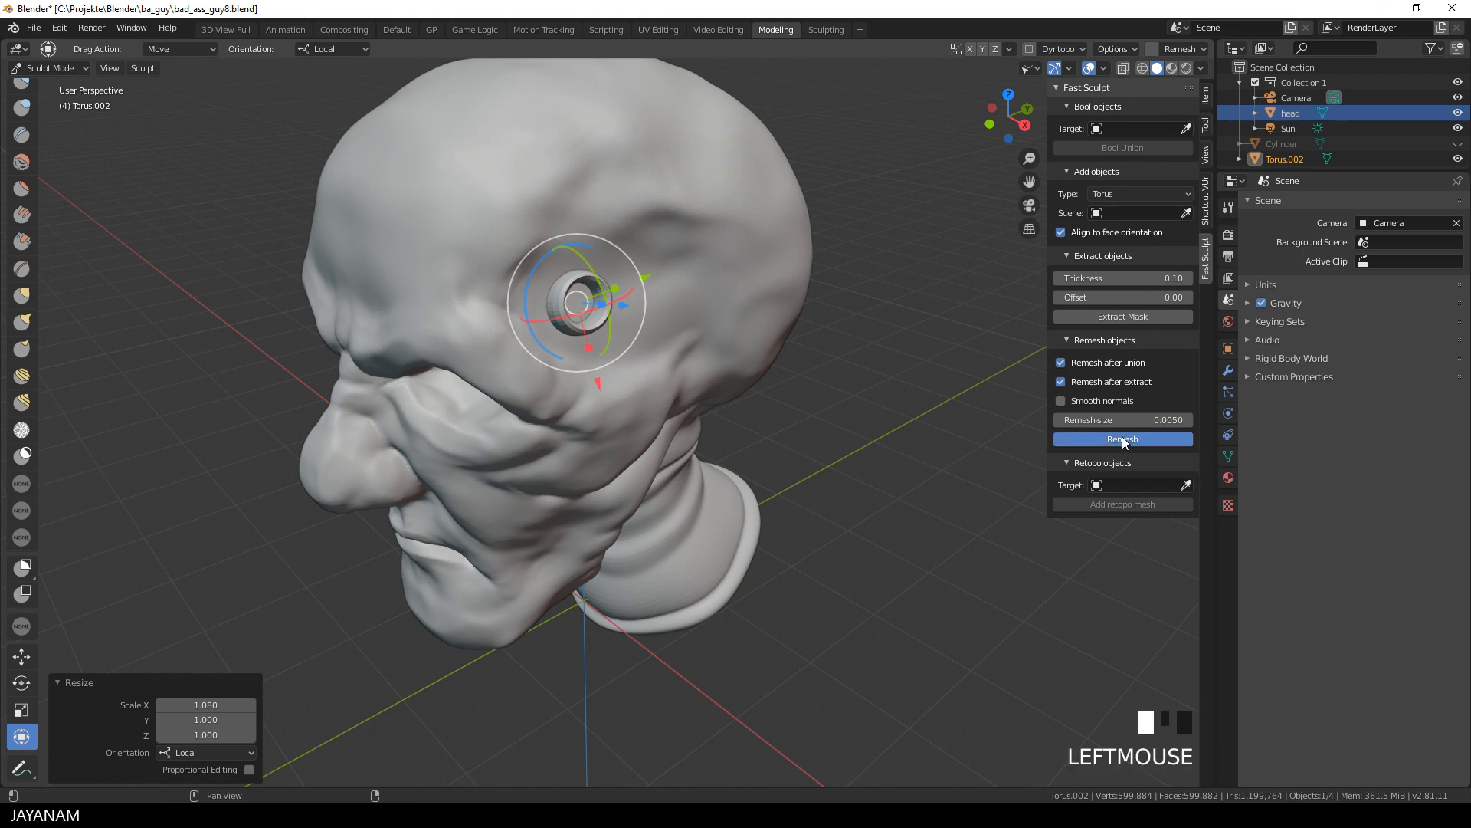
left_click(1121, 438)
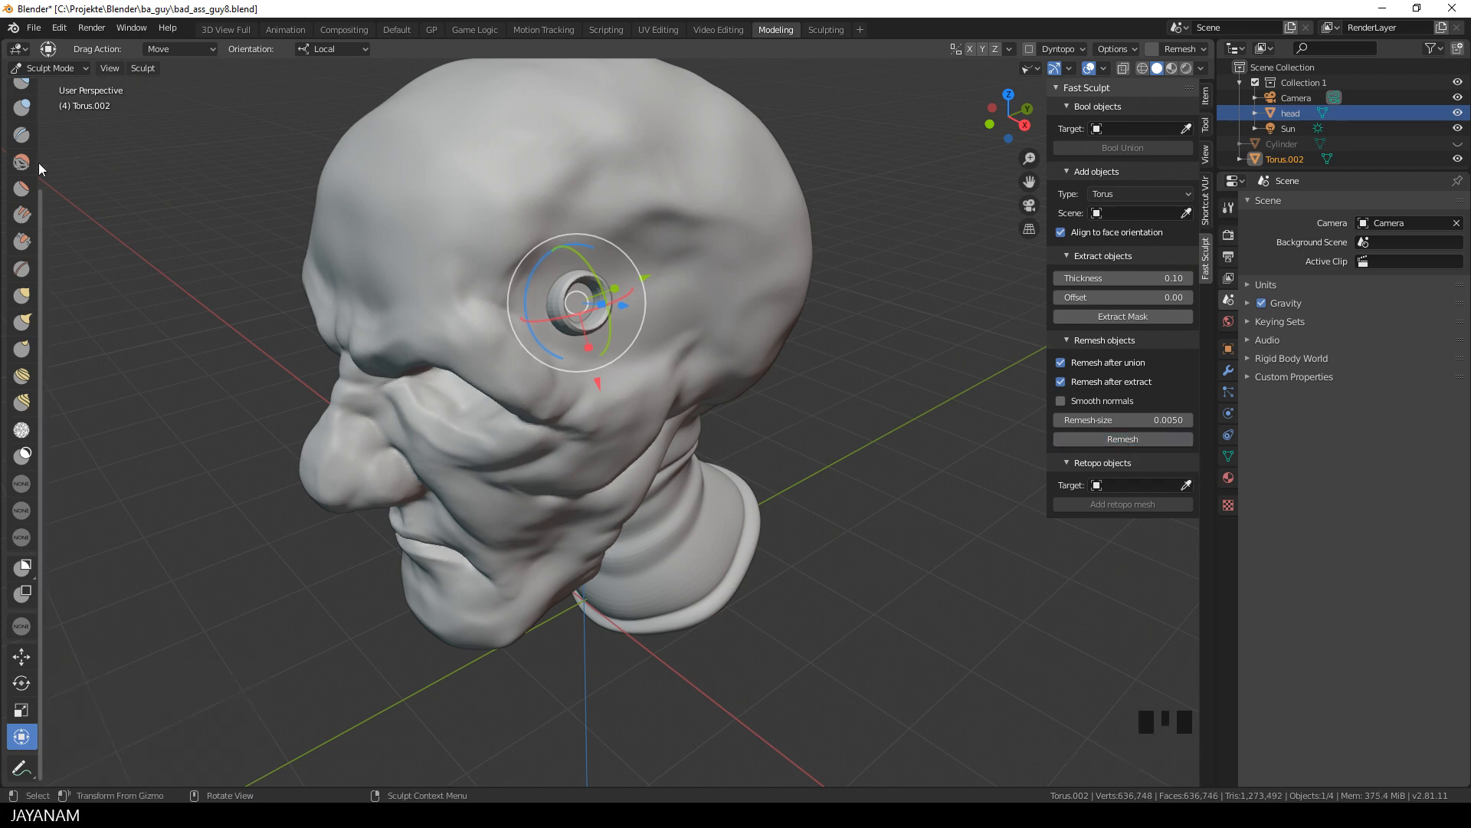
mouse_move(20, 482)
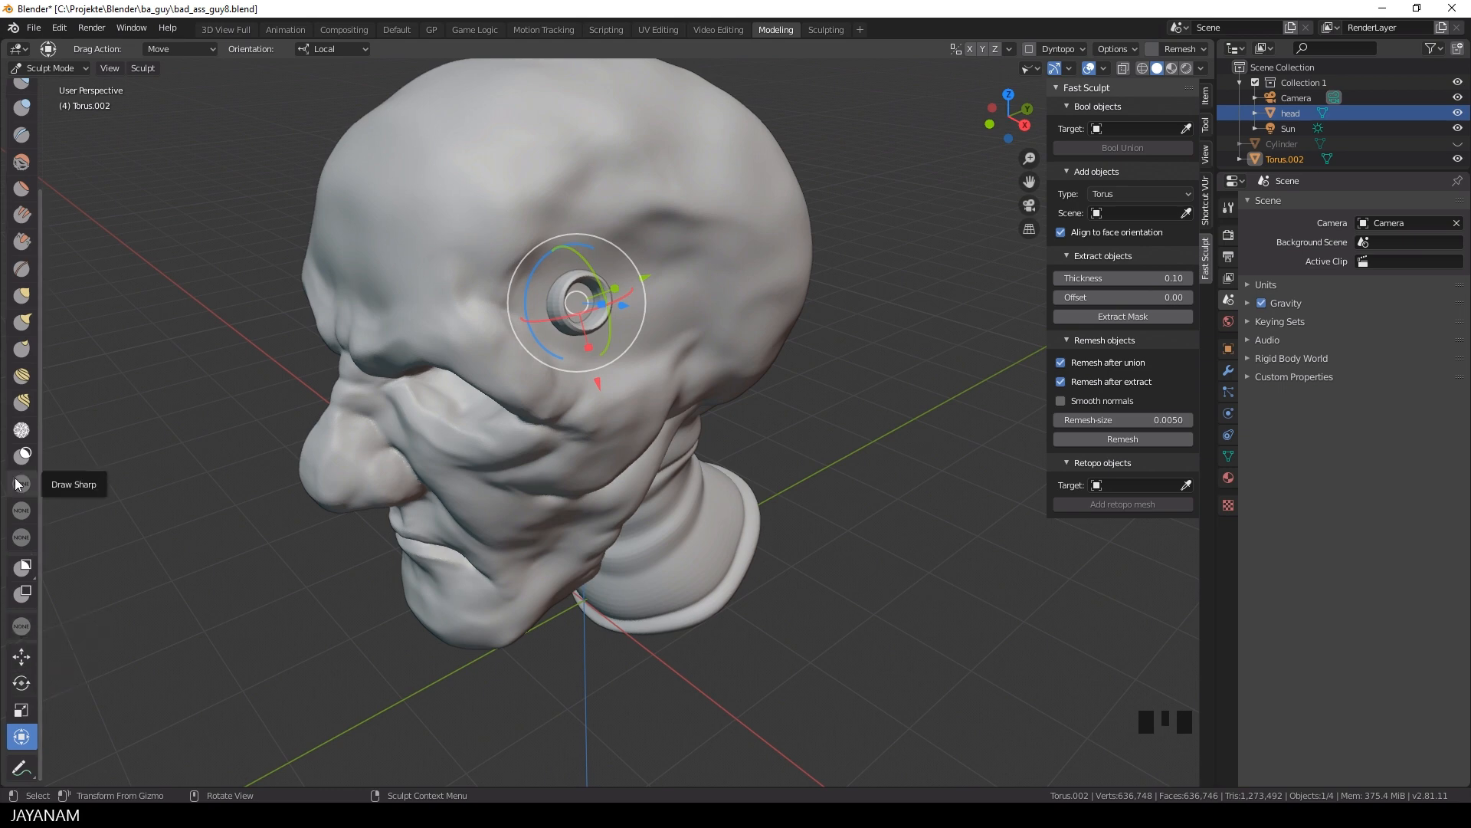
scroll("up", 3)
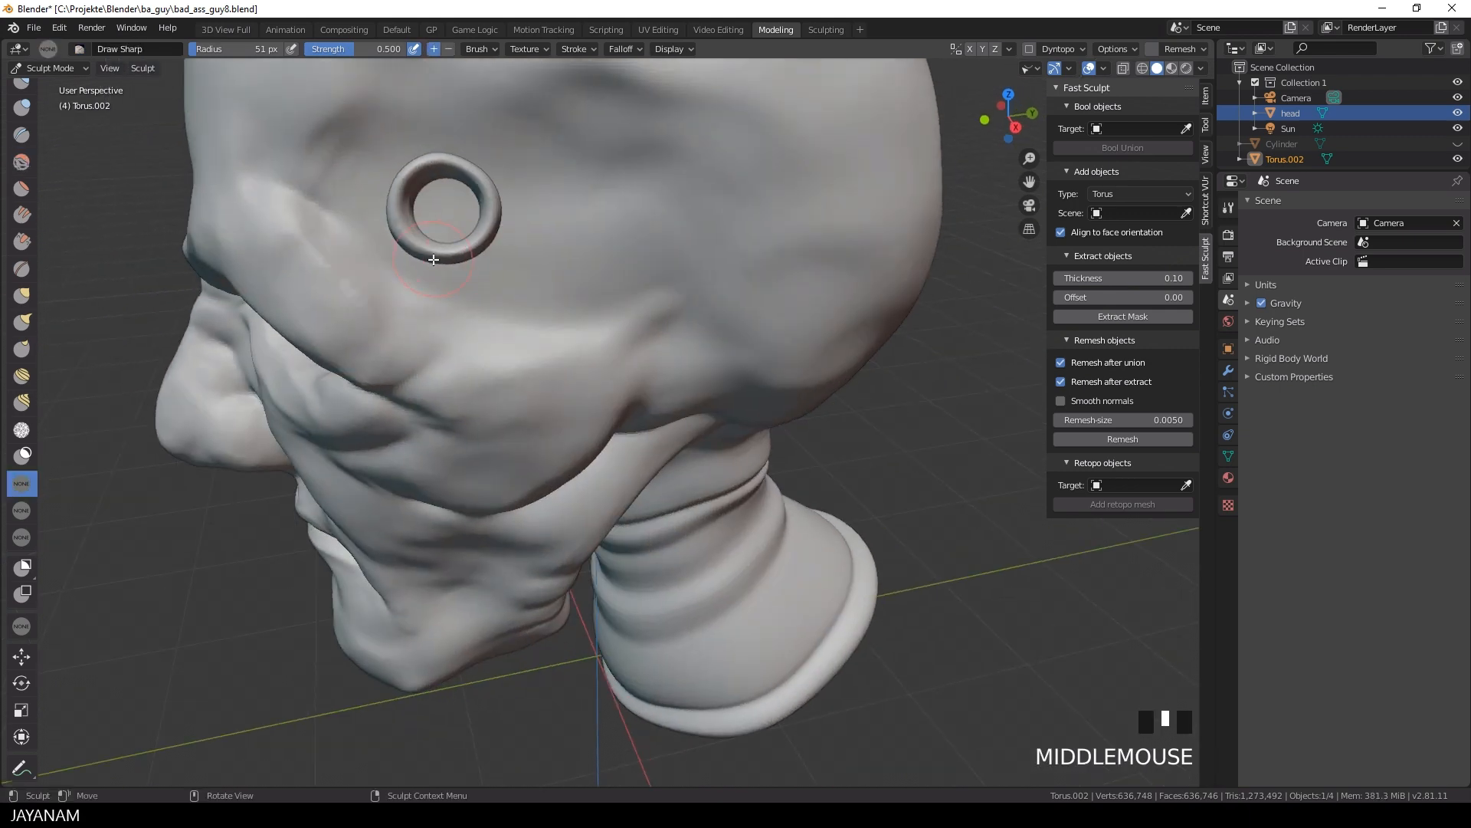
left_click_drag(431, 259, 616, 259)
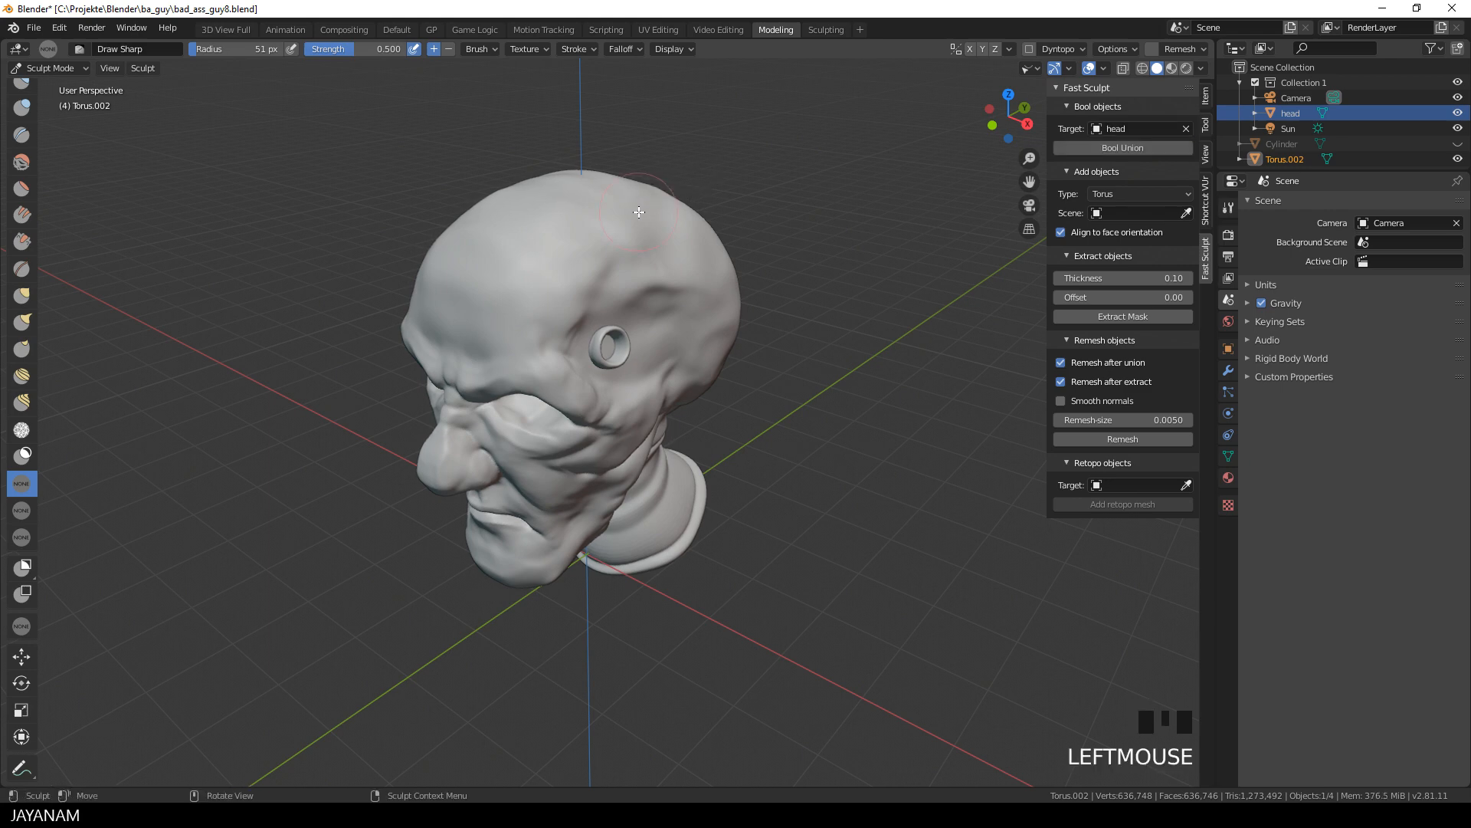
Union the torus into the head and paint around it with Draw Sharp strokes.
left_click(1121, 147)
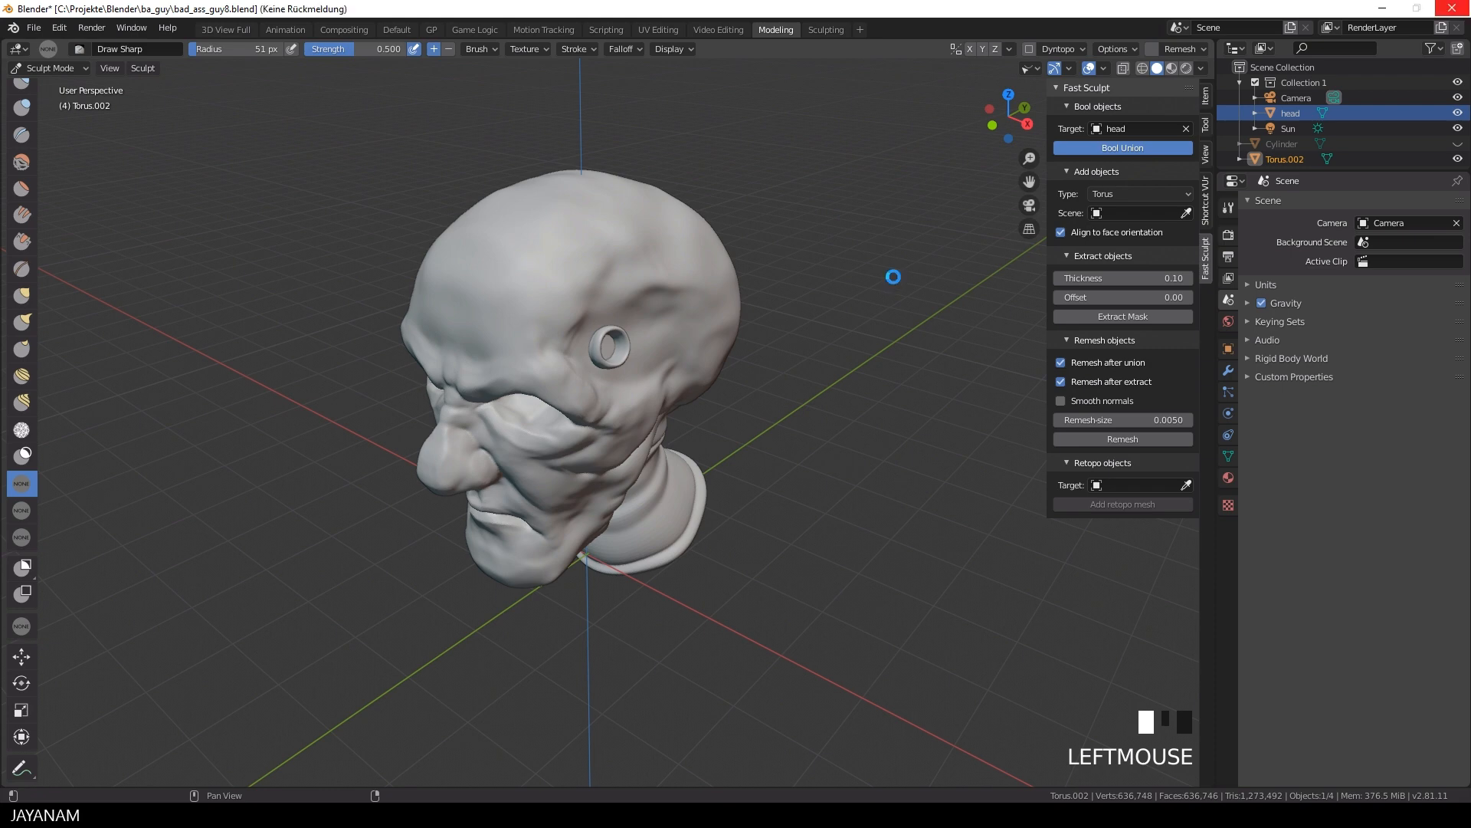
left_click(1122, 147)
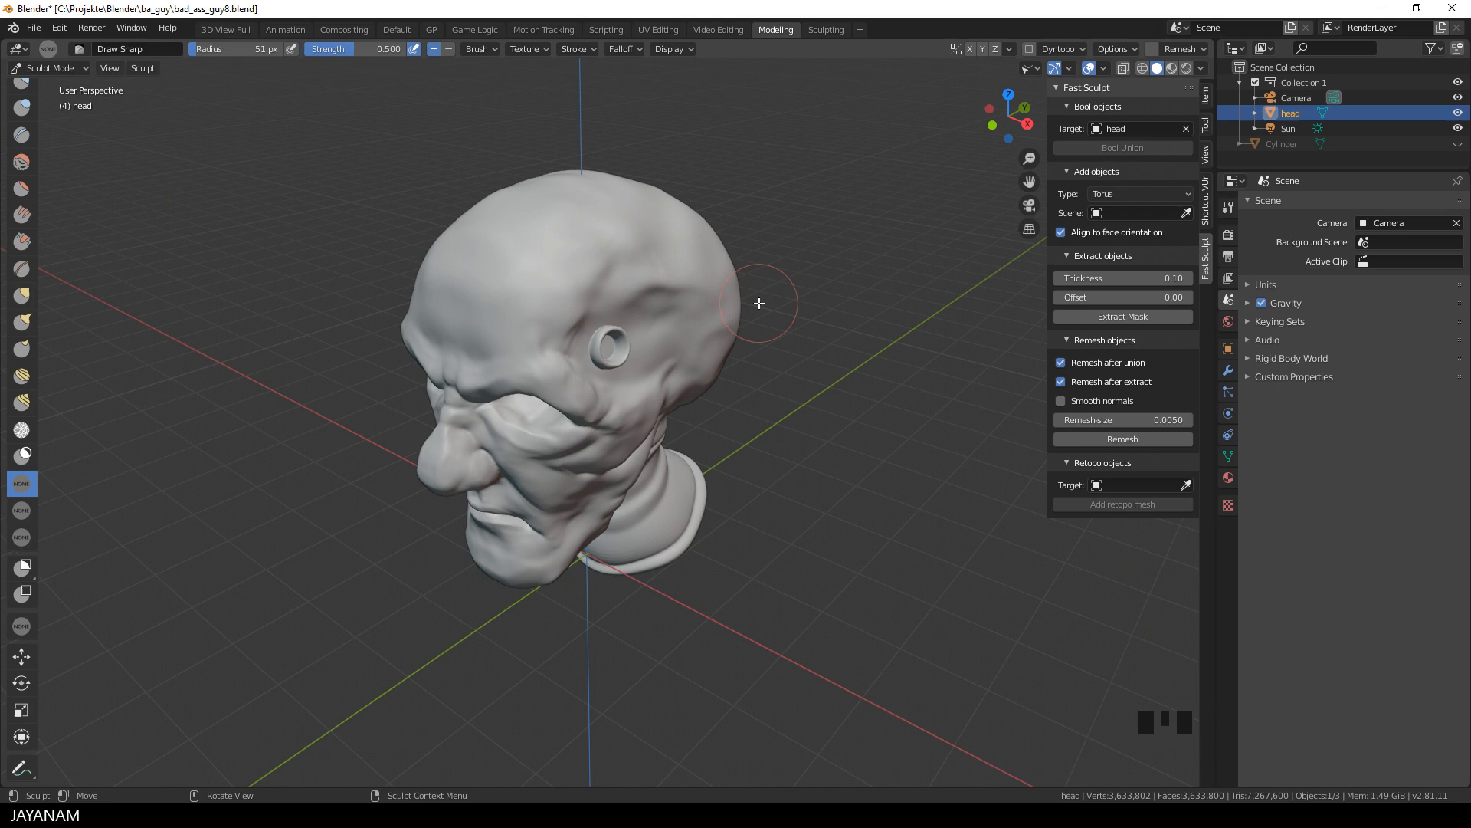
scroll("up", 3)
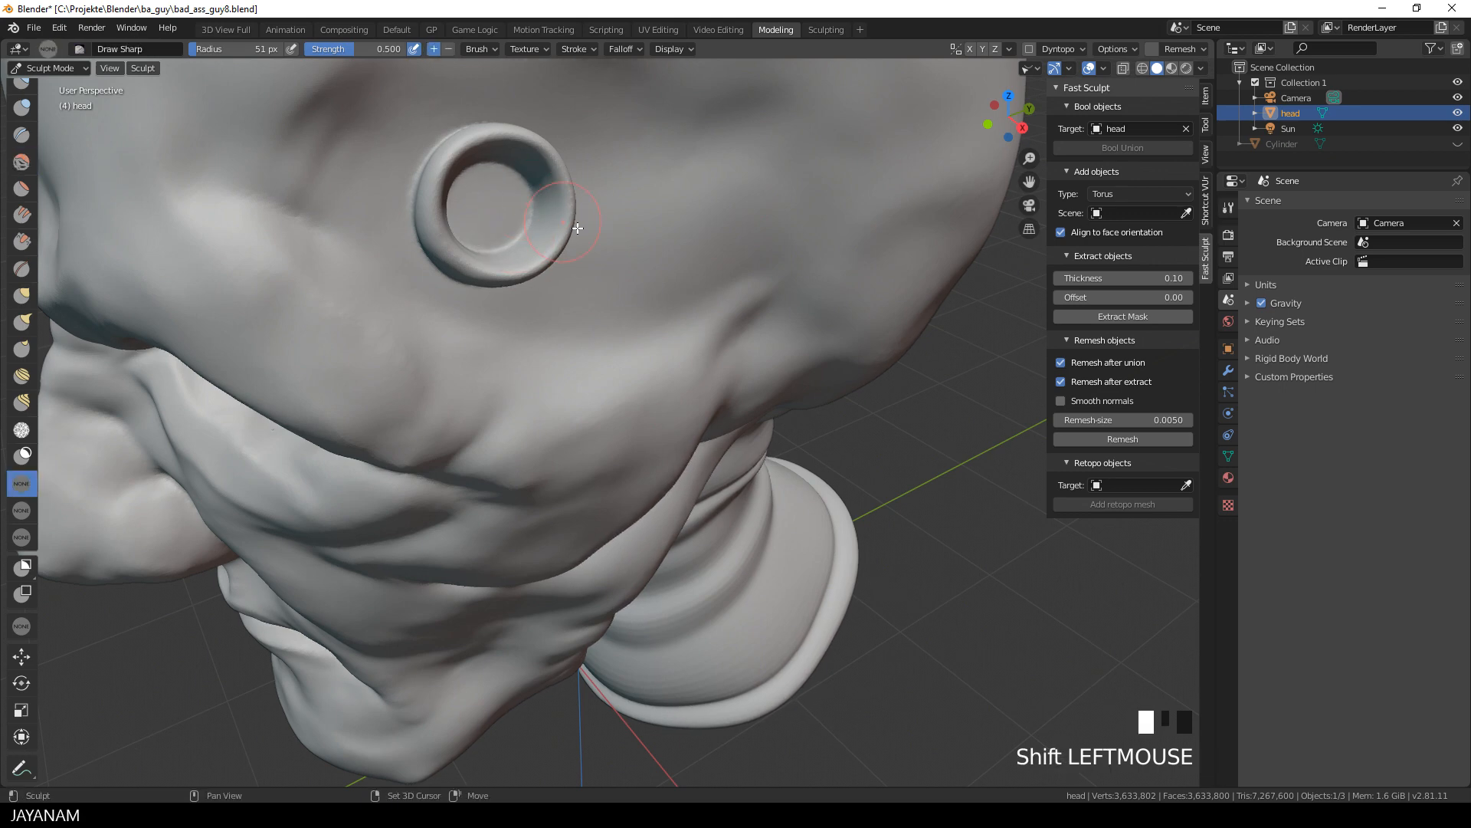
scroll("down", 3)
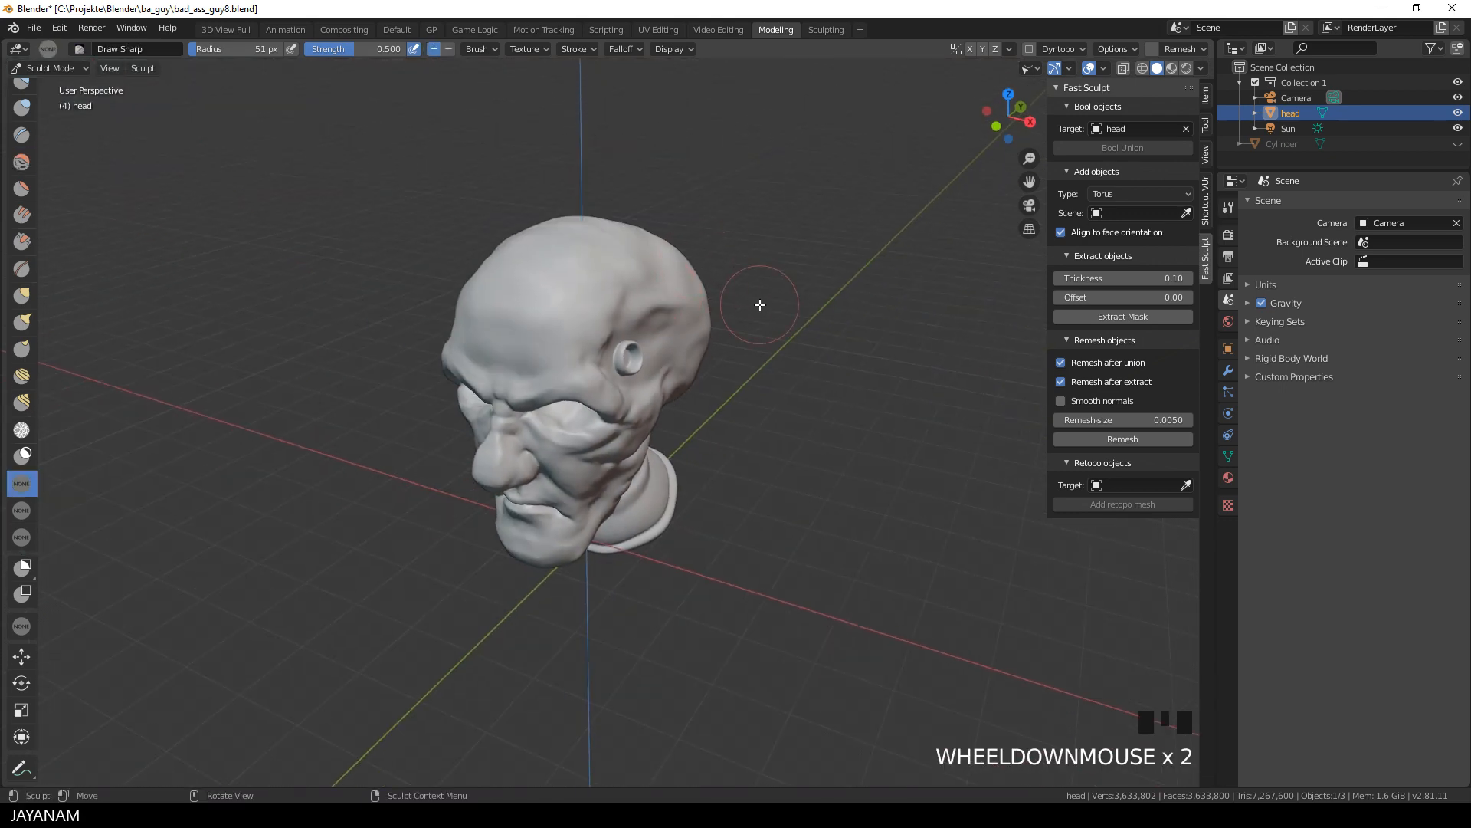
scroll("down", 3)
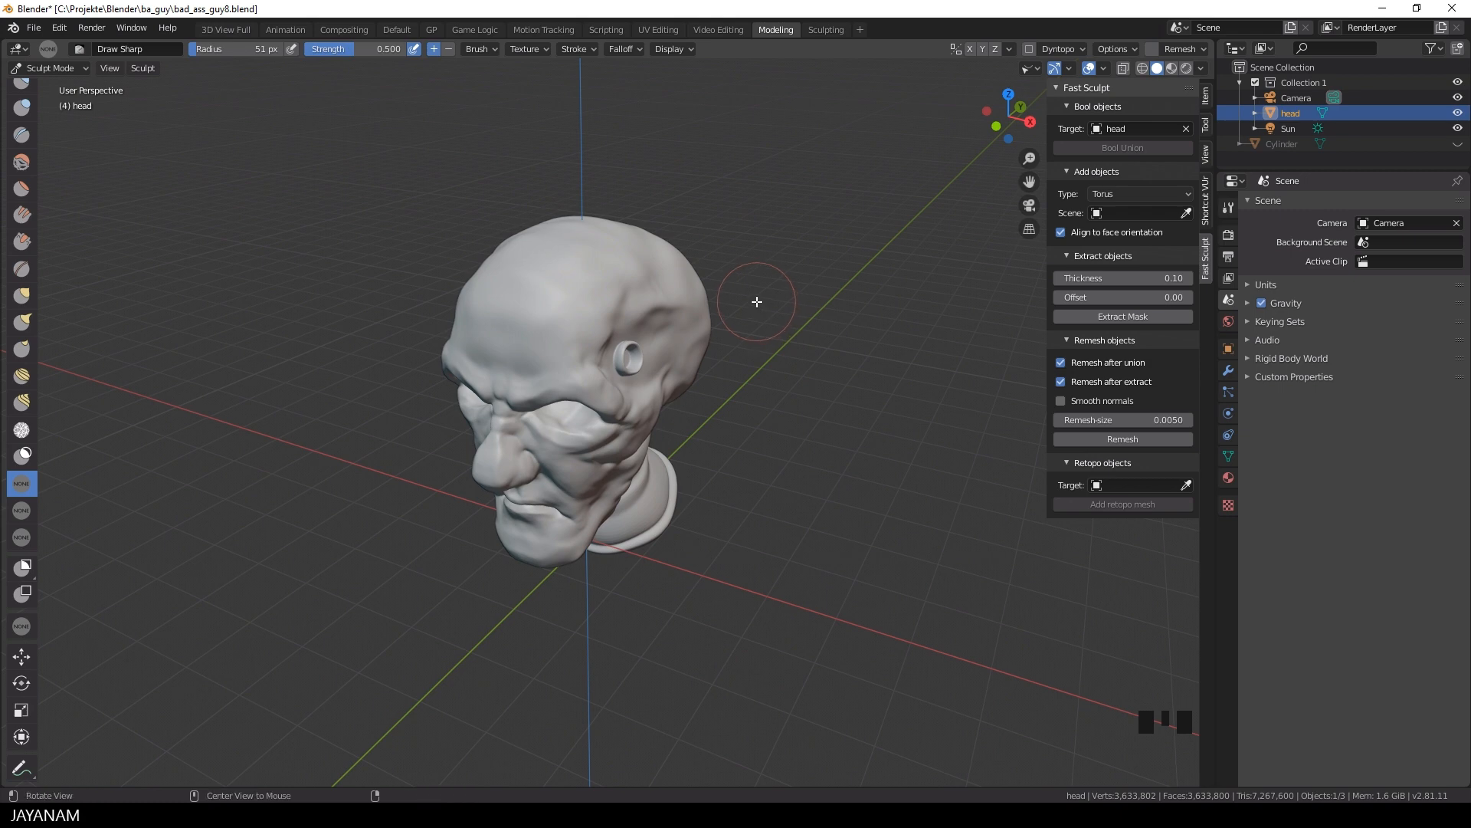
Set the Fast Sculpt Add objects Type to Scene and activate the Scene eyedropper.
left_click(849, 474)
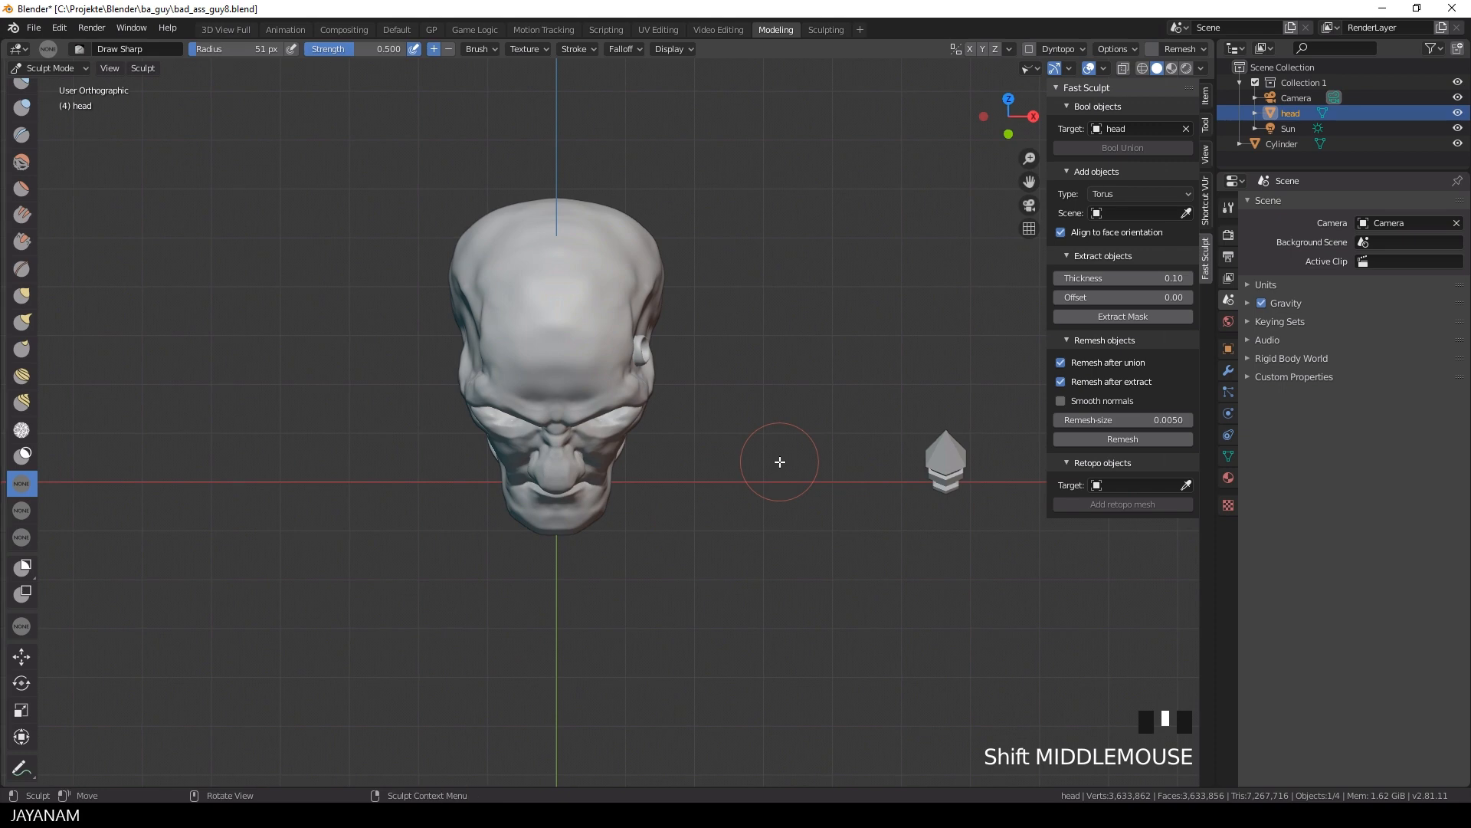
left_click(1136, 193)
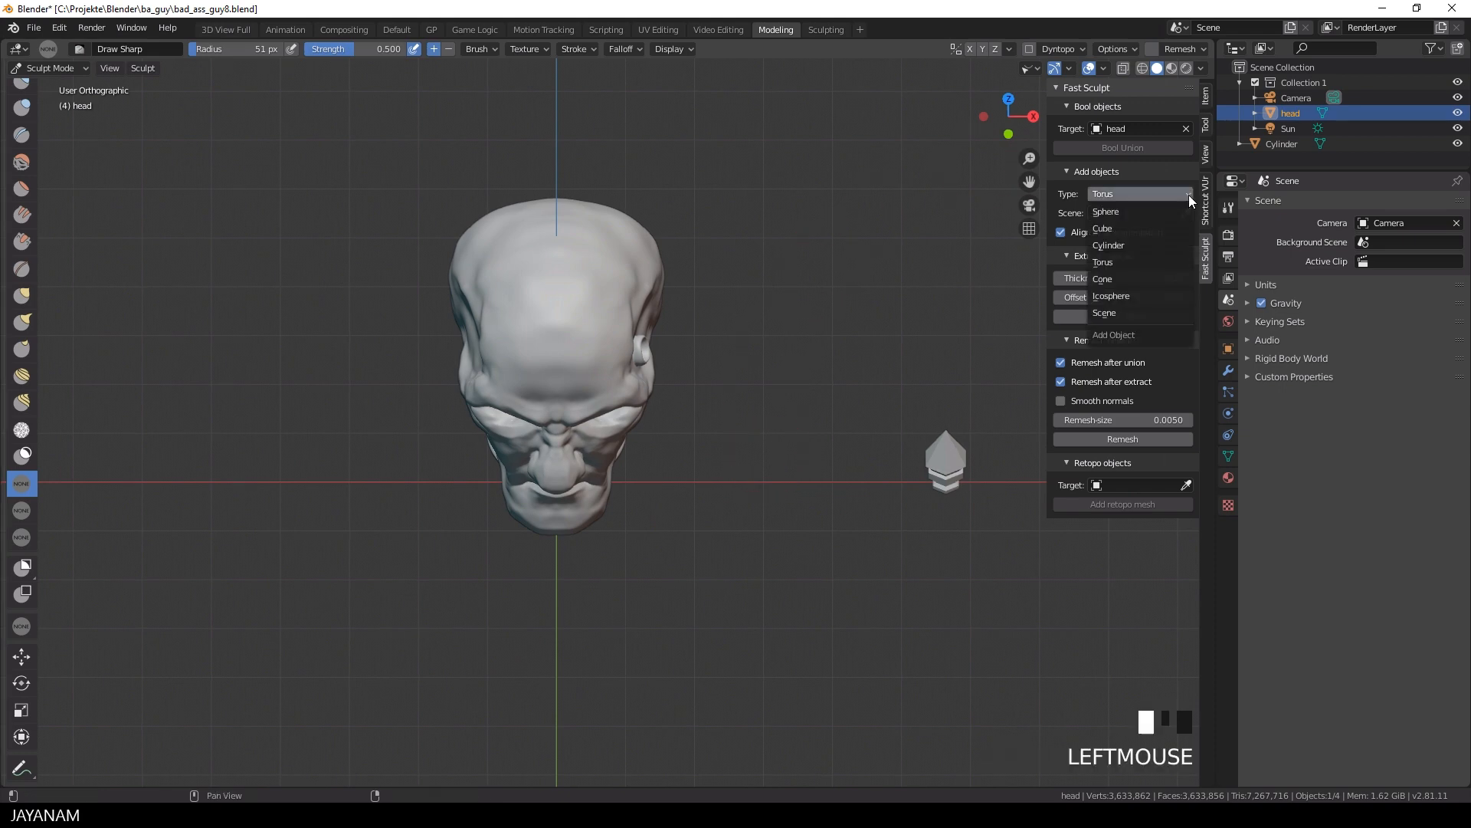
mouse_move(1108, 312)
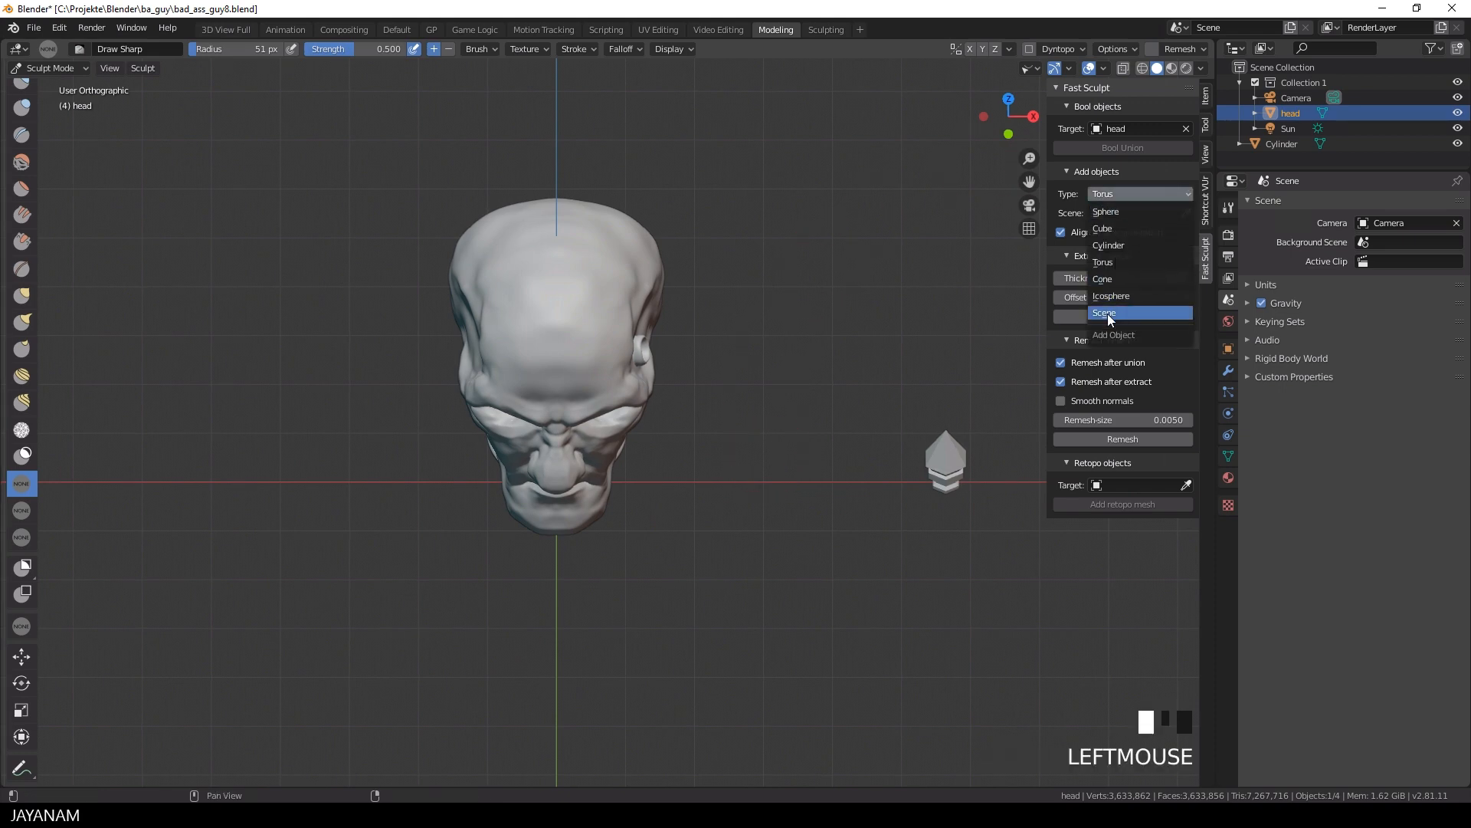
left_click(1104, 311)
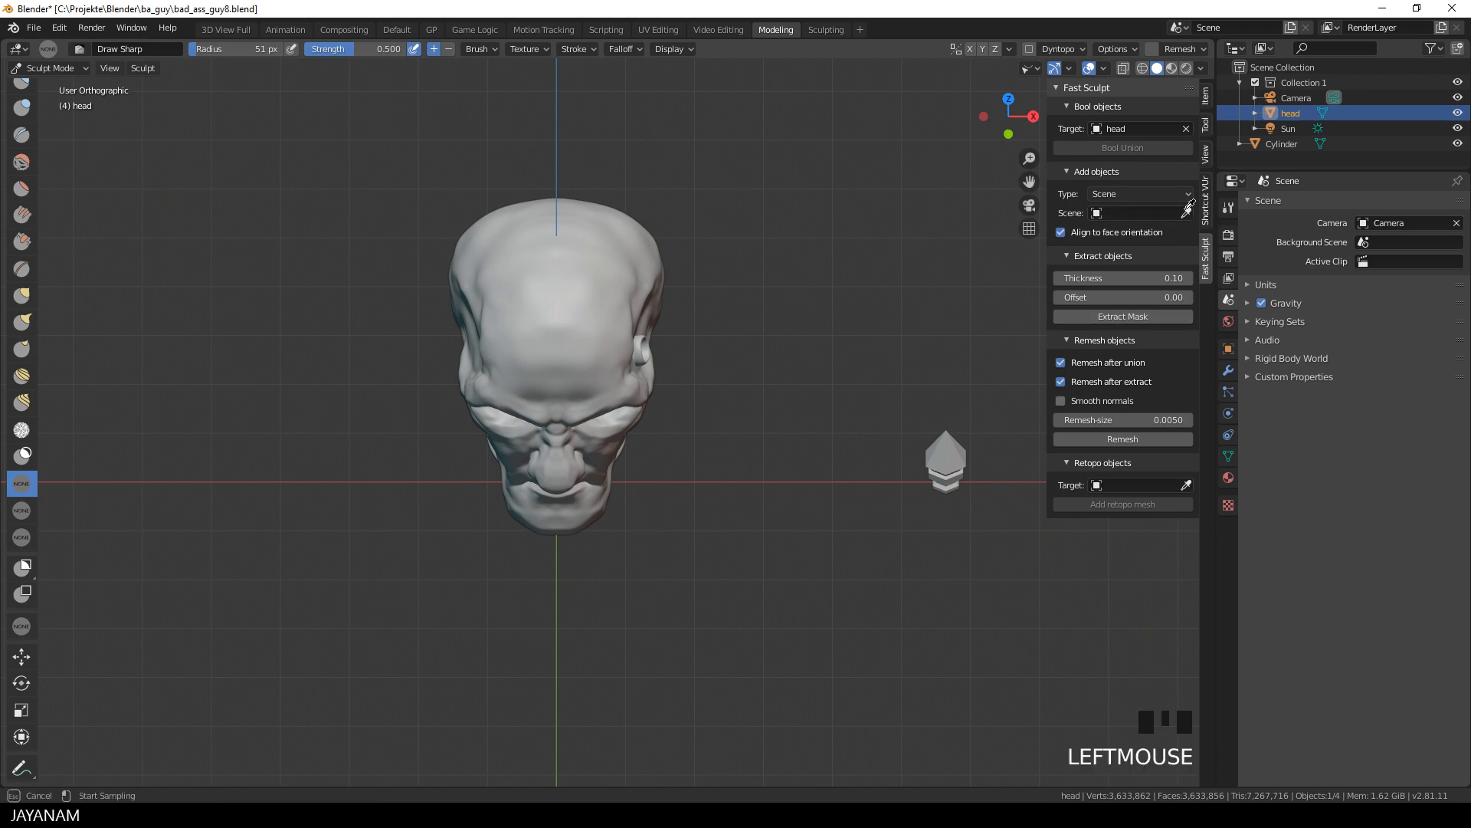
left_click(1138, 212)
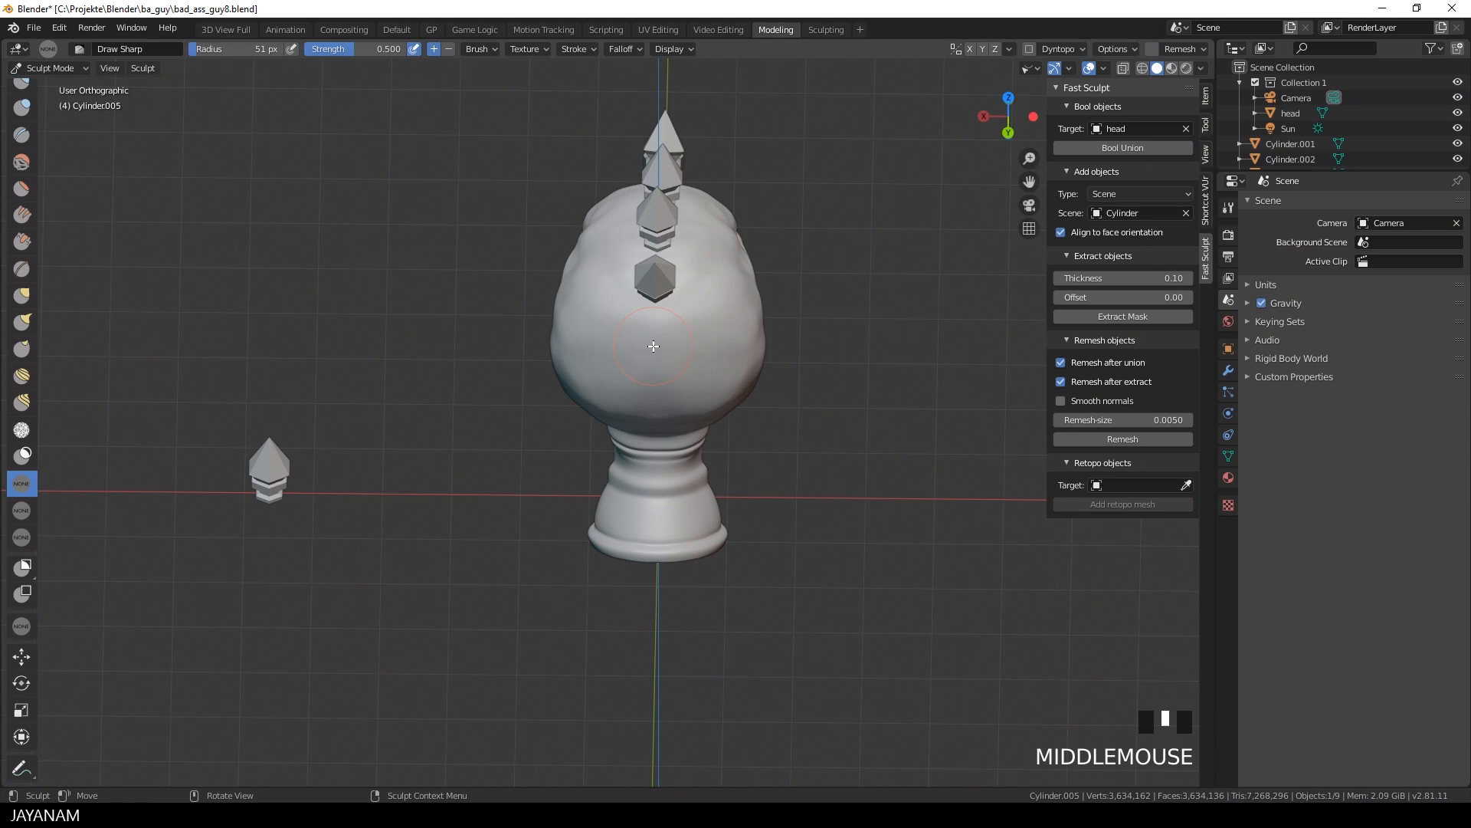
Add Cylinder spike copies along the top of the head with the add-object operator.
key("shift+ctrl+a")
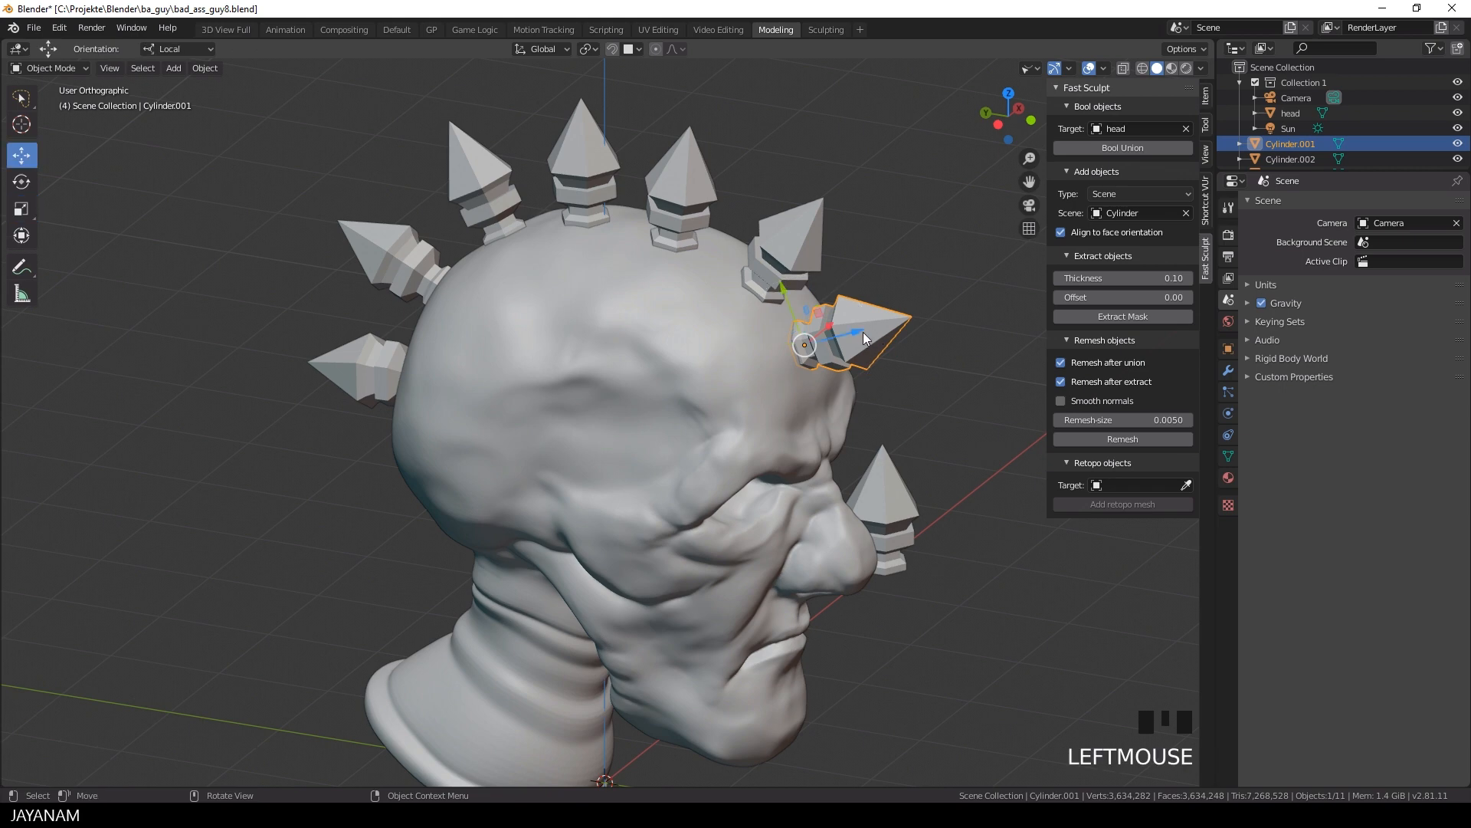
Push Cylinder.001 deeper, then join all head spikes into one object with Ctrl+J.
scroll("down", 3)
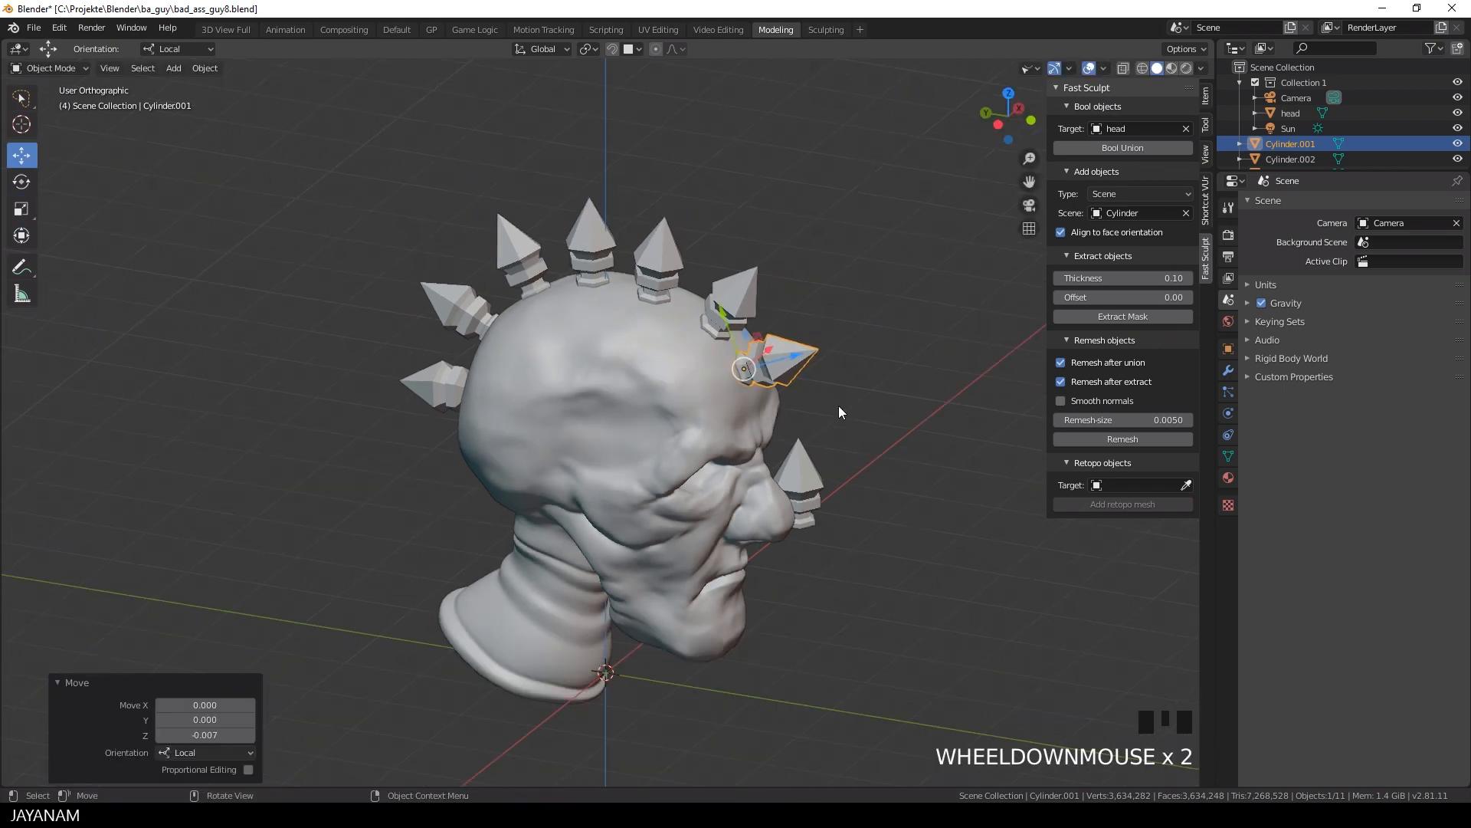
left_click(589, 250)
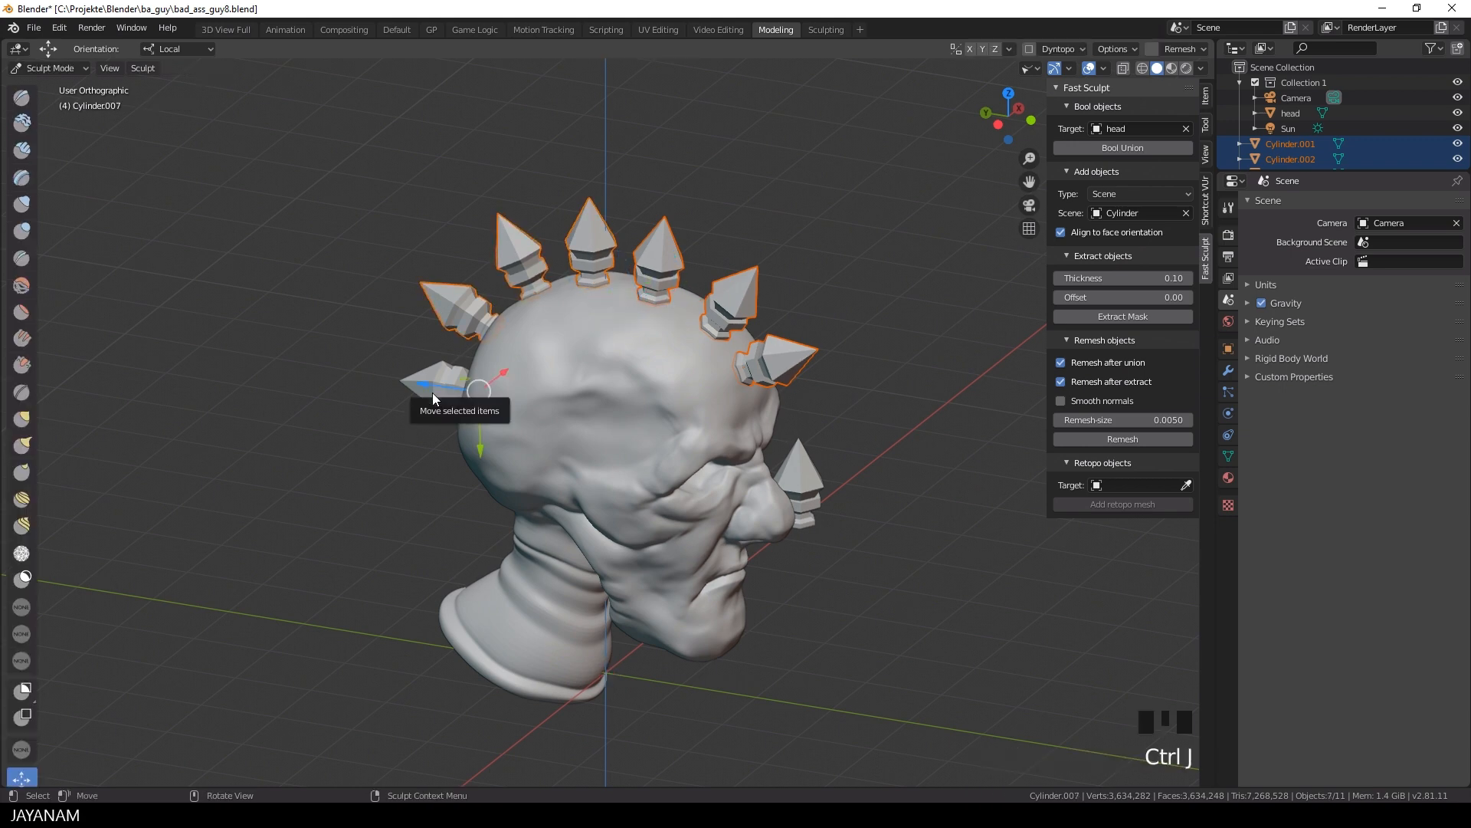
mouse_move(661, 413)
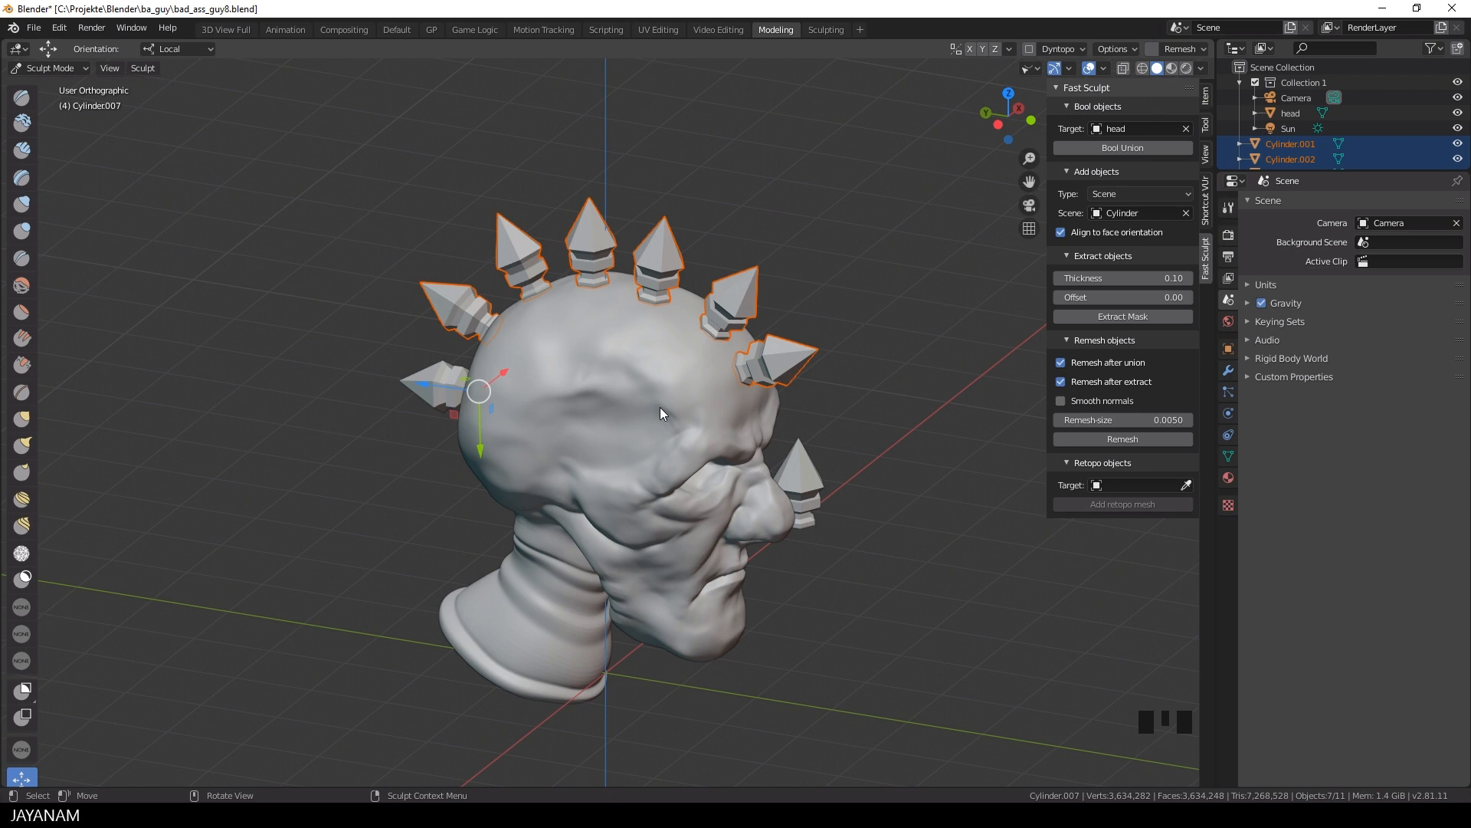
key("Tab")
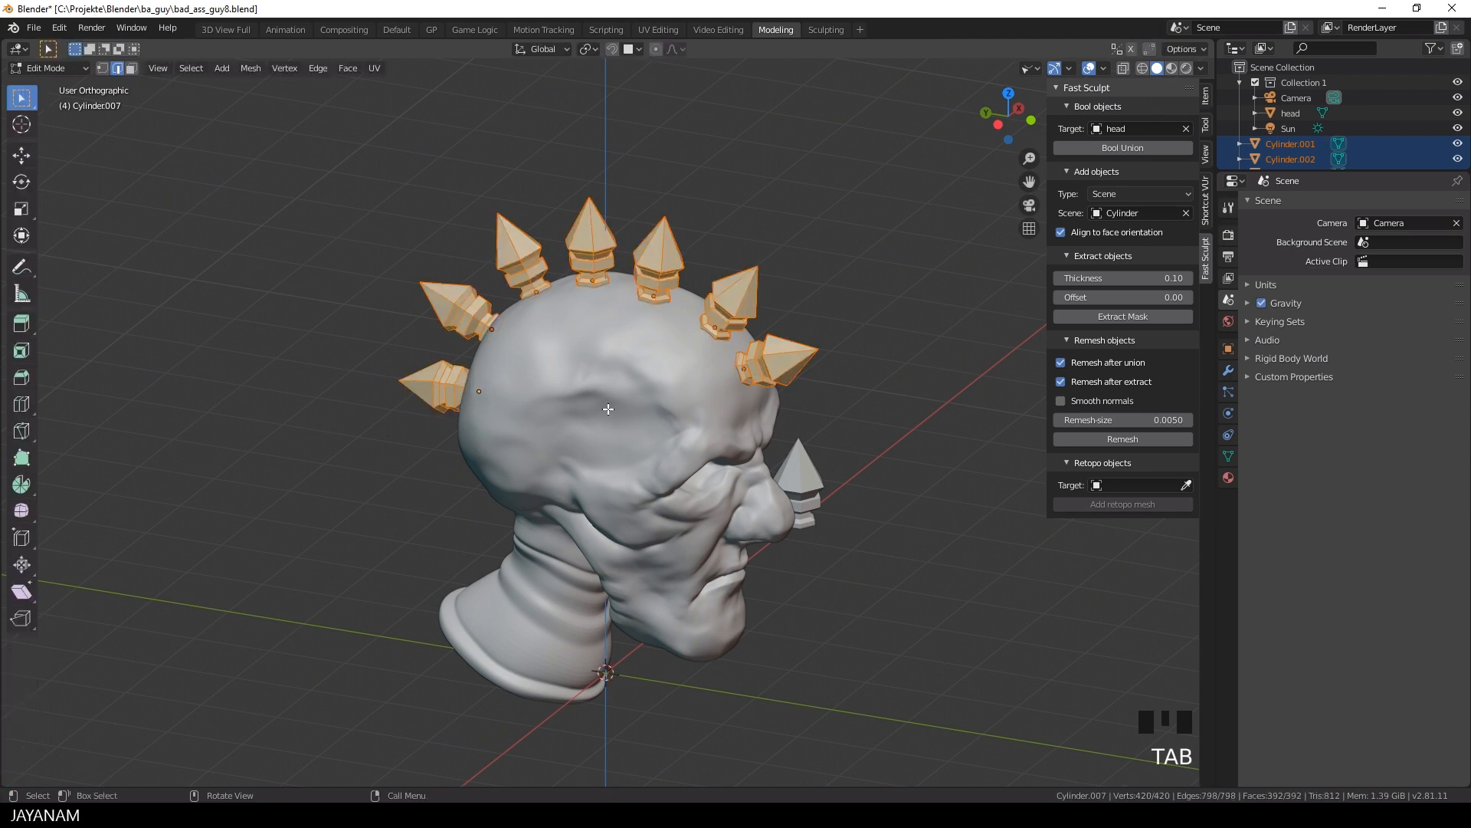
key("Tab")
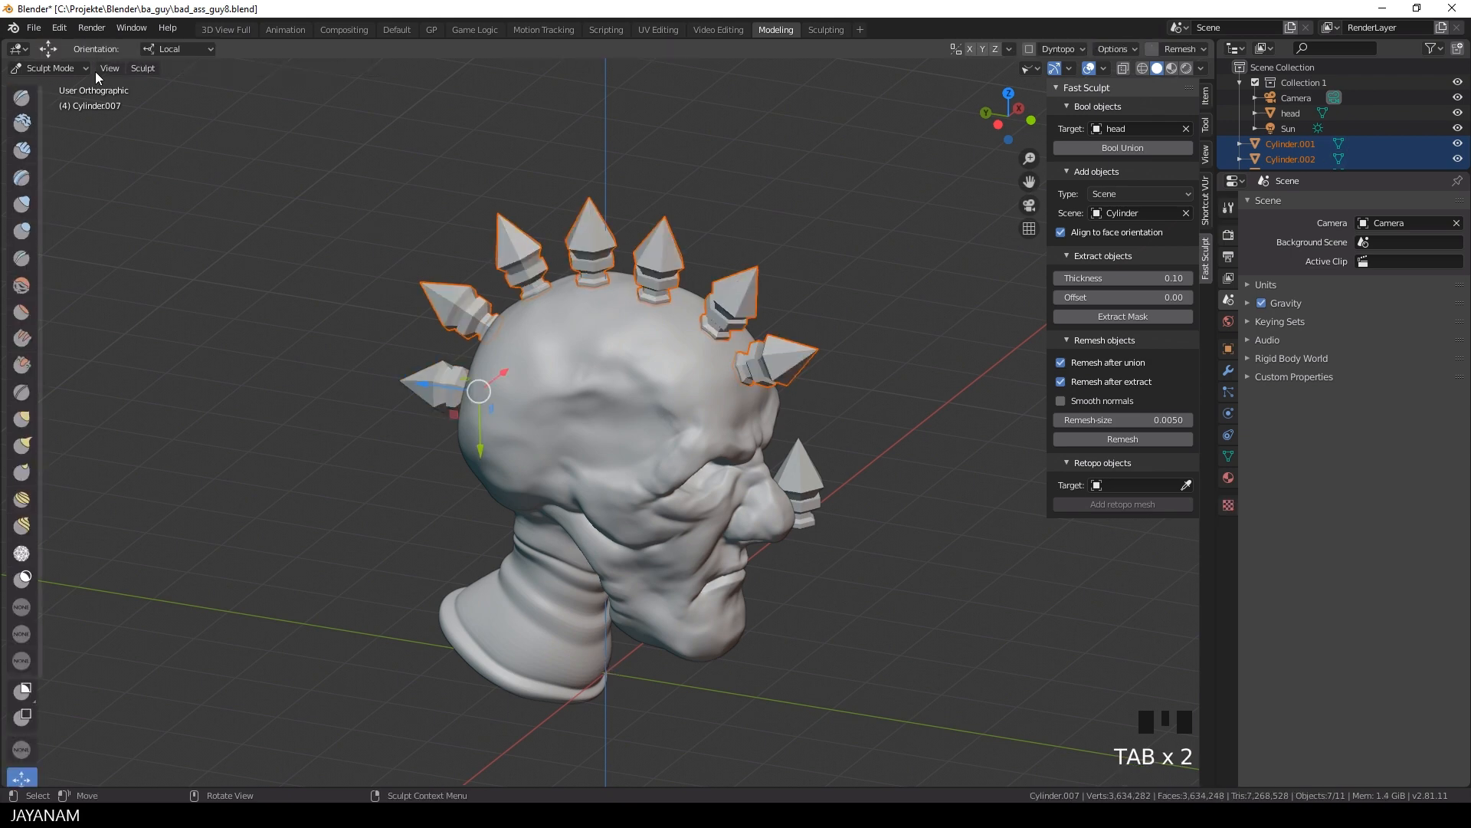
key("Tab")
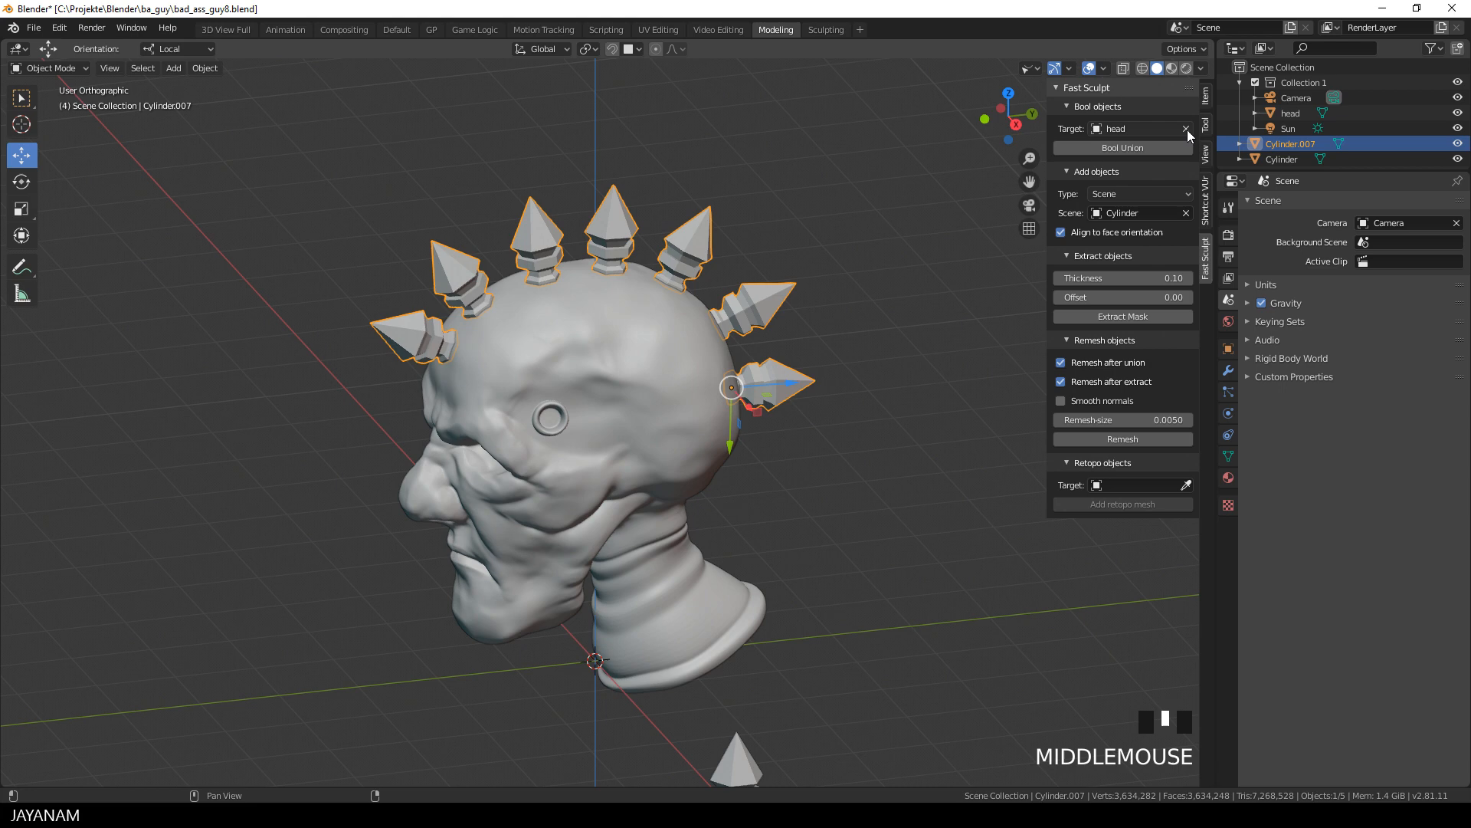
Reset the Bool Target to head and run Bool Union on the joined spikes.
left_click(1186, 129)
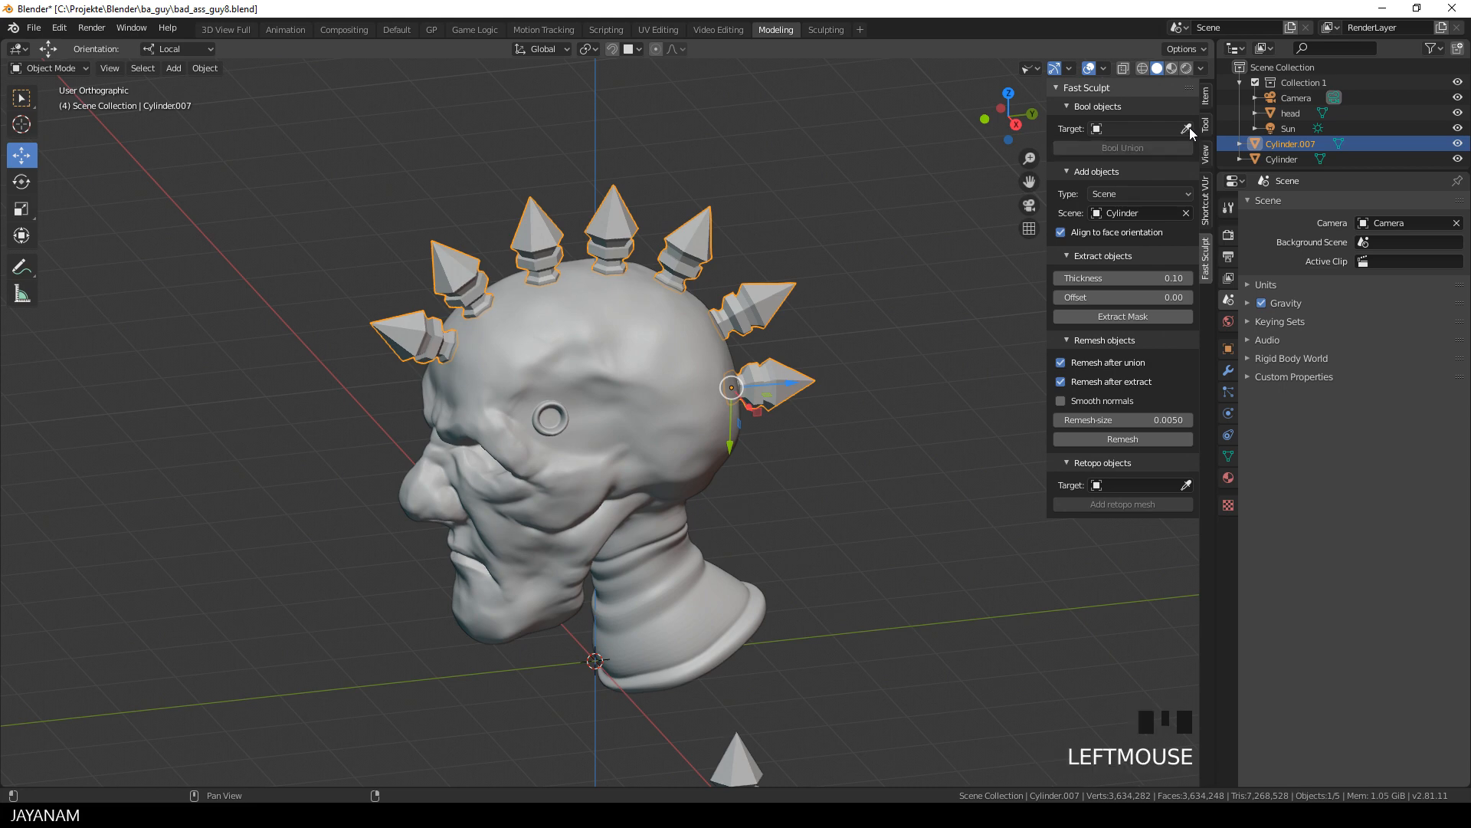
left_click(1185, 128)
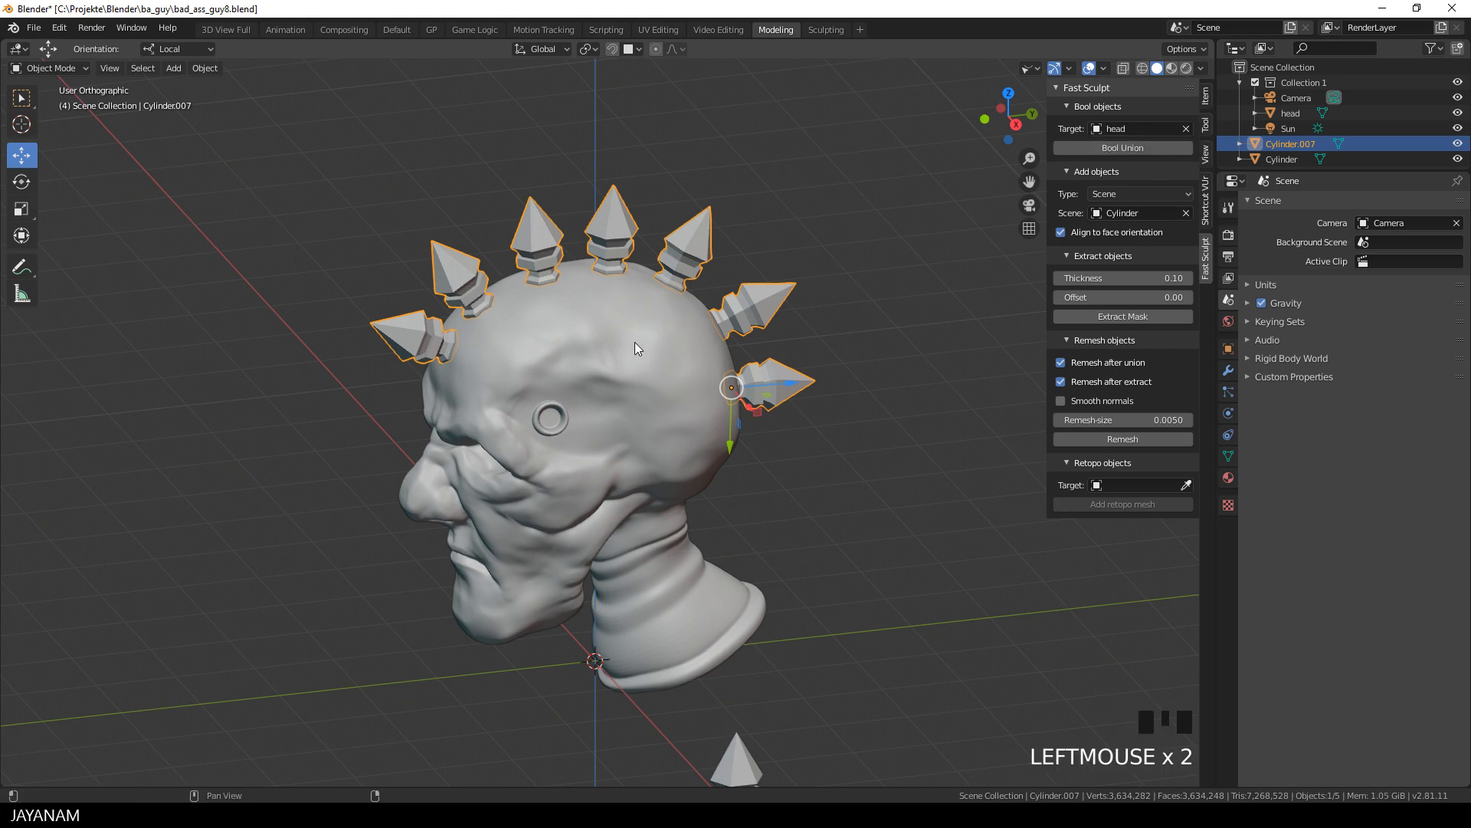
left_click(1121, 147)
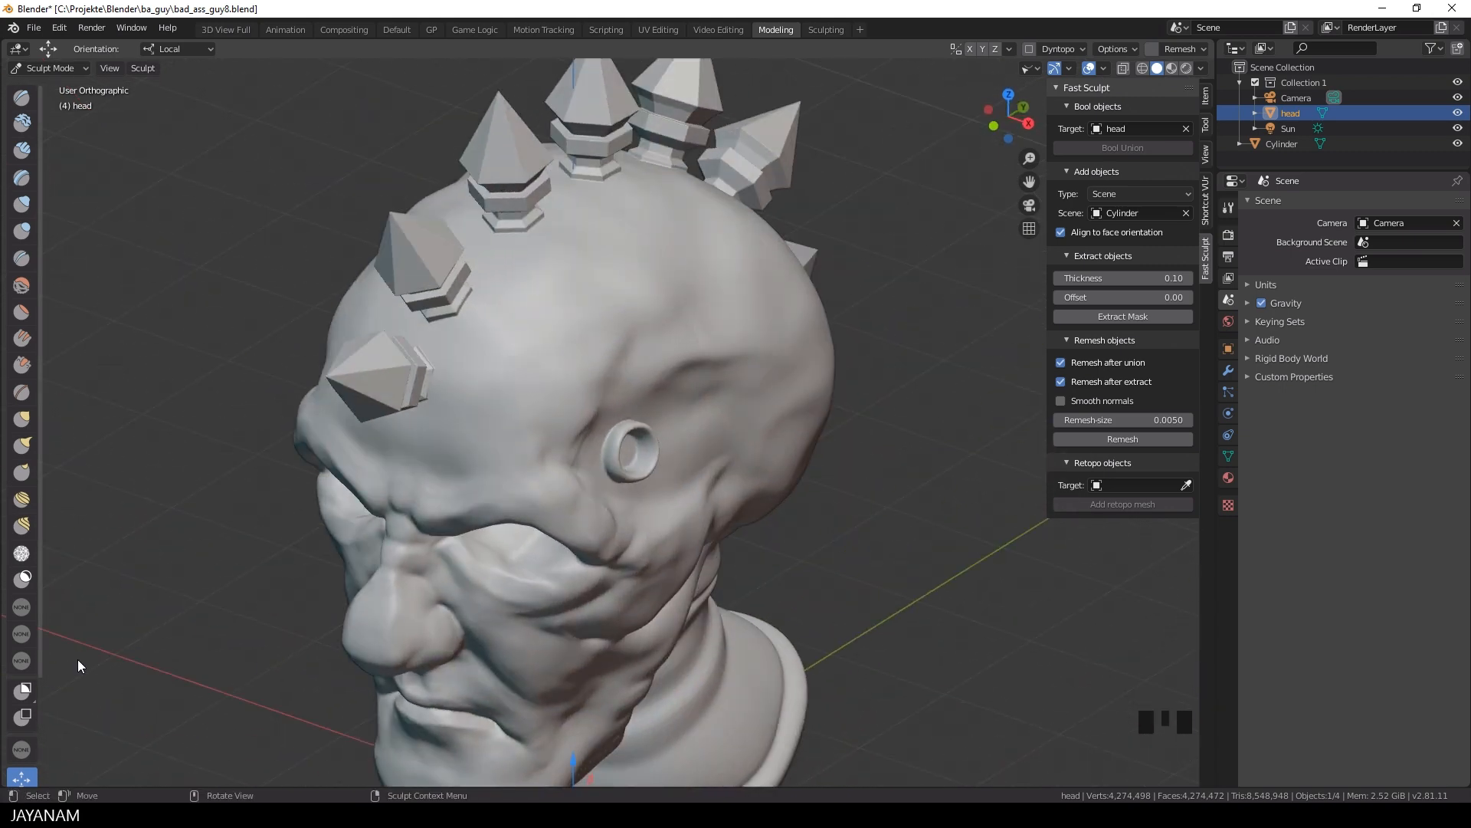
Select the Draw Sharp brush and sculpt around the spike bases on the head.
key("shift+f")
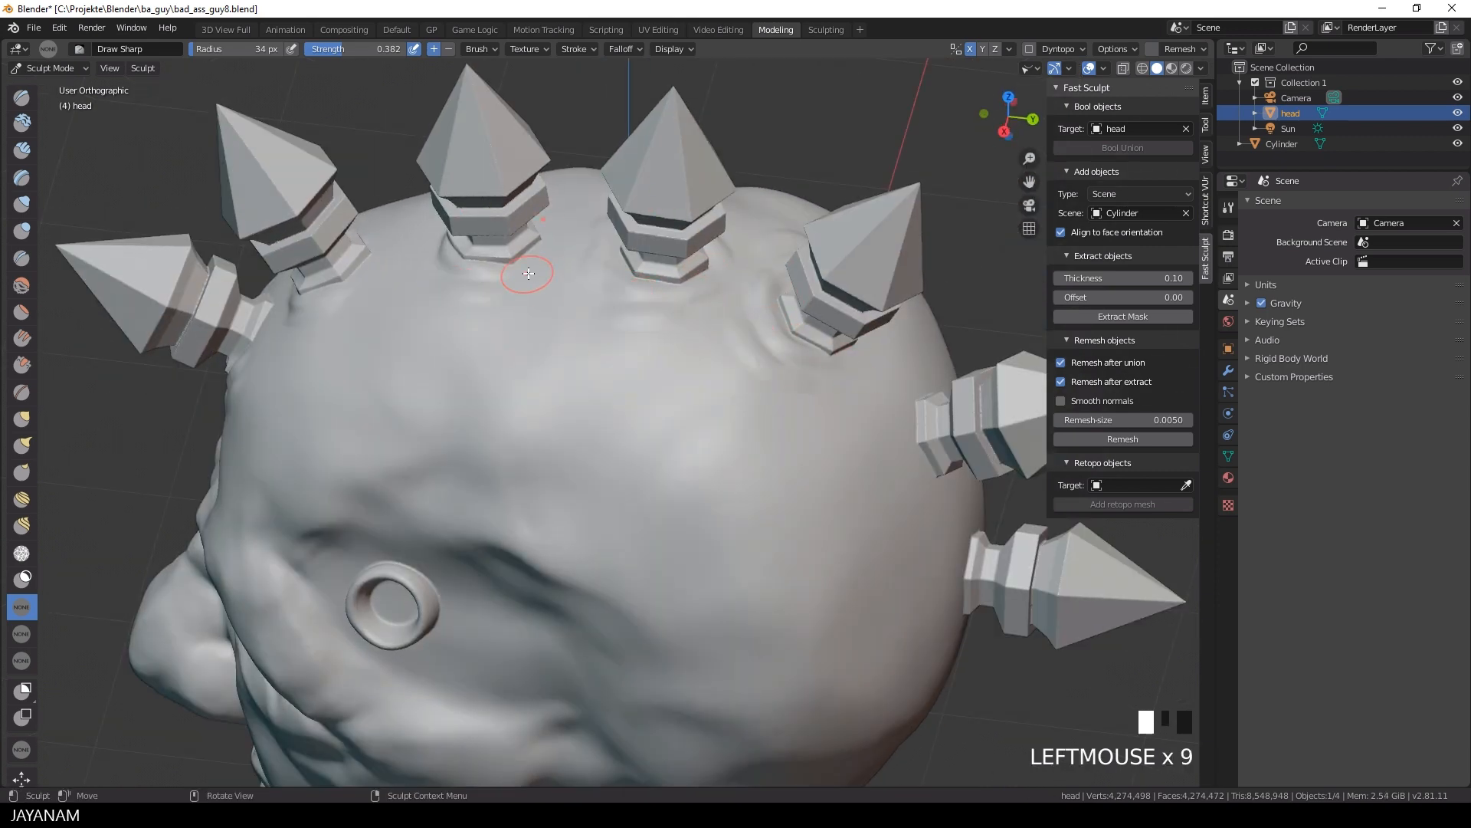
scroll("down", 3)
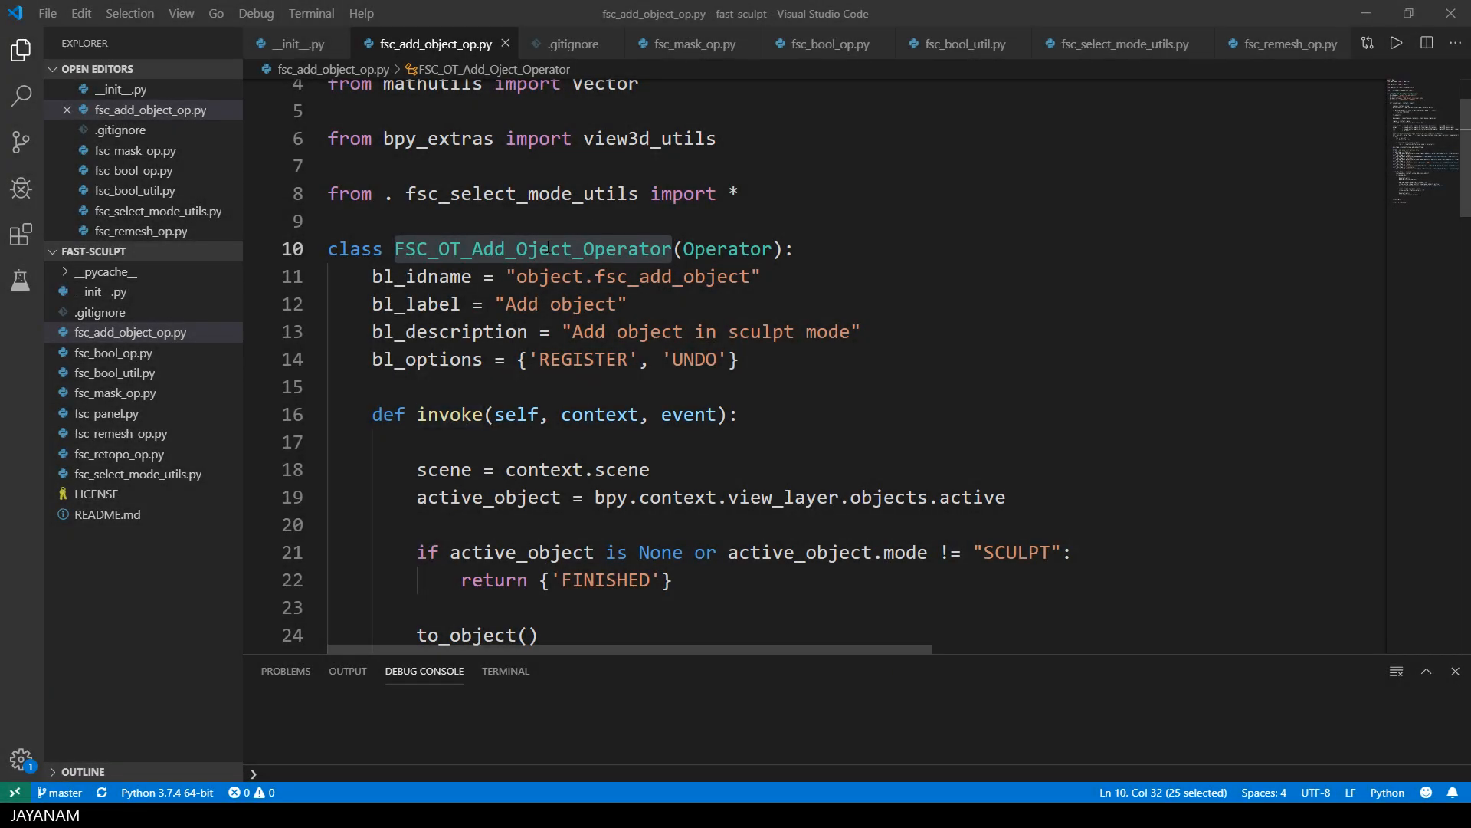
left_click(450, 414)
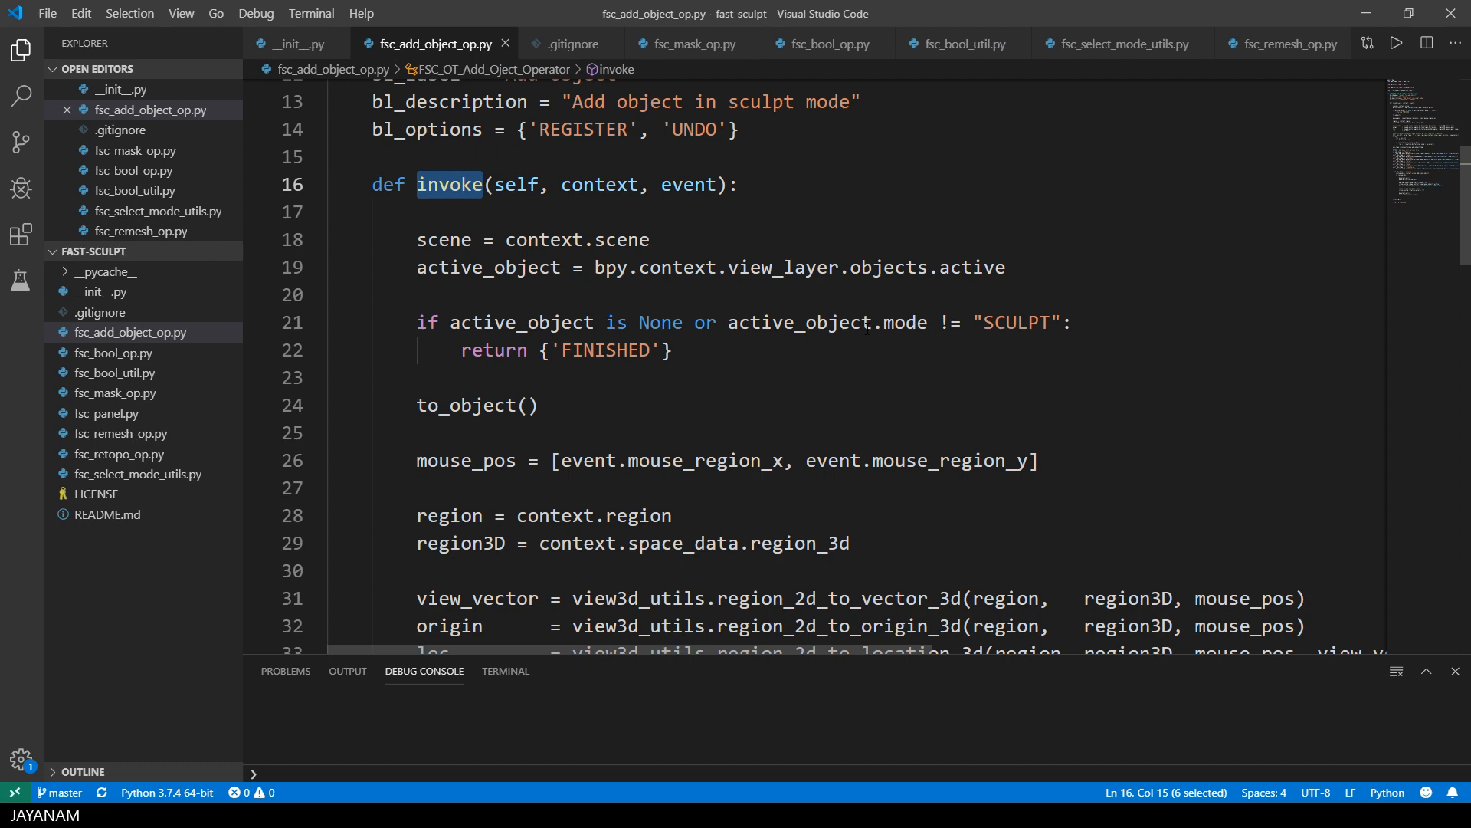
scroll("down", 3)
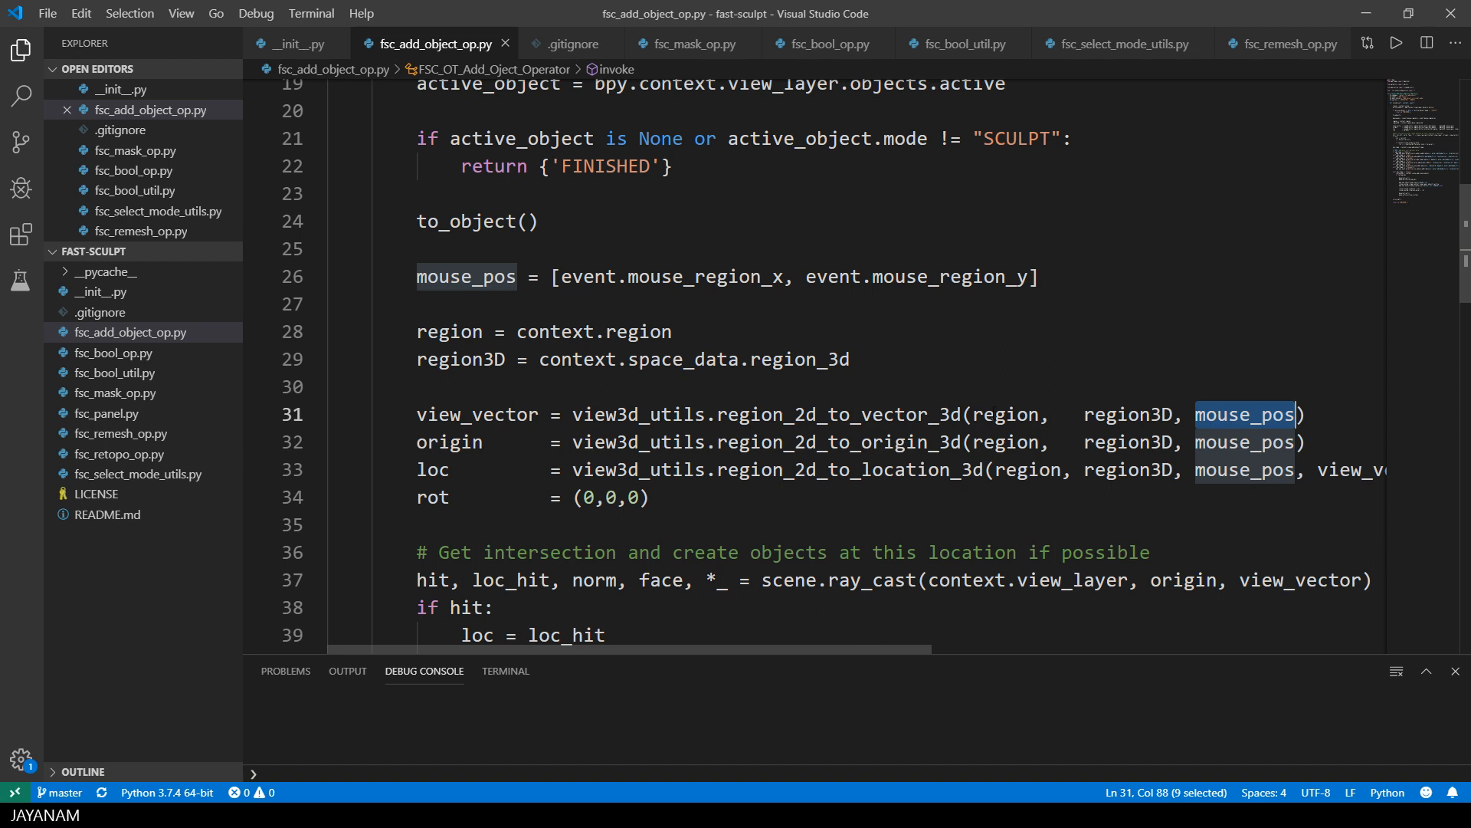
double_click(1129, 414)
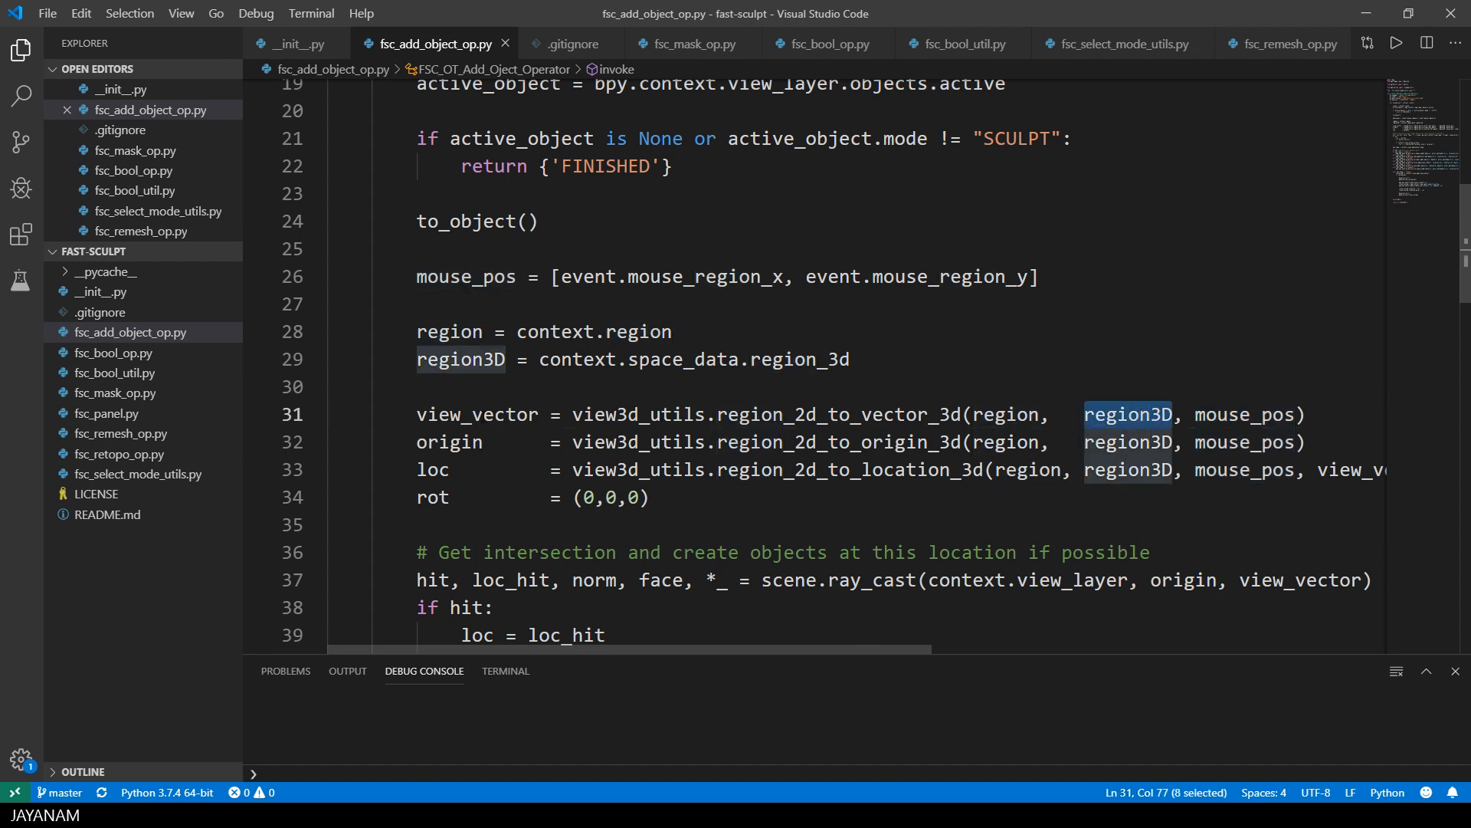
double_click(478, 414)
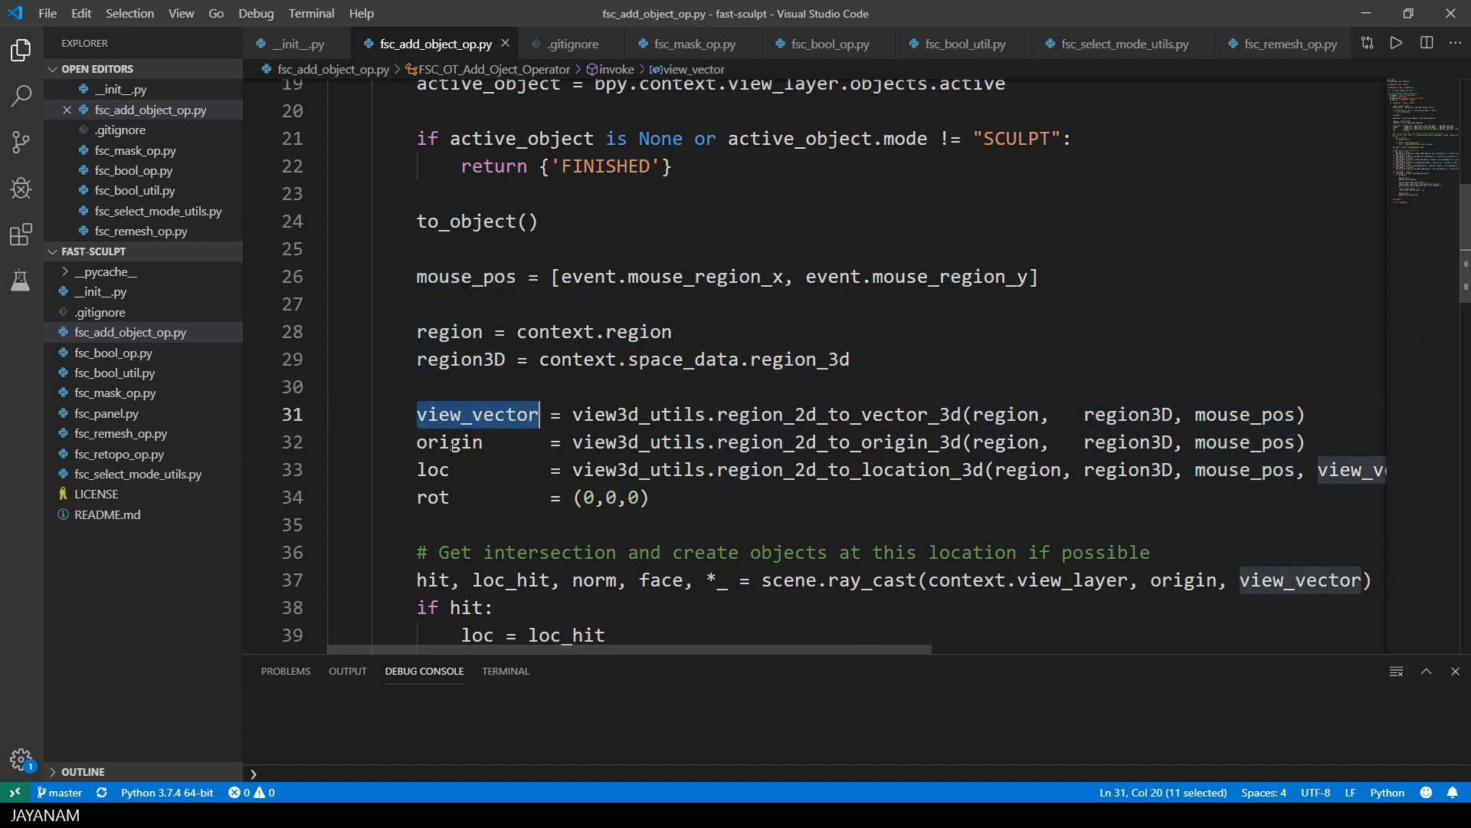
double_click(449, 442)
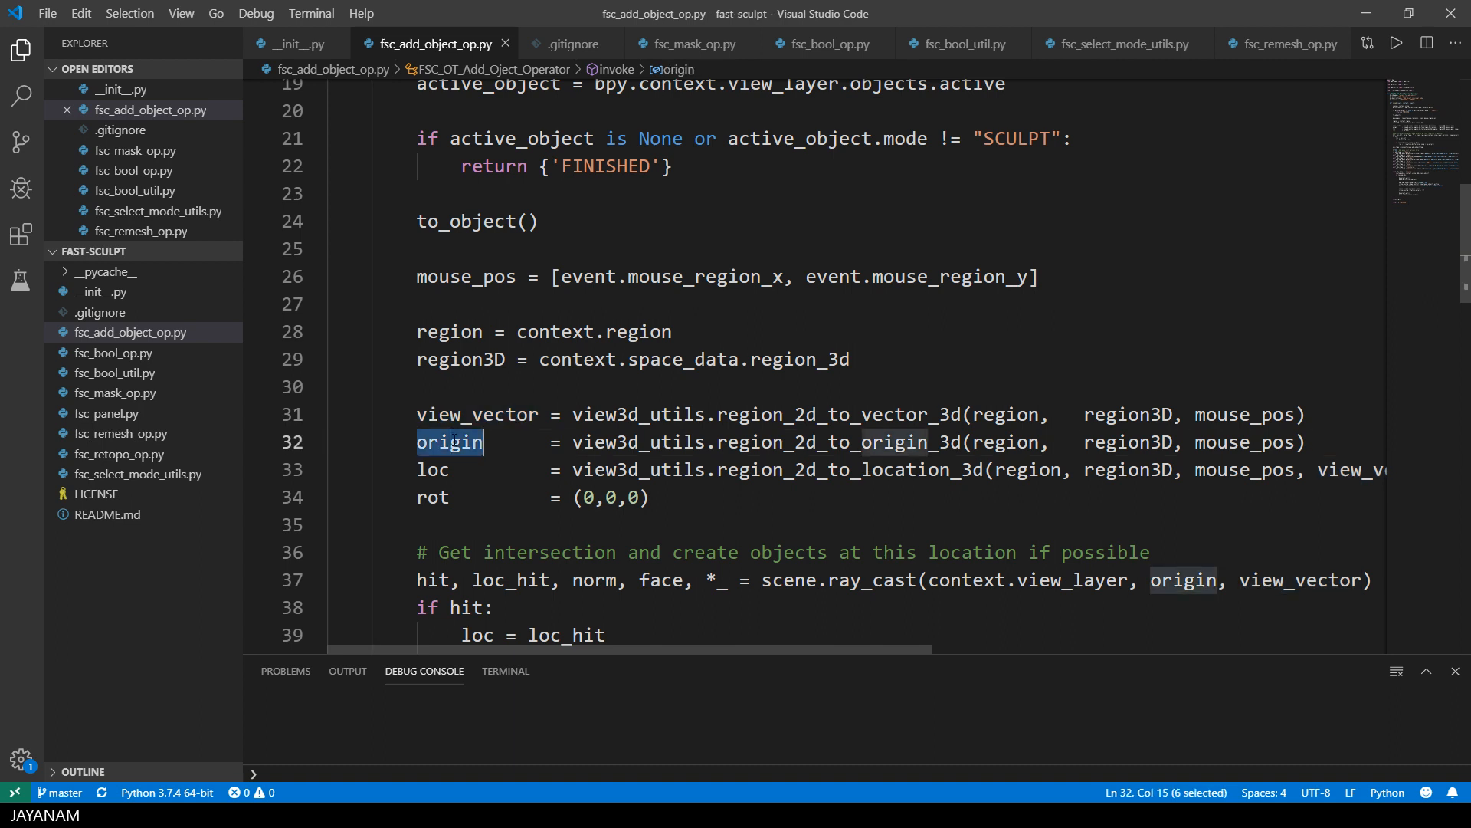
double_click(433, 469)
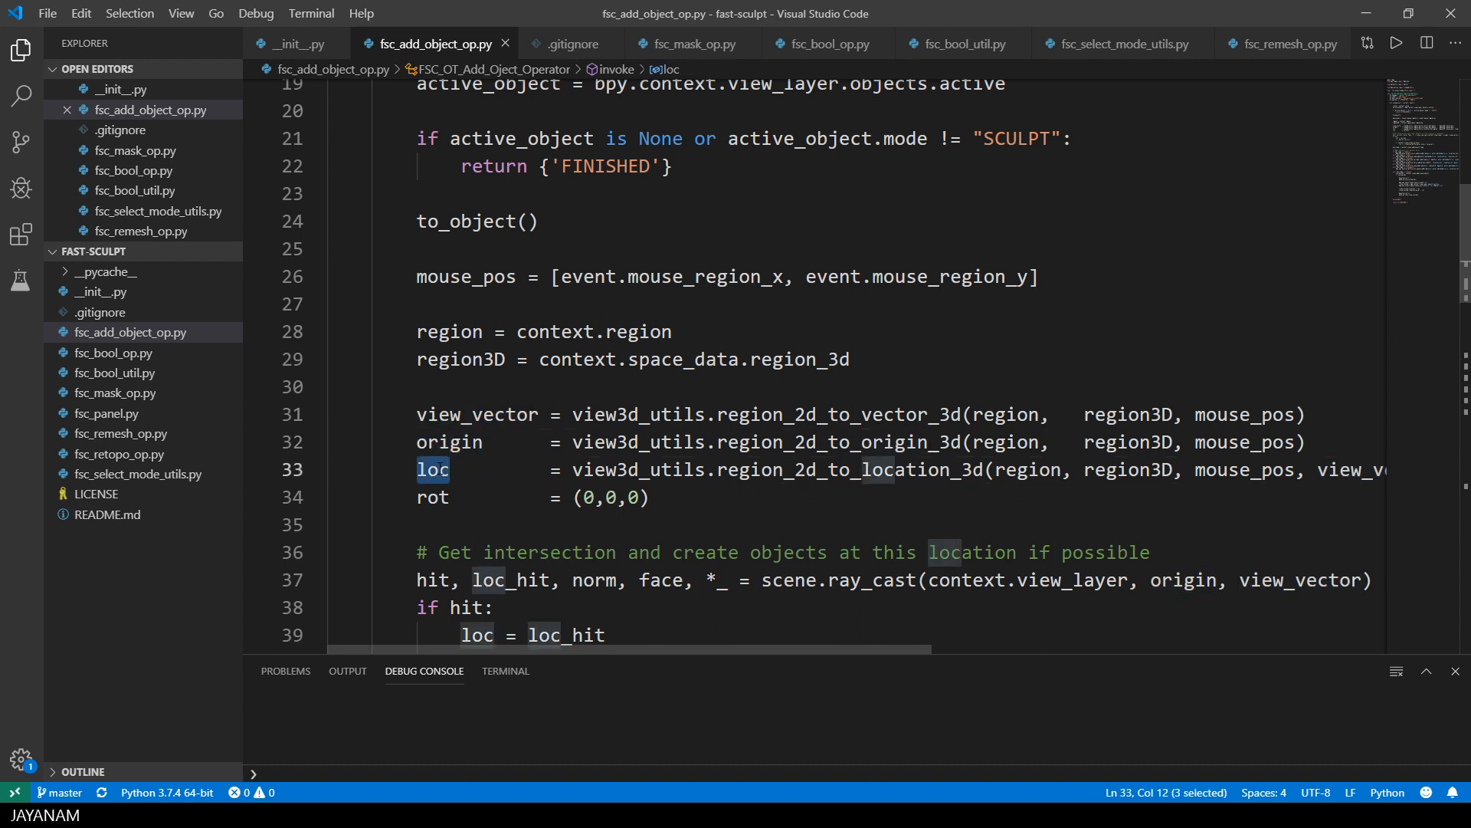
mouse_move(432, 469)
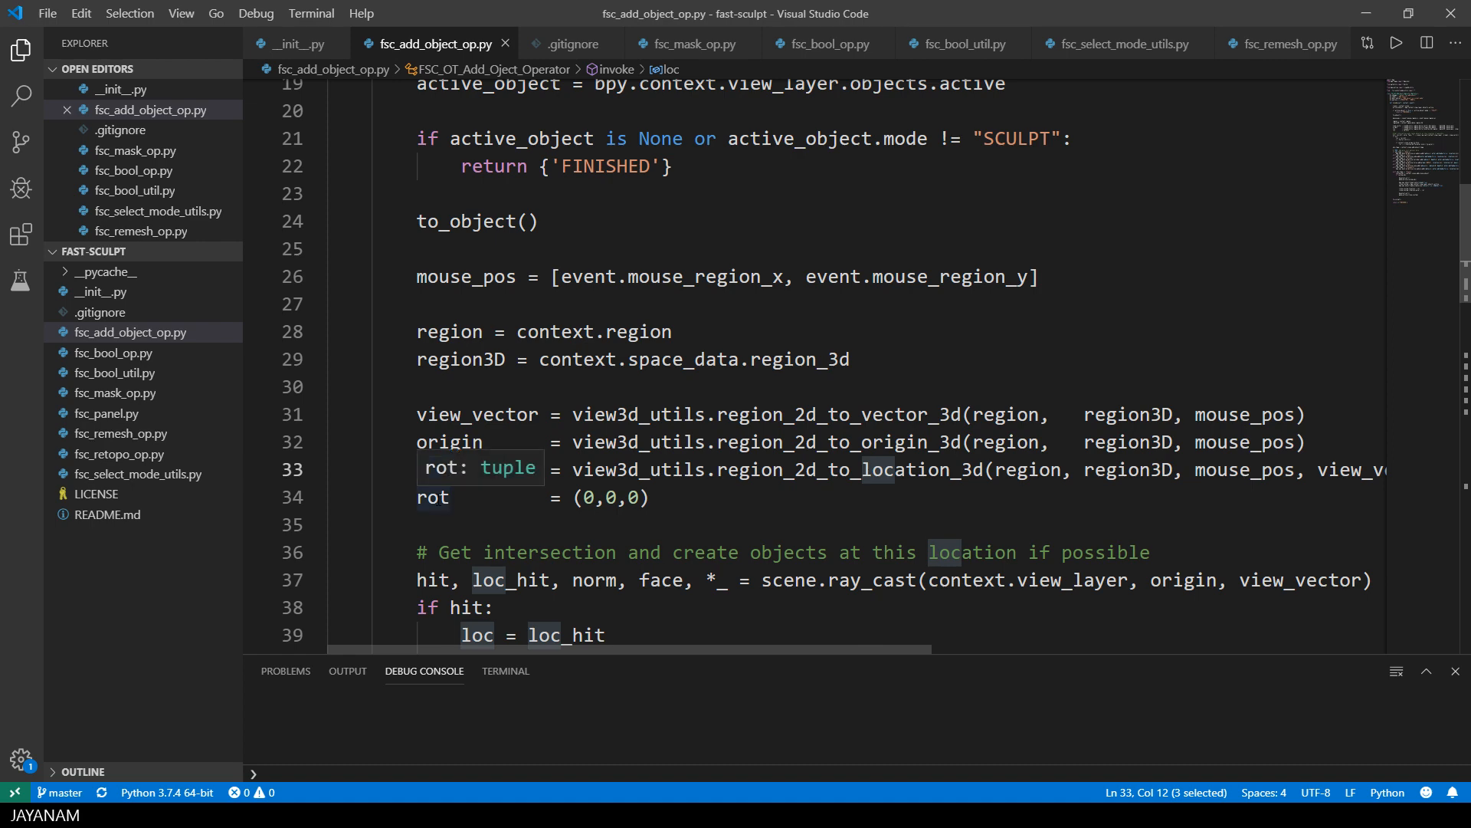
left_click(432, 497)
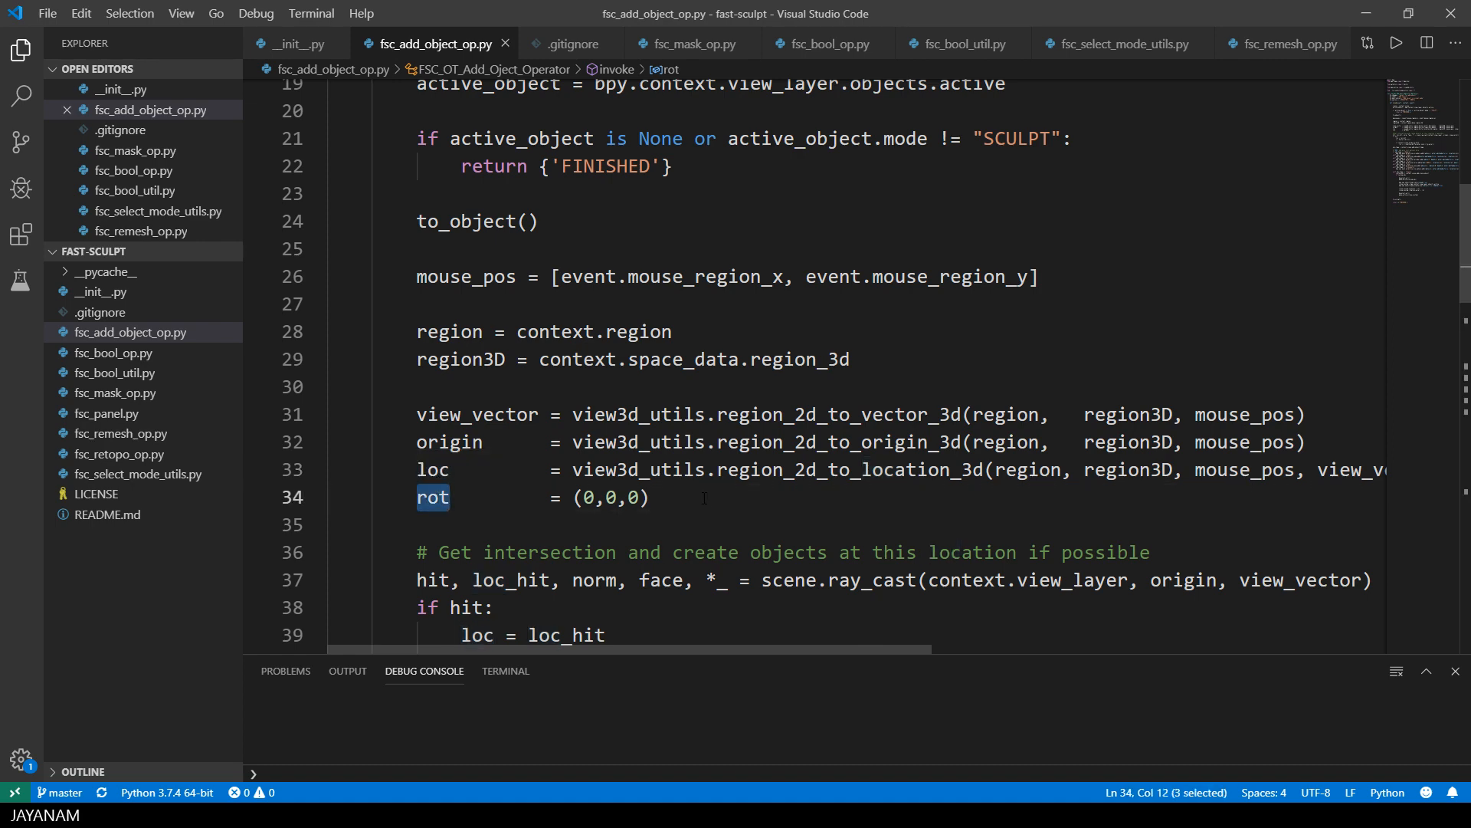
double_click(870, 488)
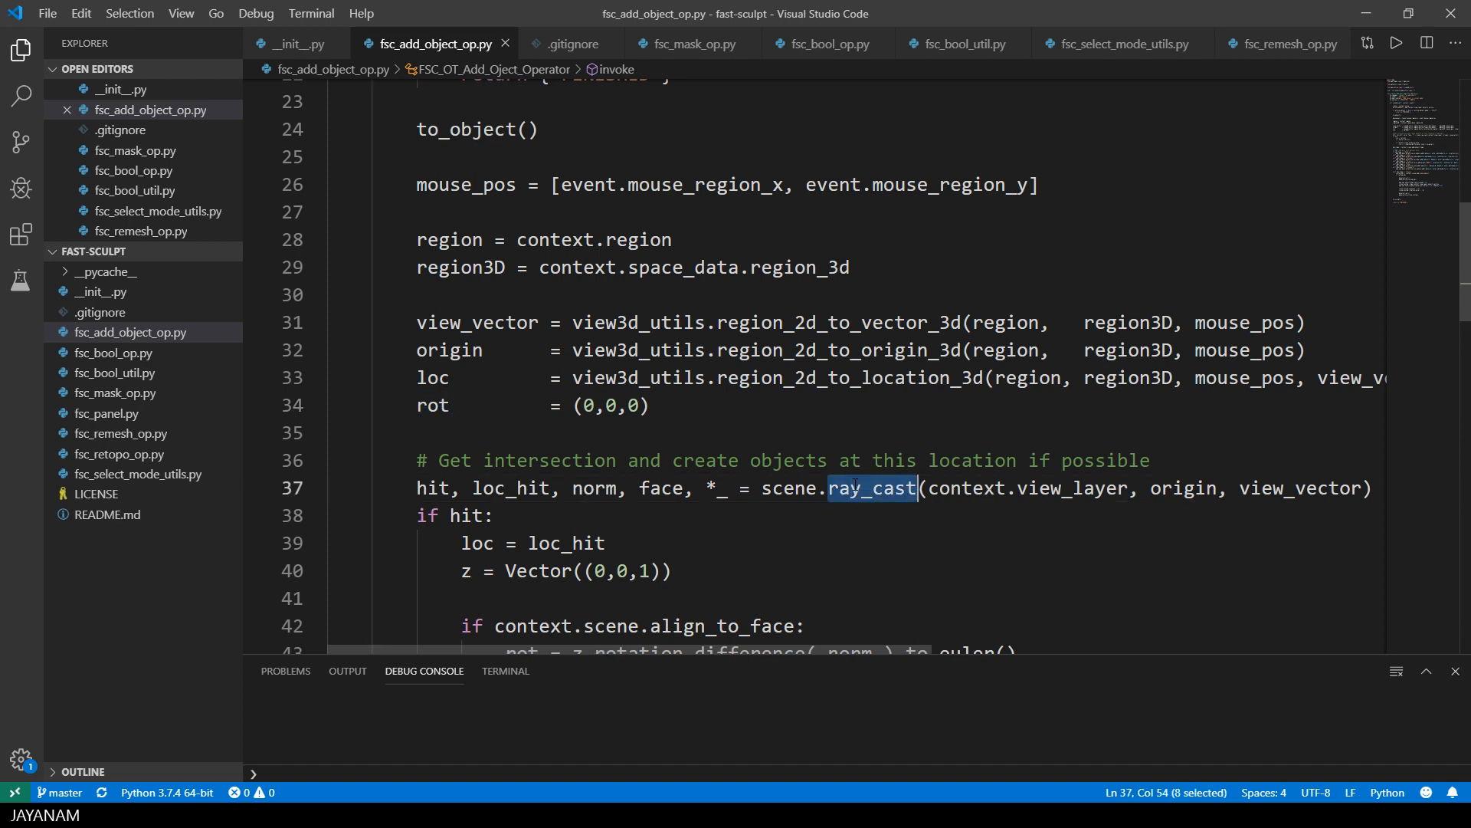
double_click(1072, 487)
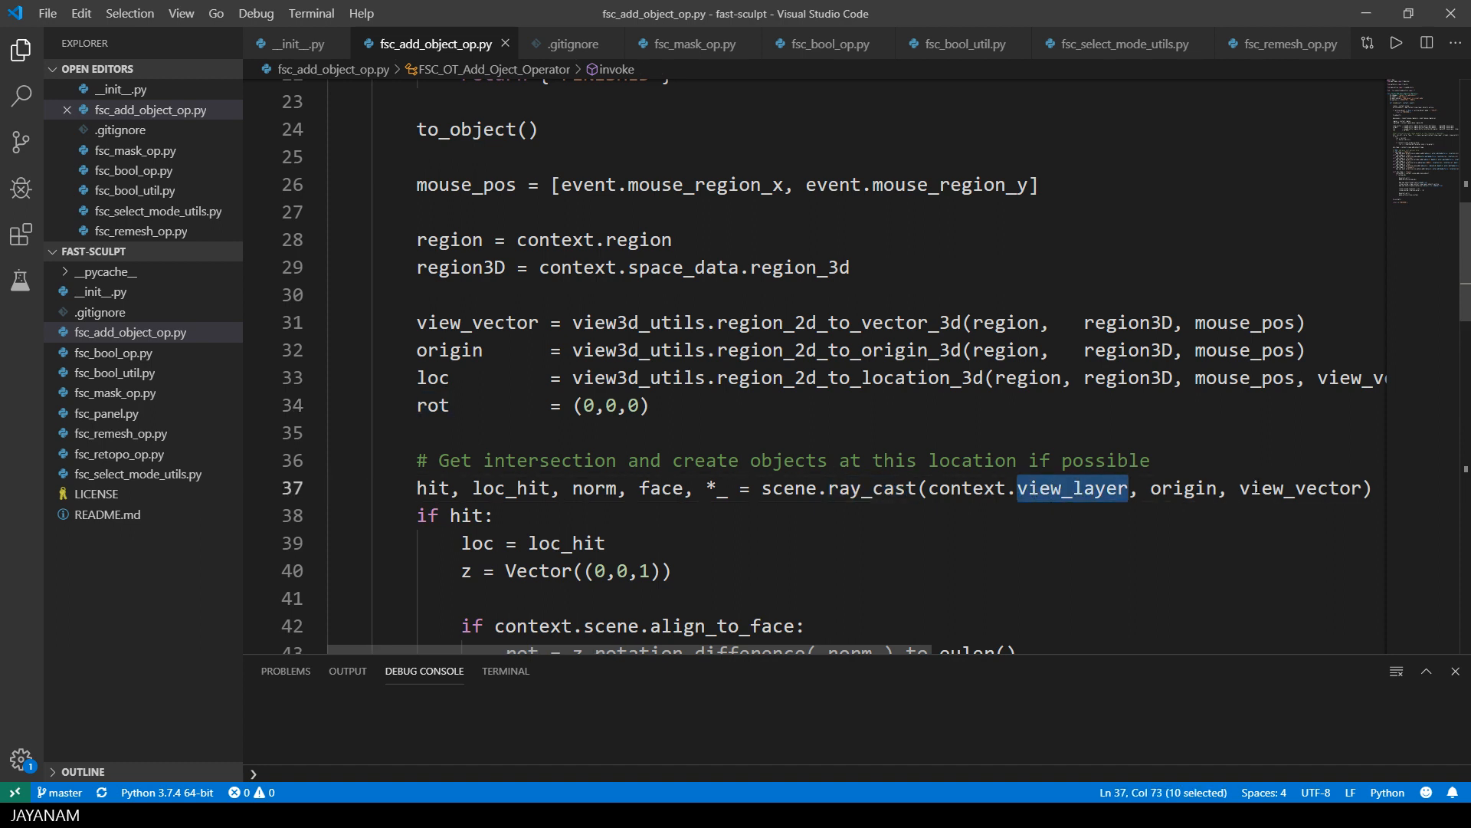
double_click(1300, 488)
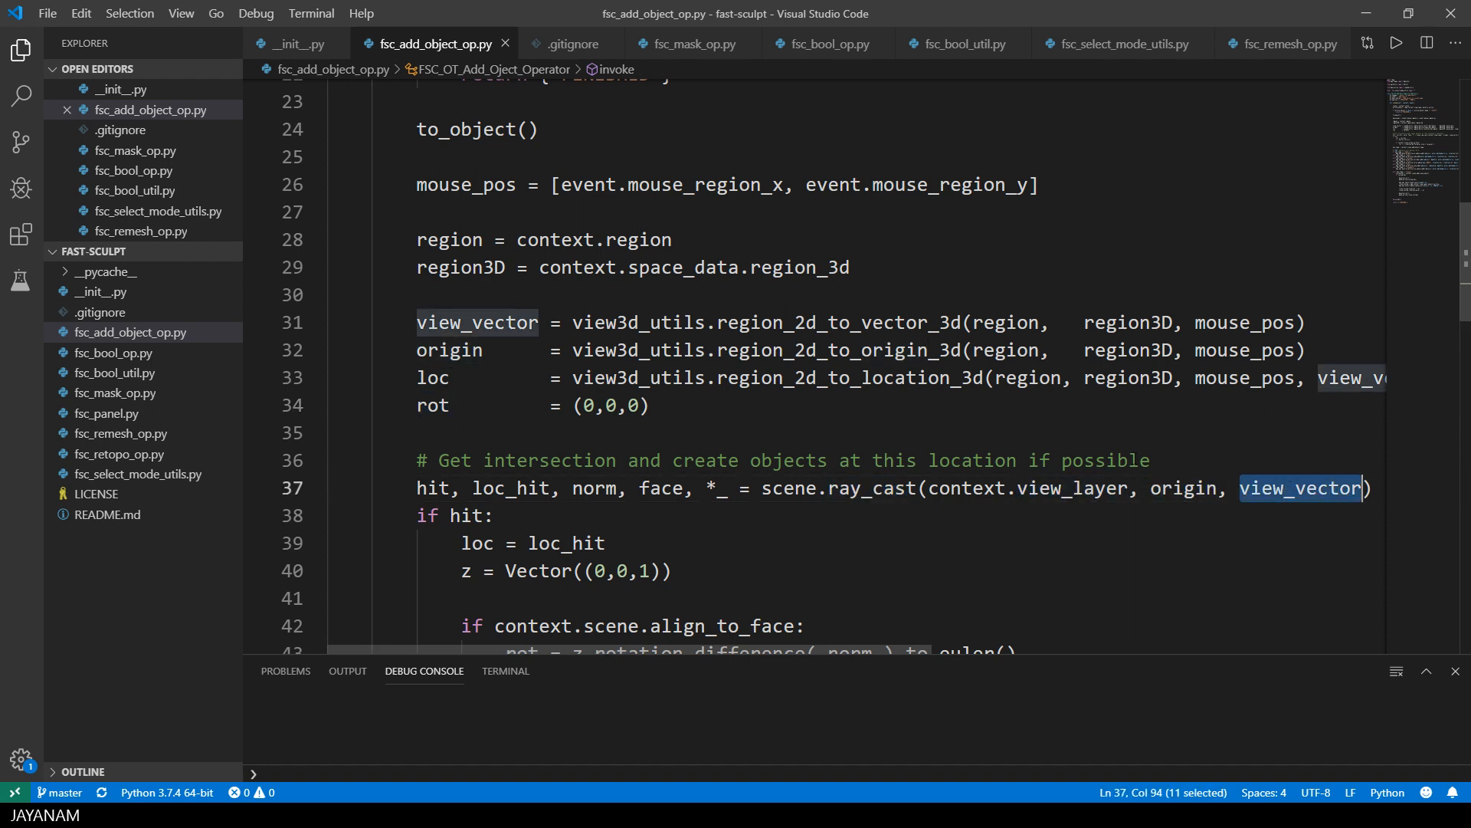
mouse_move(795, 521)
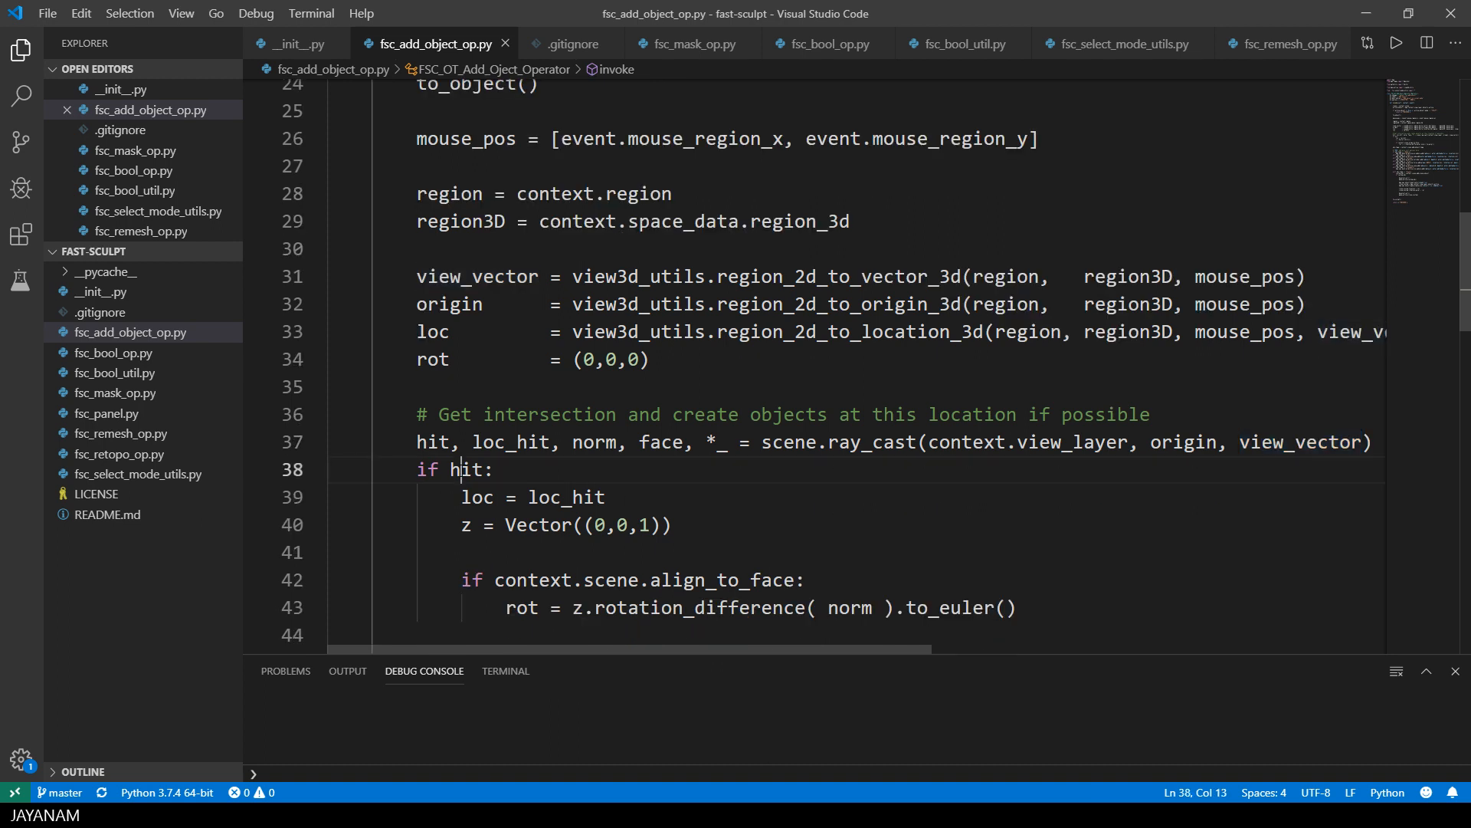
double_click(467, 469)
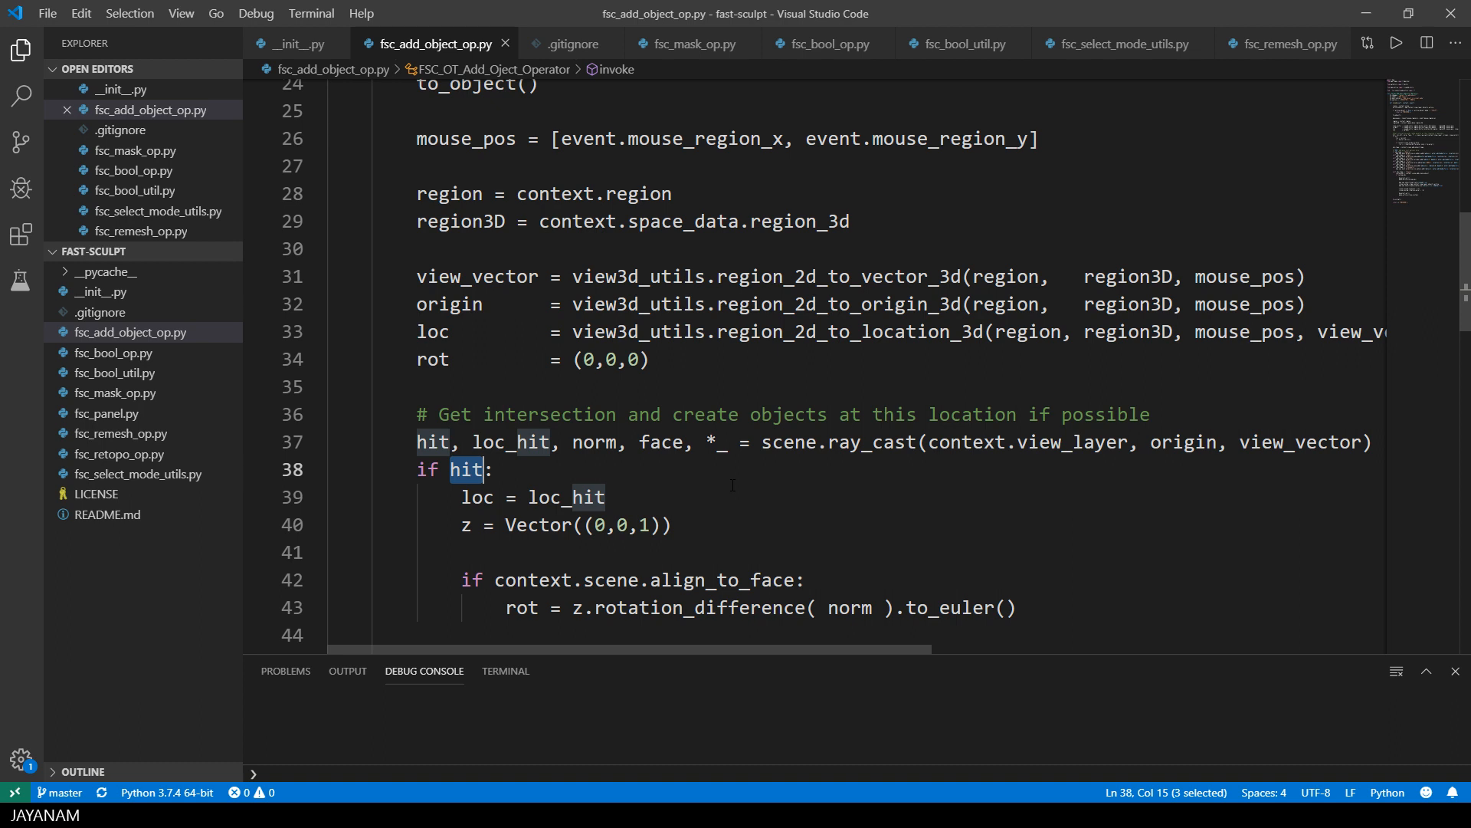
scroll("down", 3)
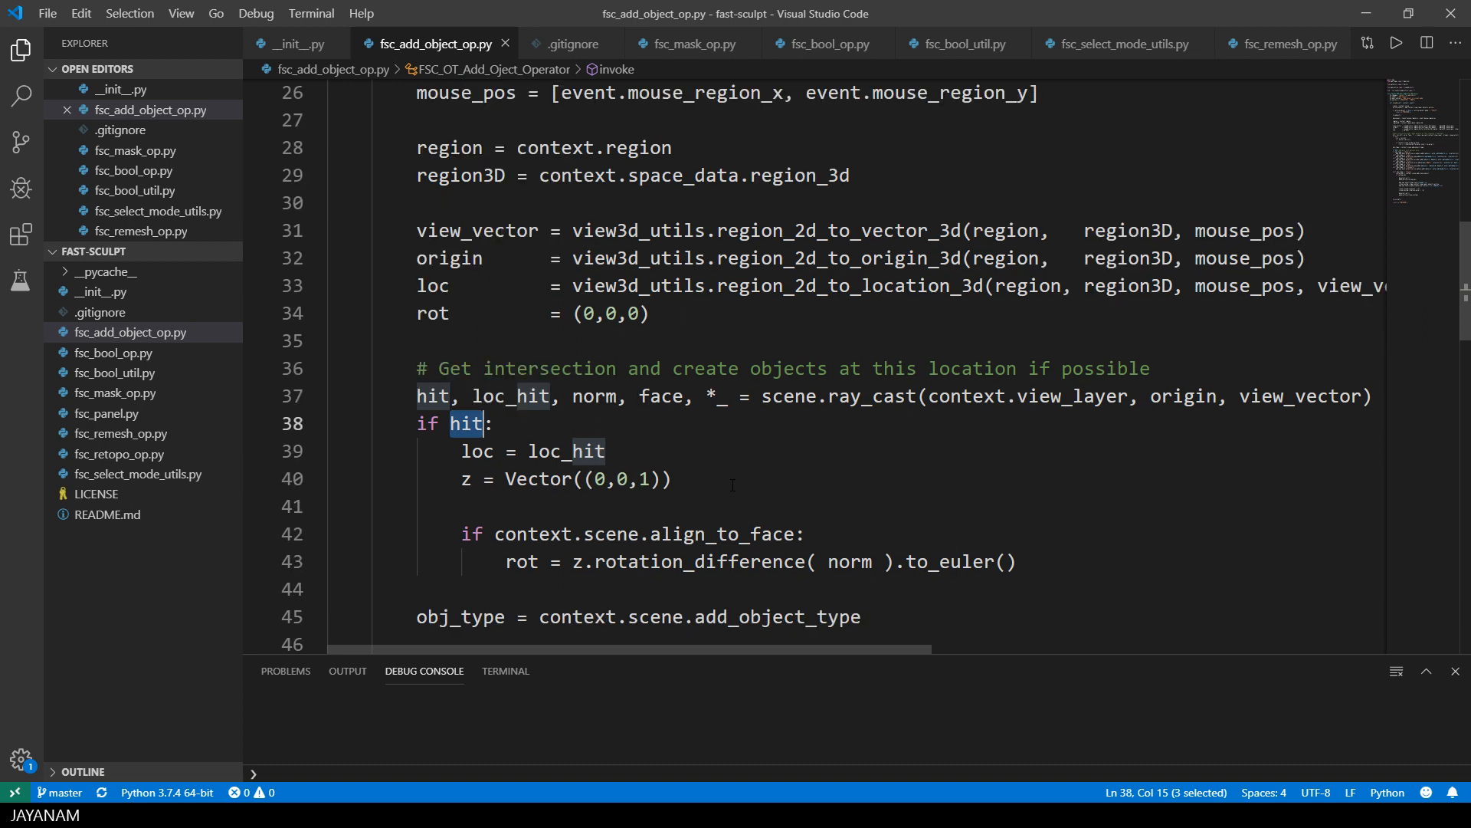
scroll("down", 3)
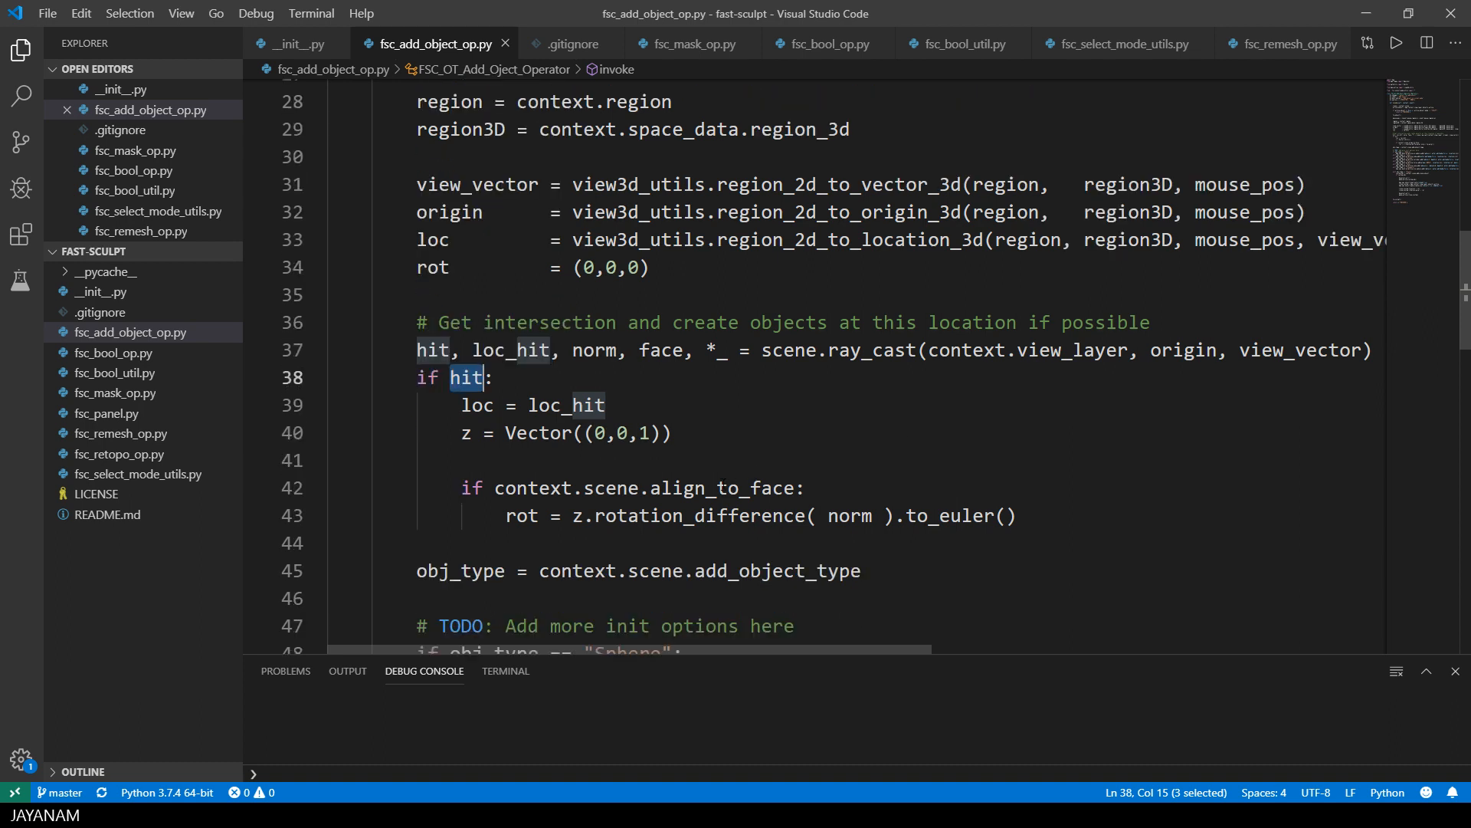
double_click(721, 488)
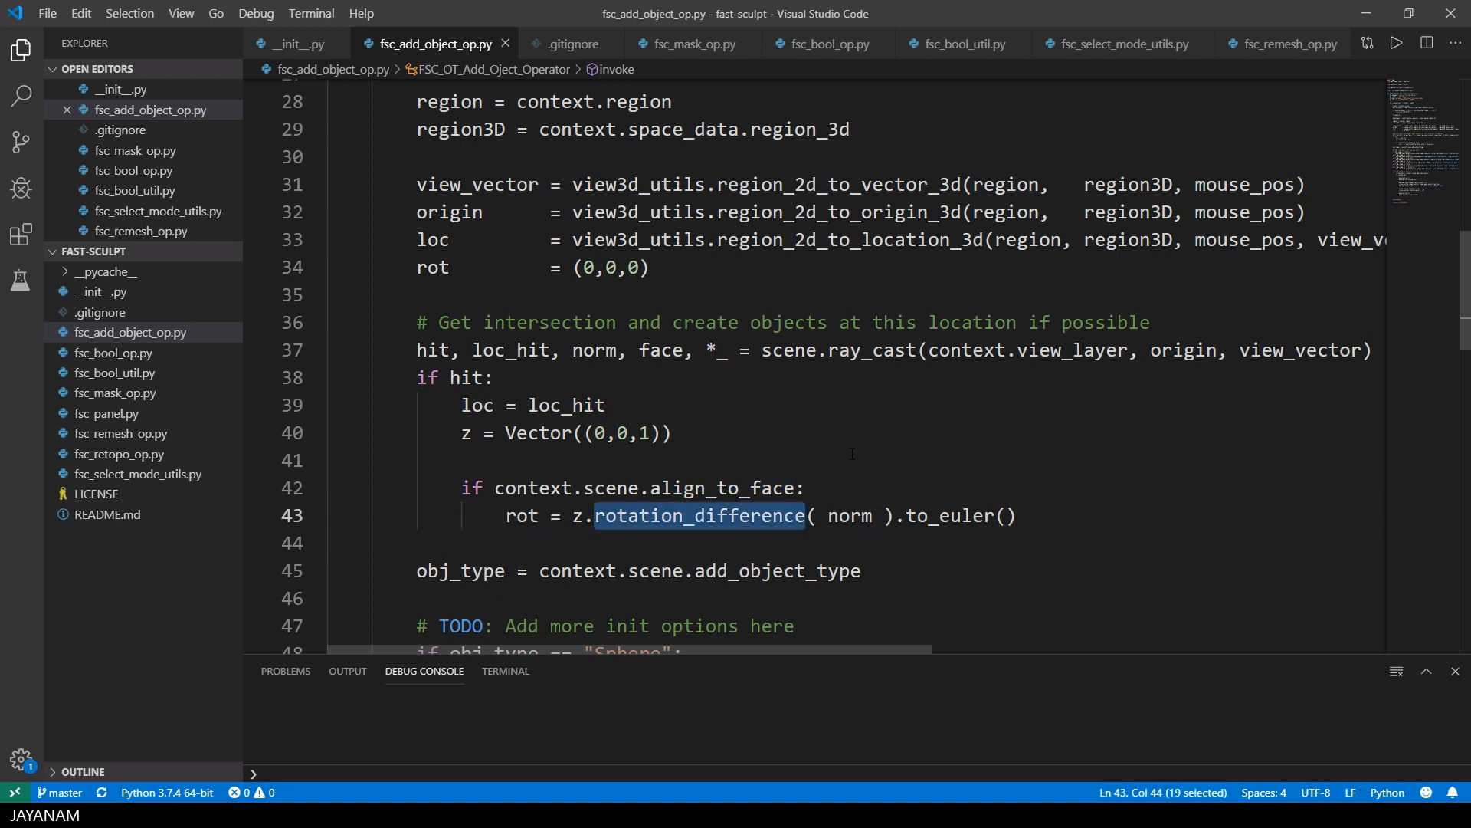
double_click(849, 515)
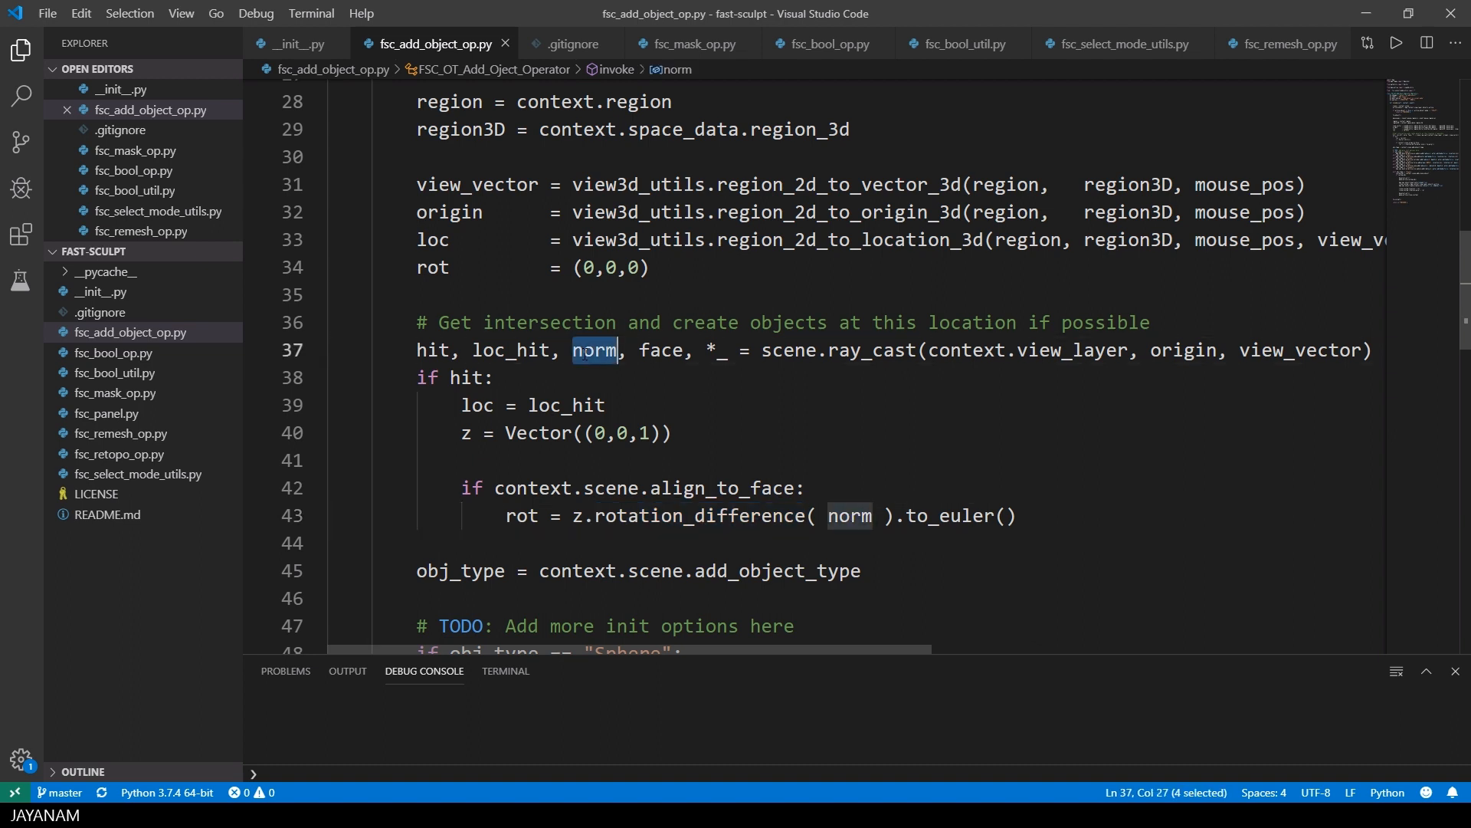
double_click(519, 515)
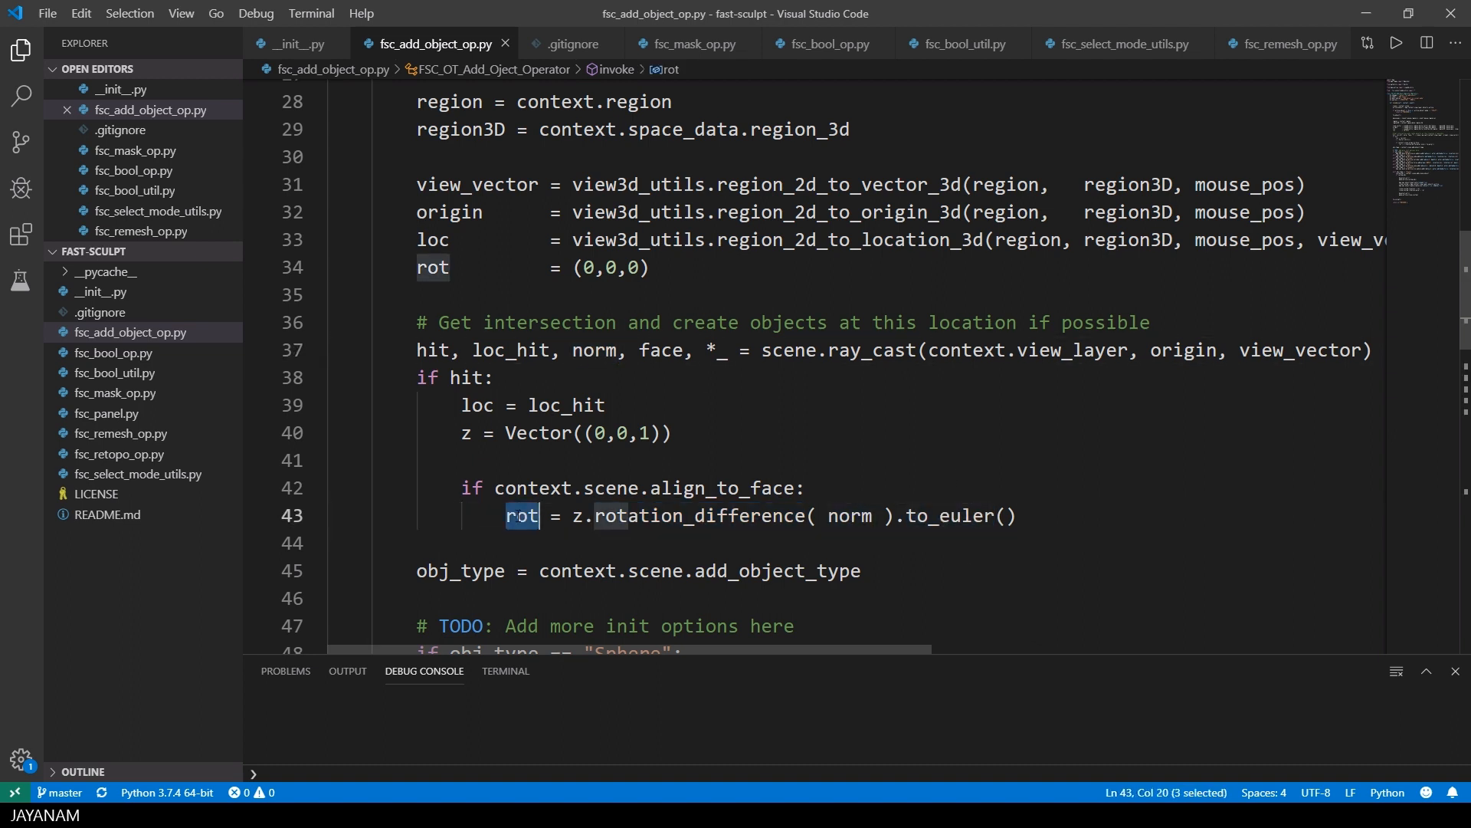
scroll("down", 3)
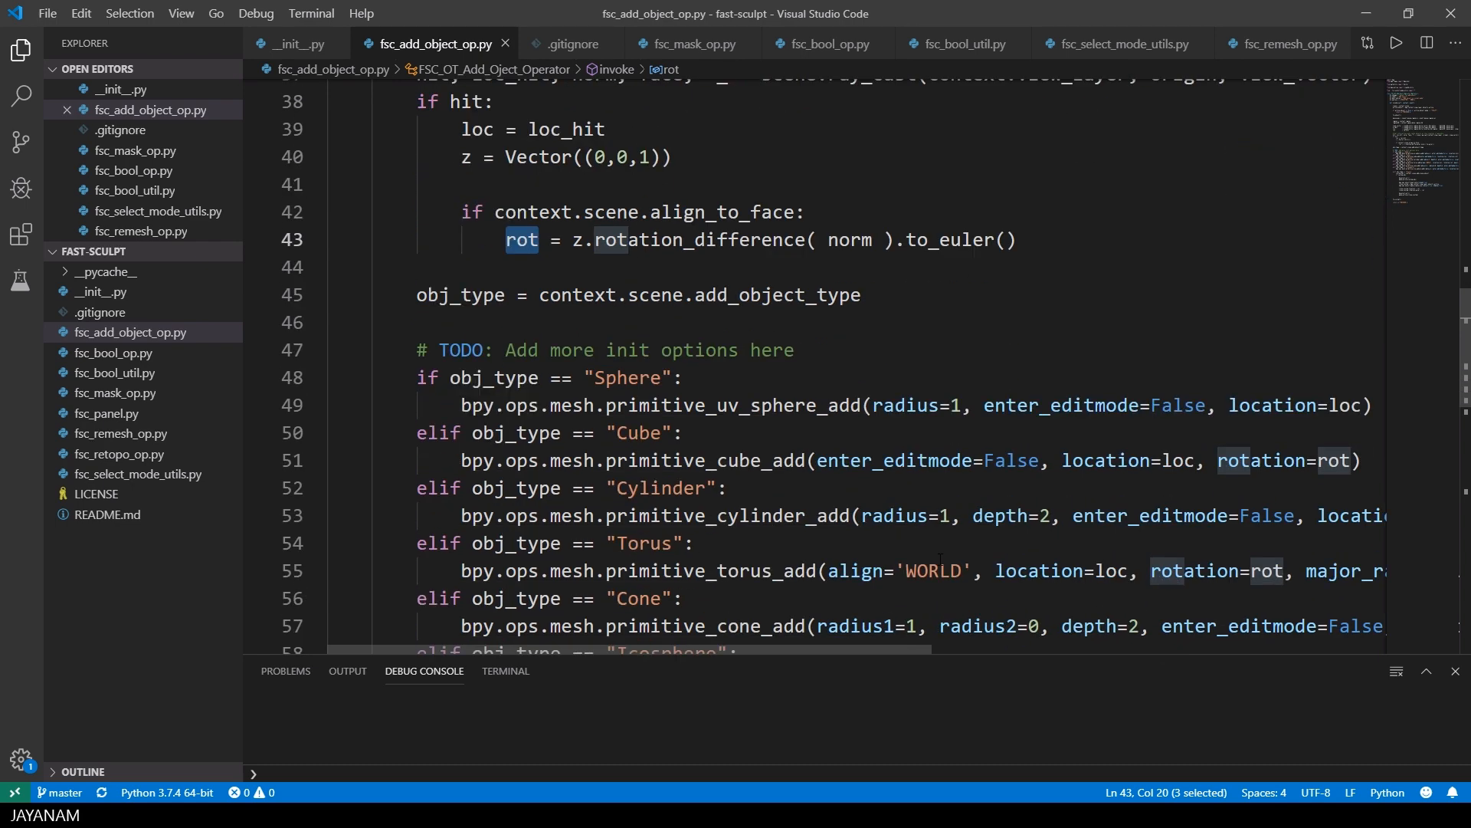
double_click(1262, 459)
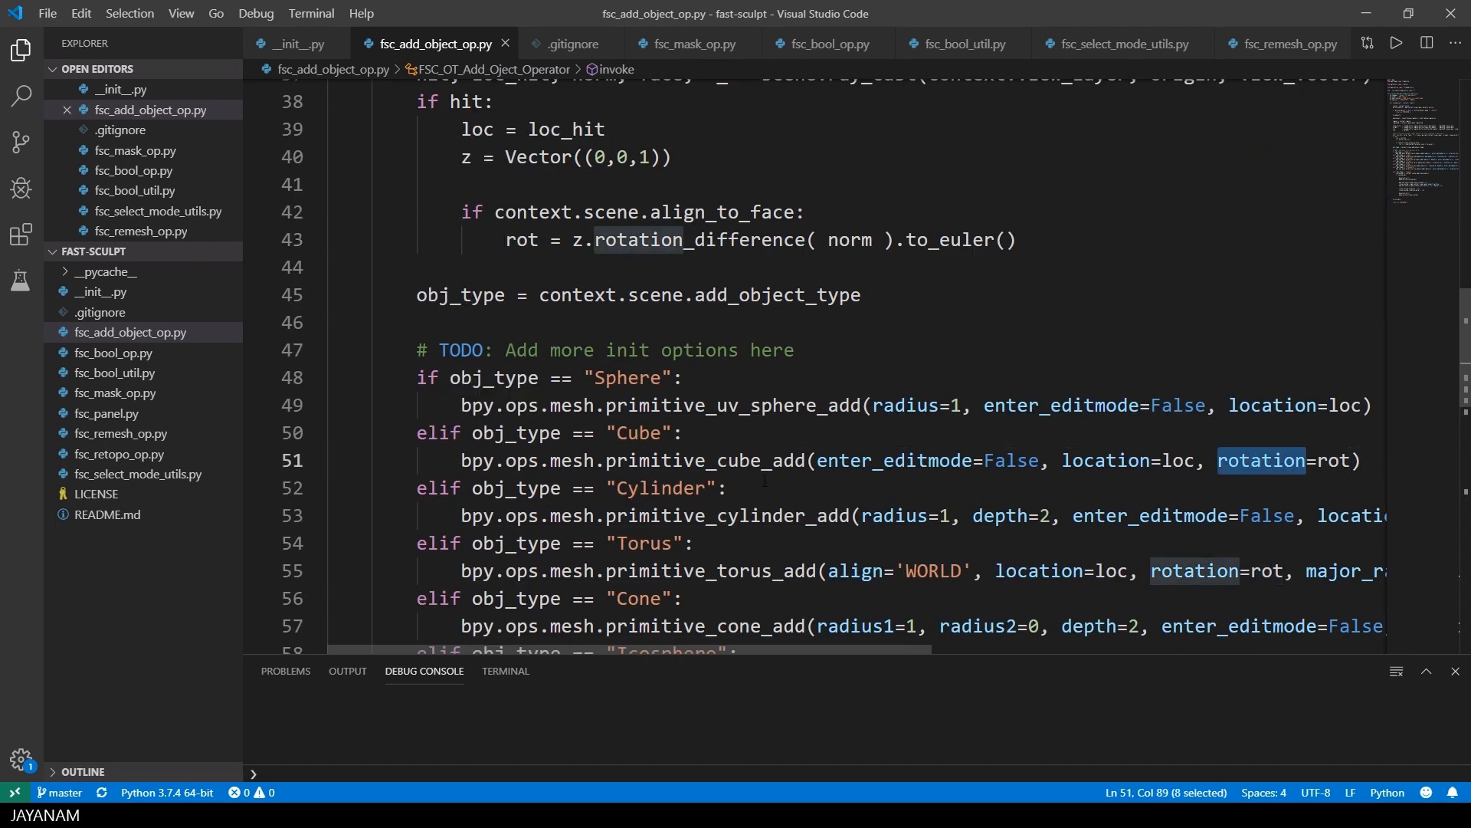
double_click(726, 515)
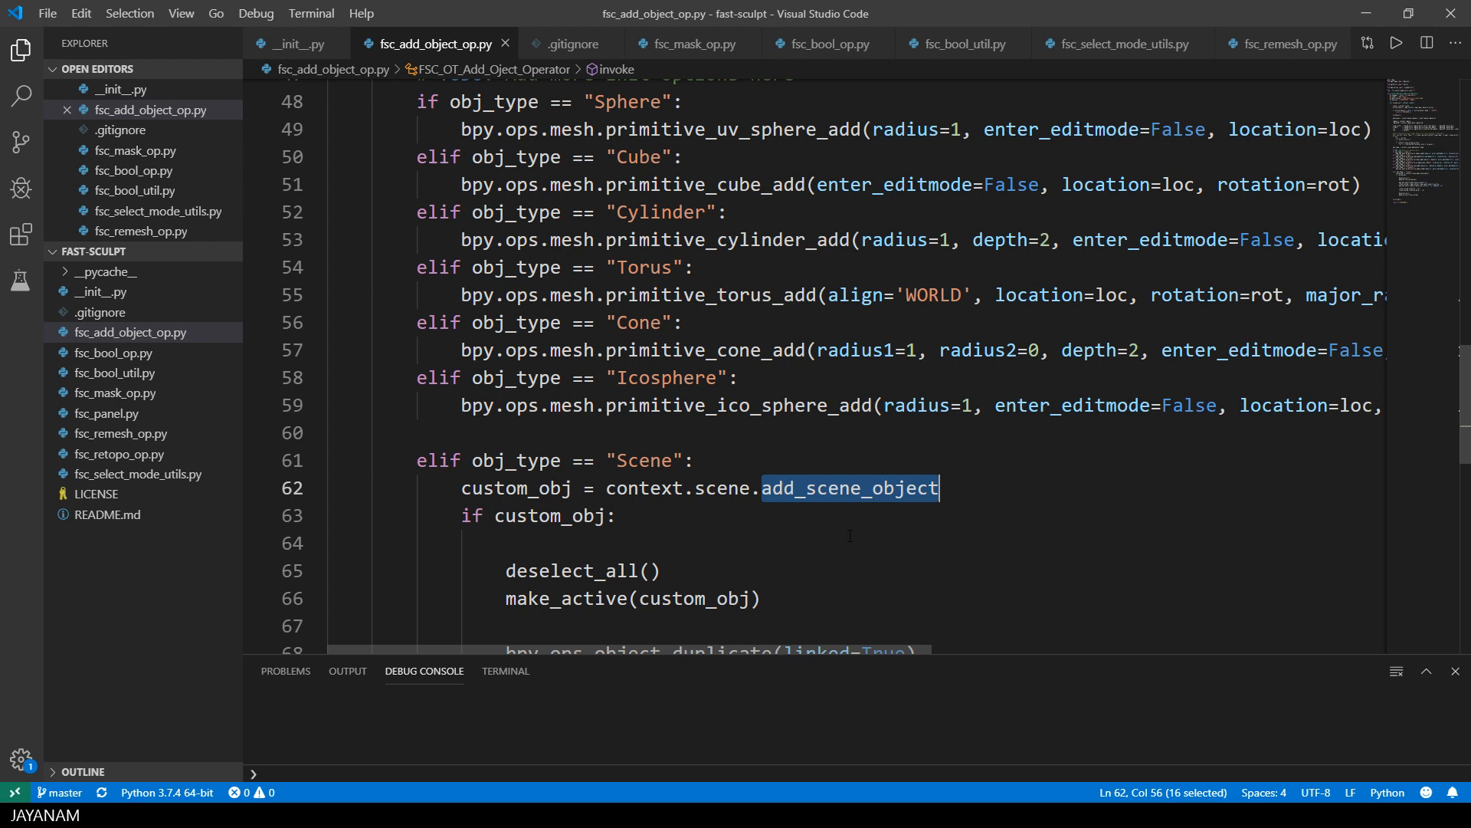
scroll("down", 3)
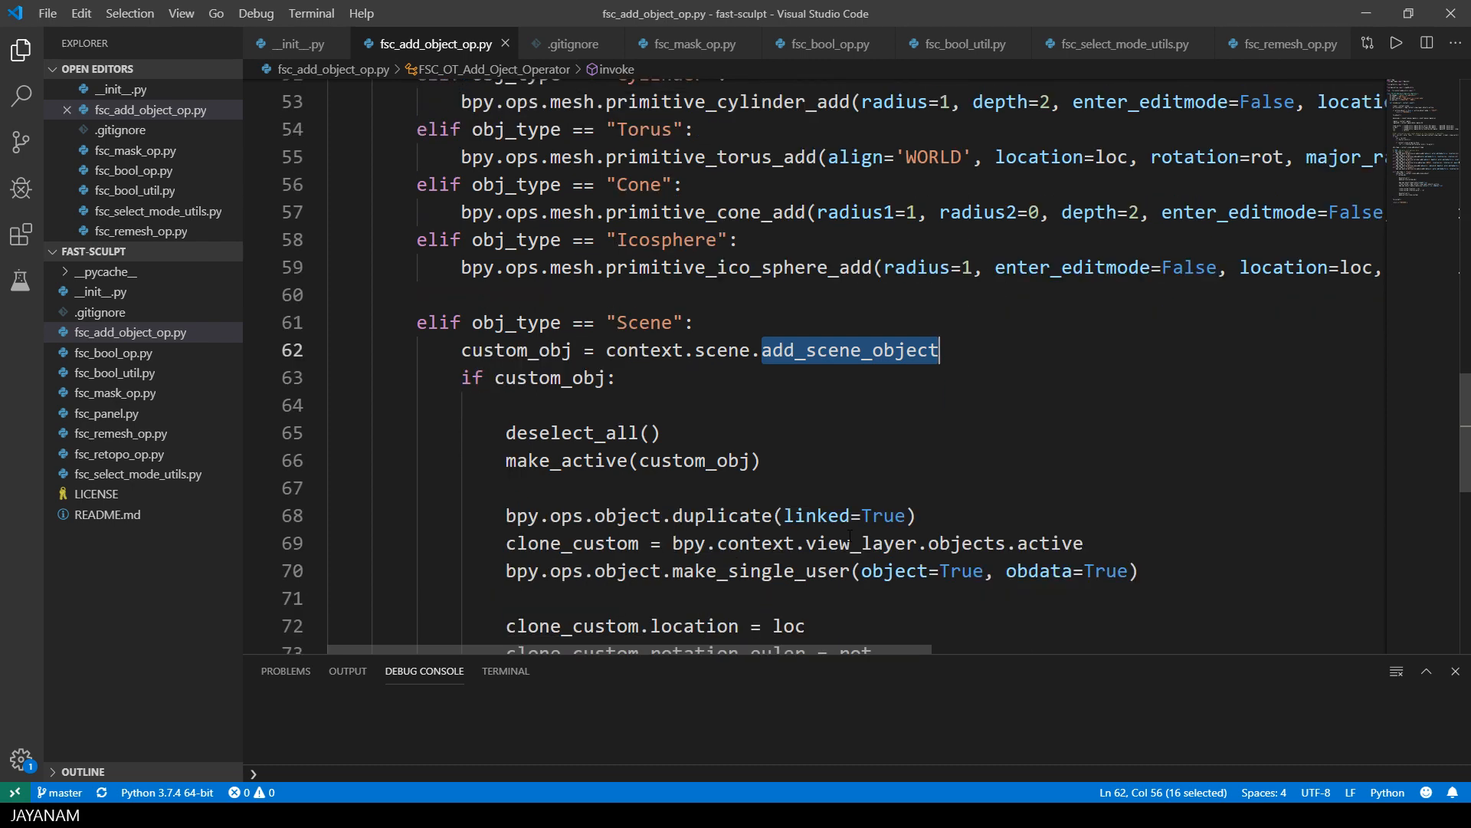
scroll("down", 3)
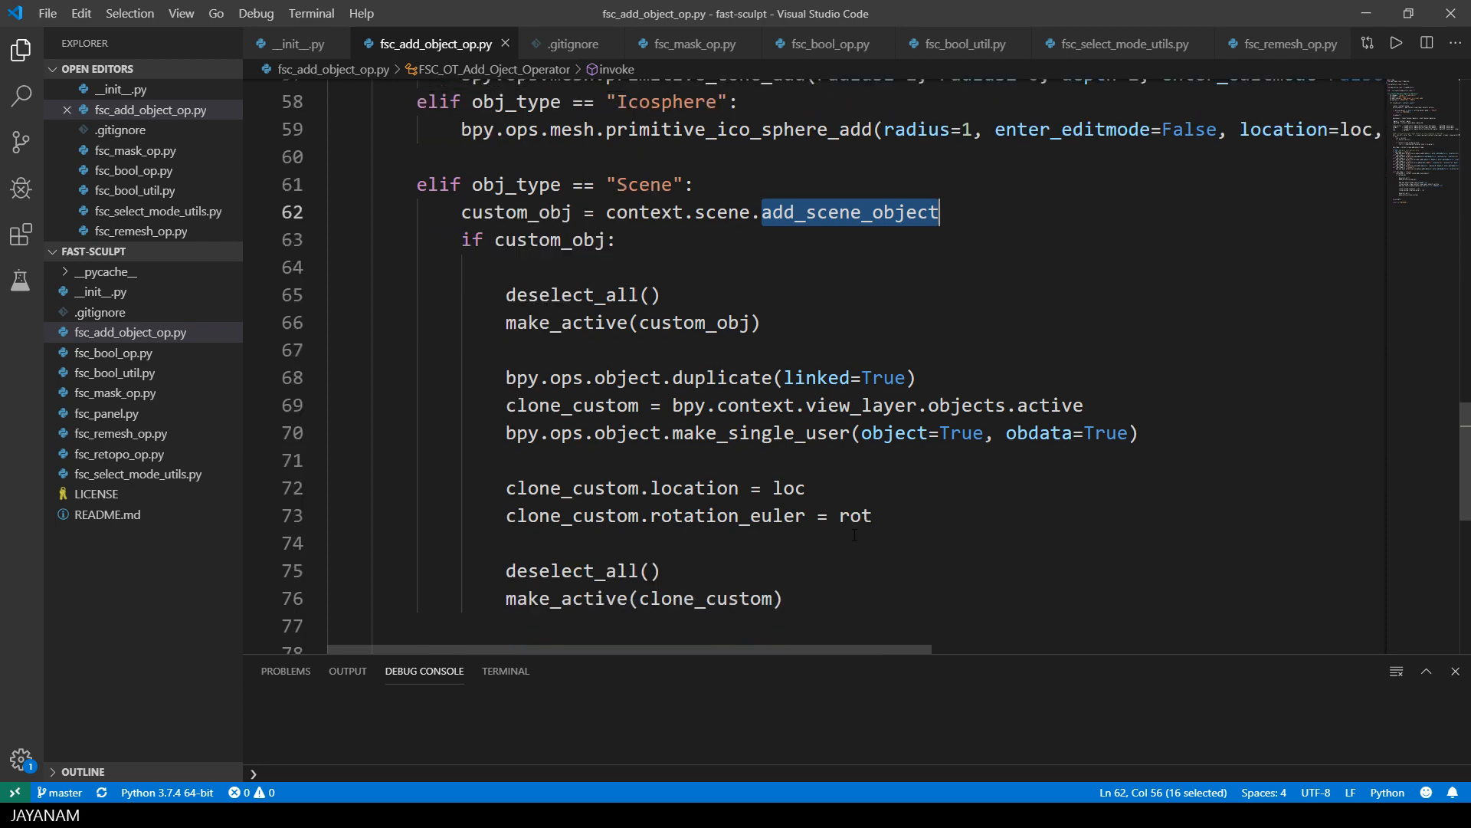
double_click(726, 515)
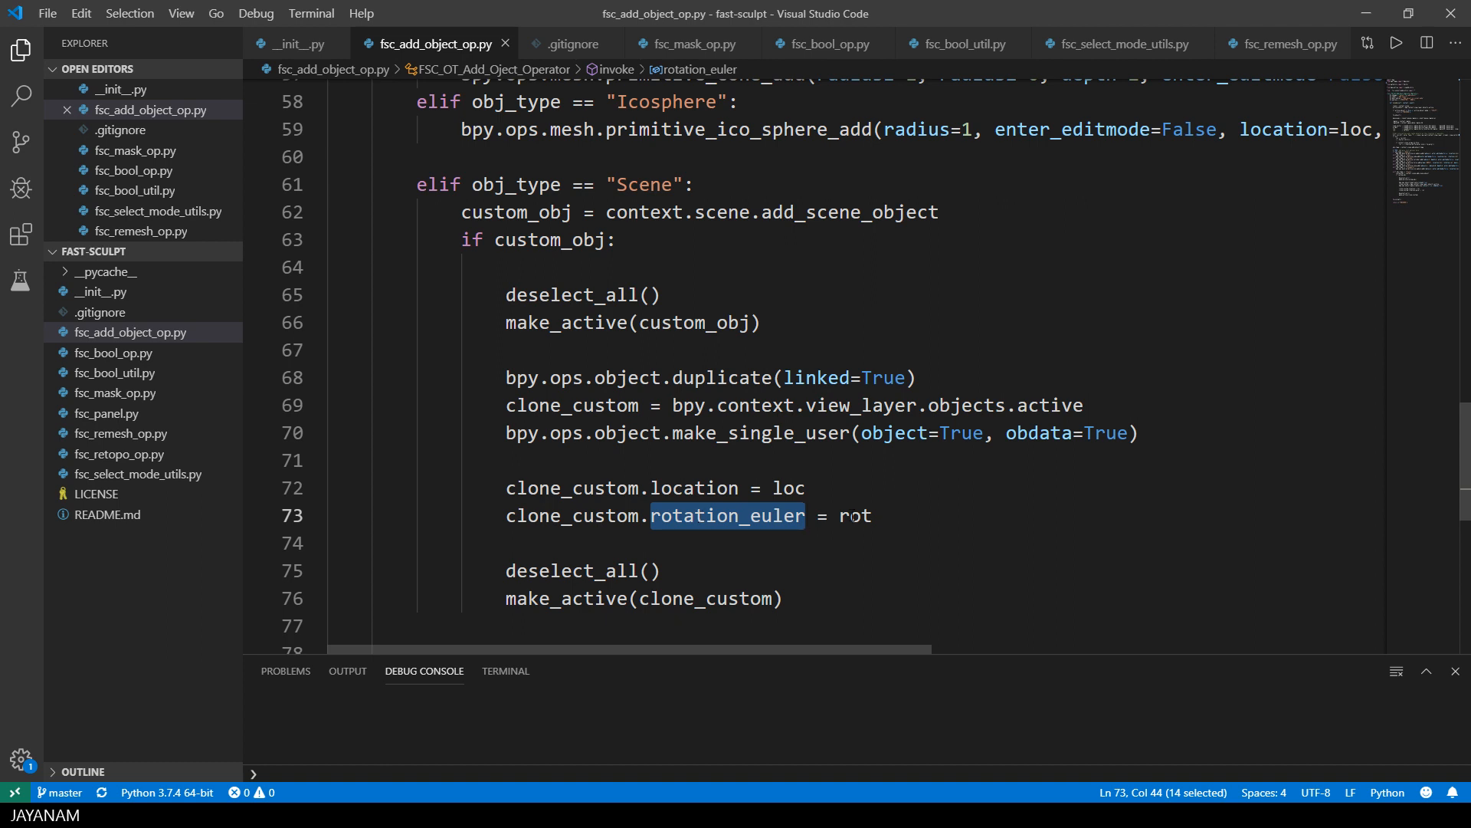
double_click(853, 515)
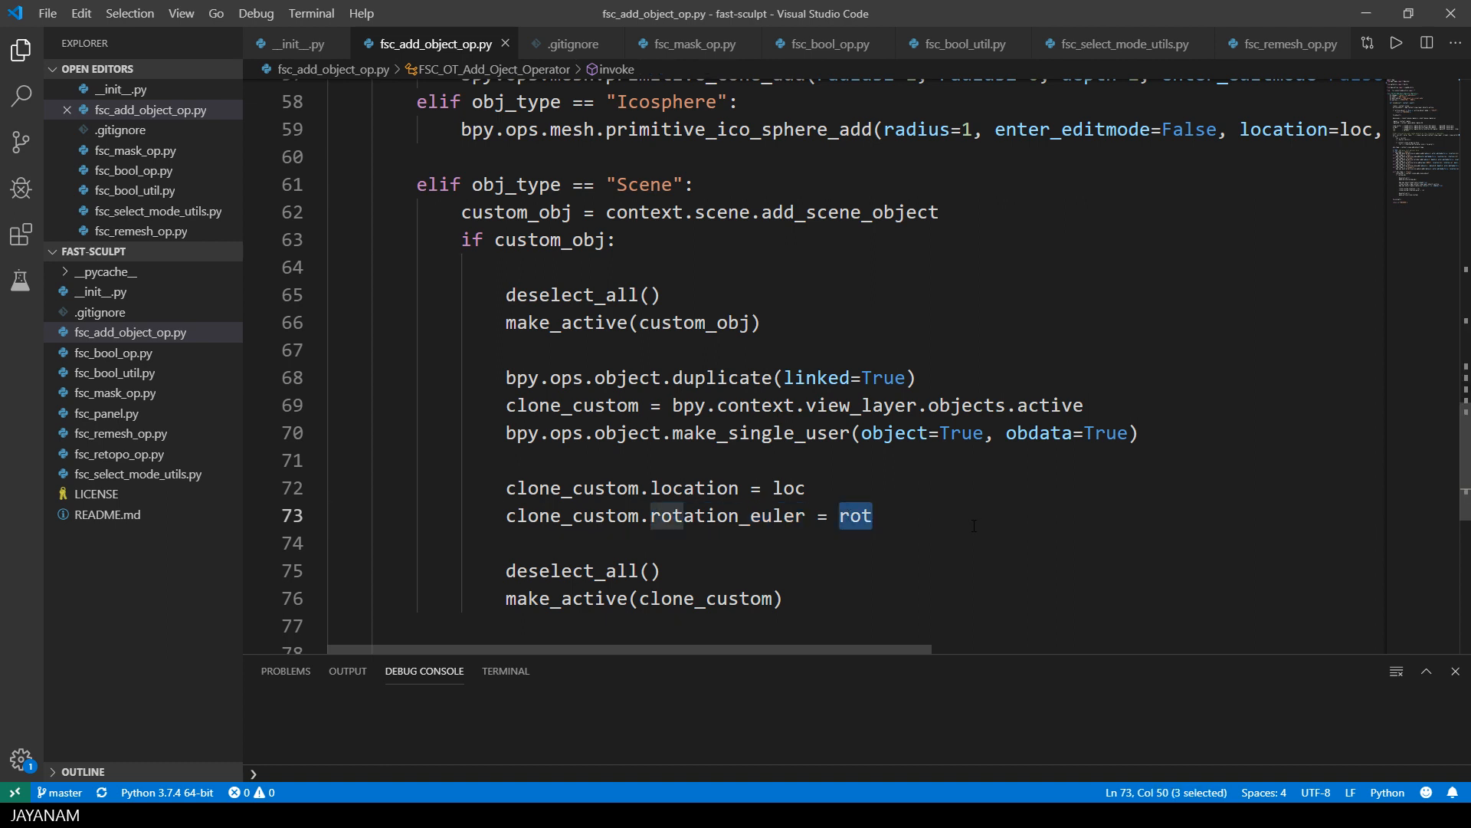
scroll("up", 3)
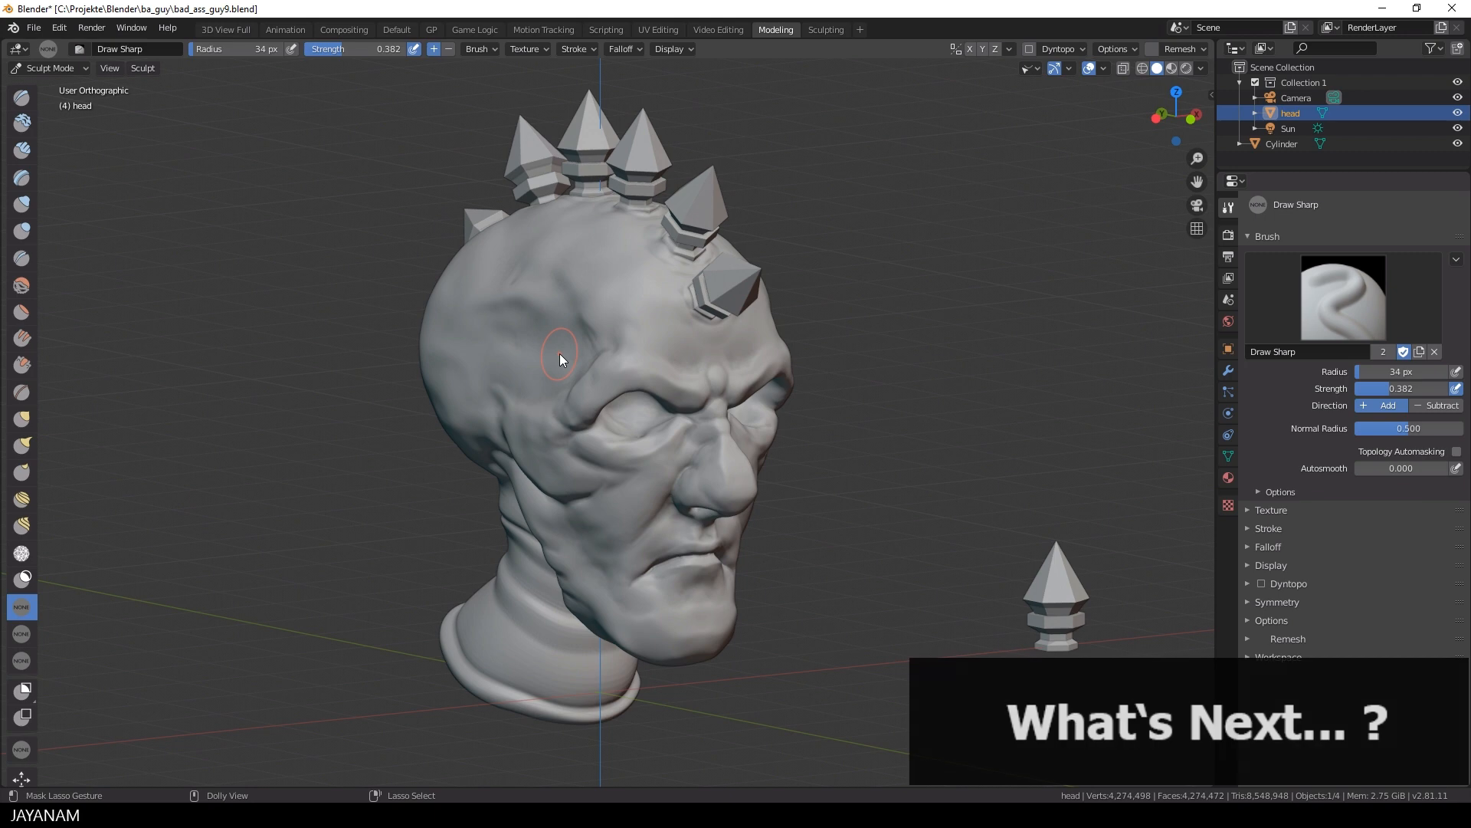
Place a new Cylinder.001 spike on the head's temple just above the eye.
left_click(535, 351)
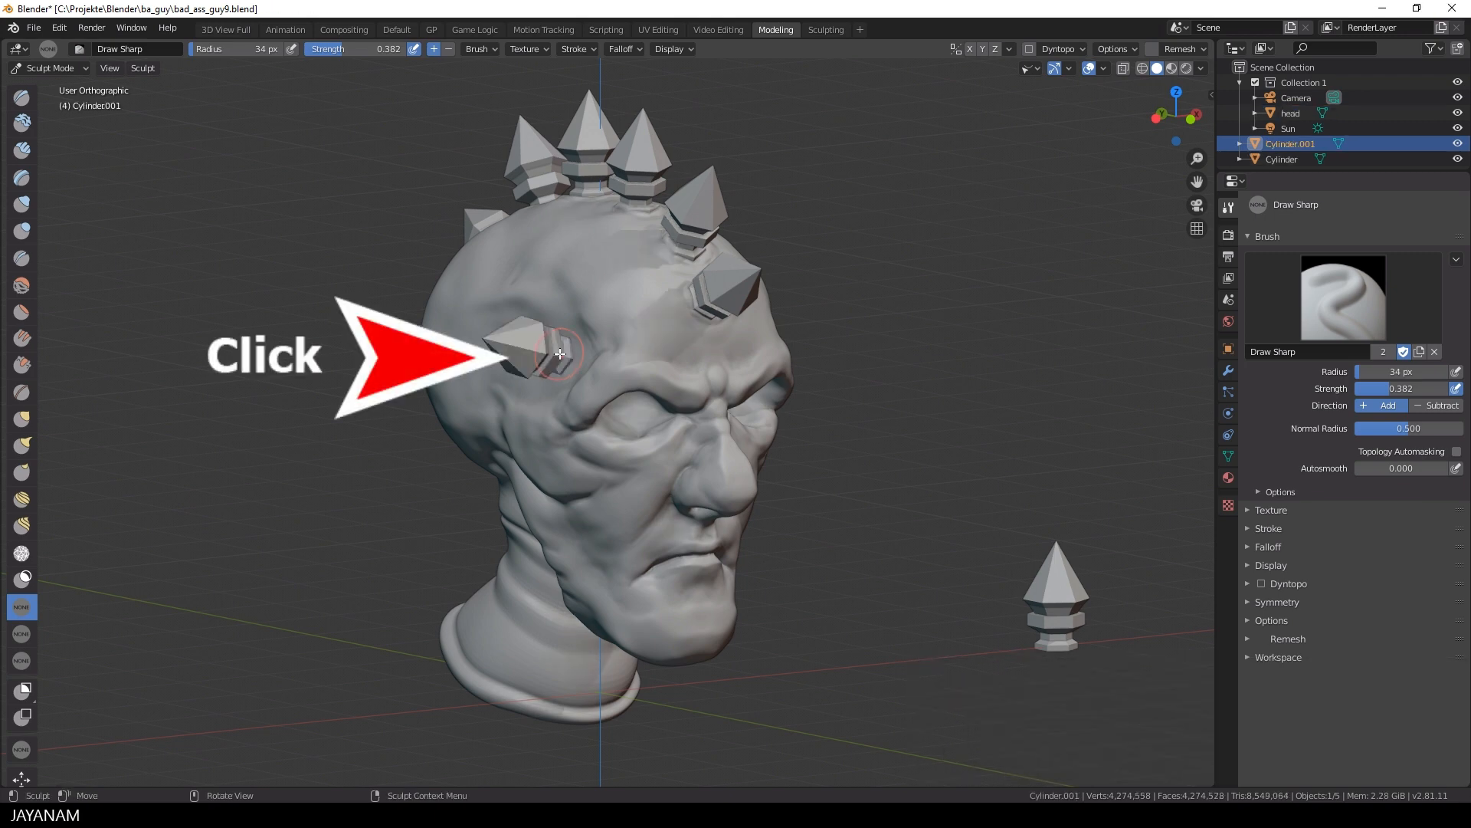
left_click(559, 351)
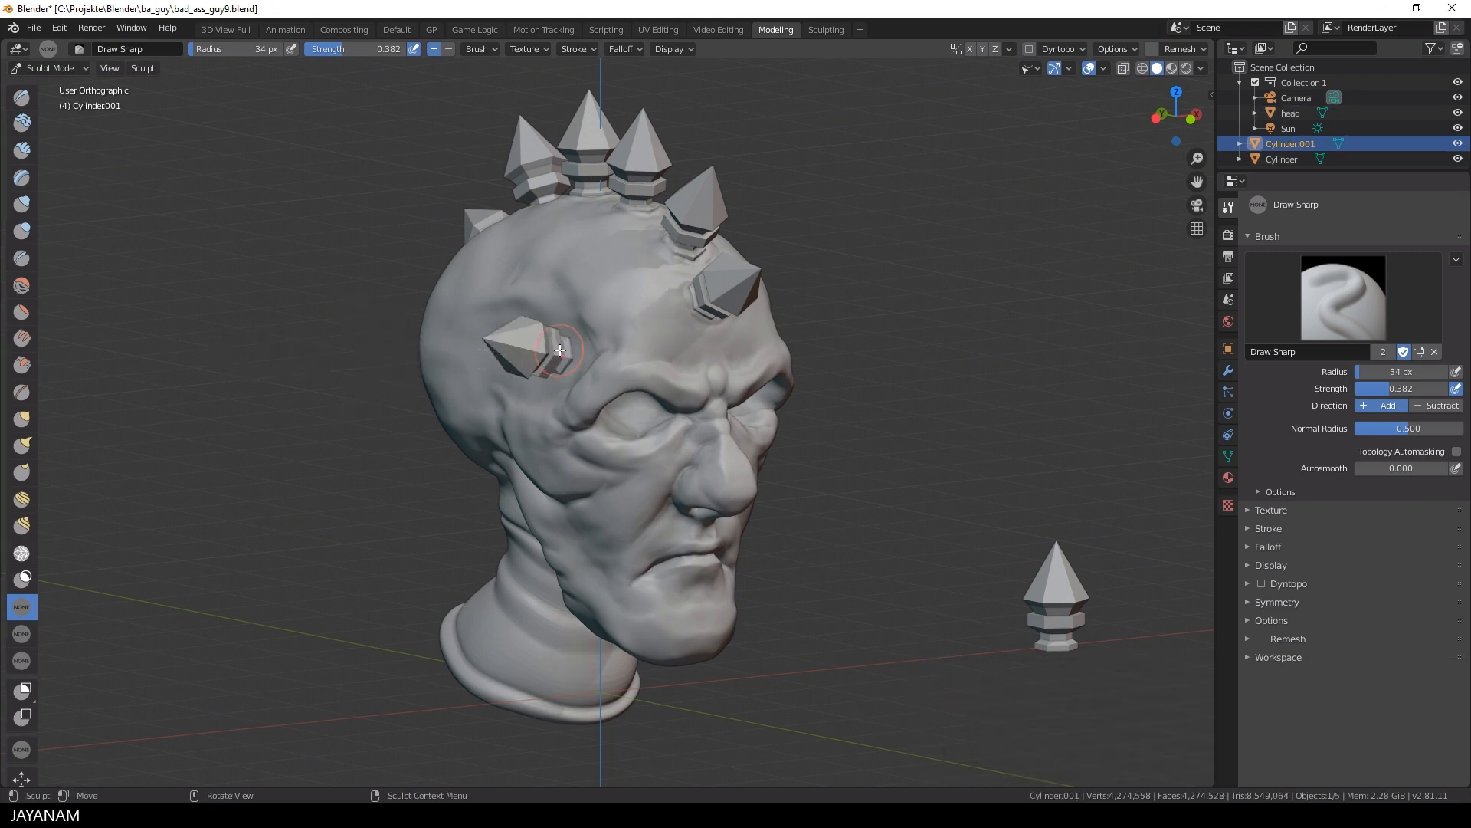